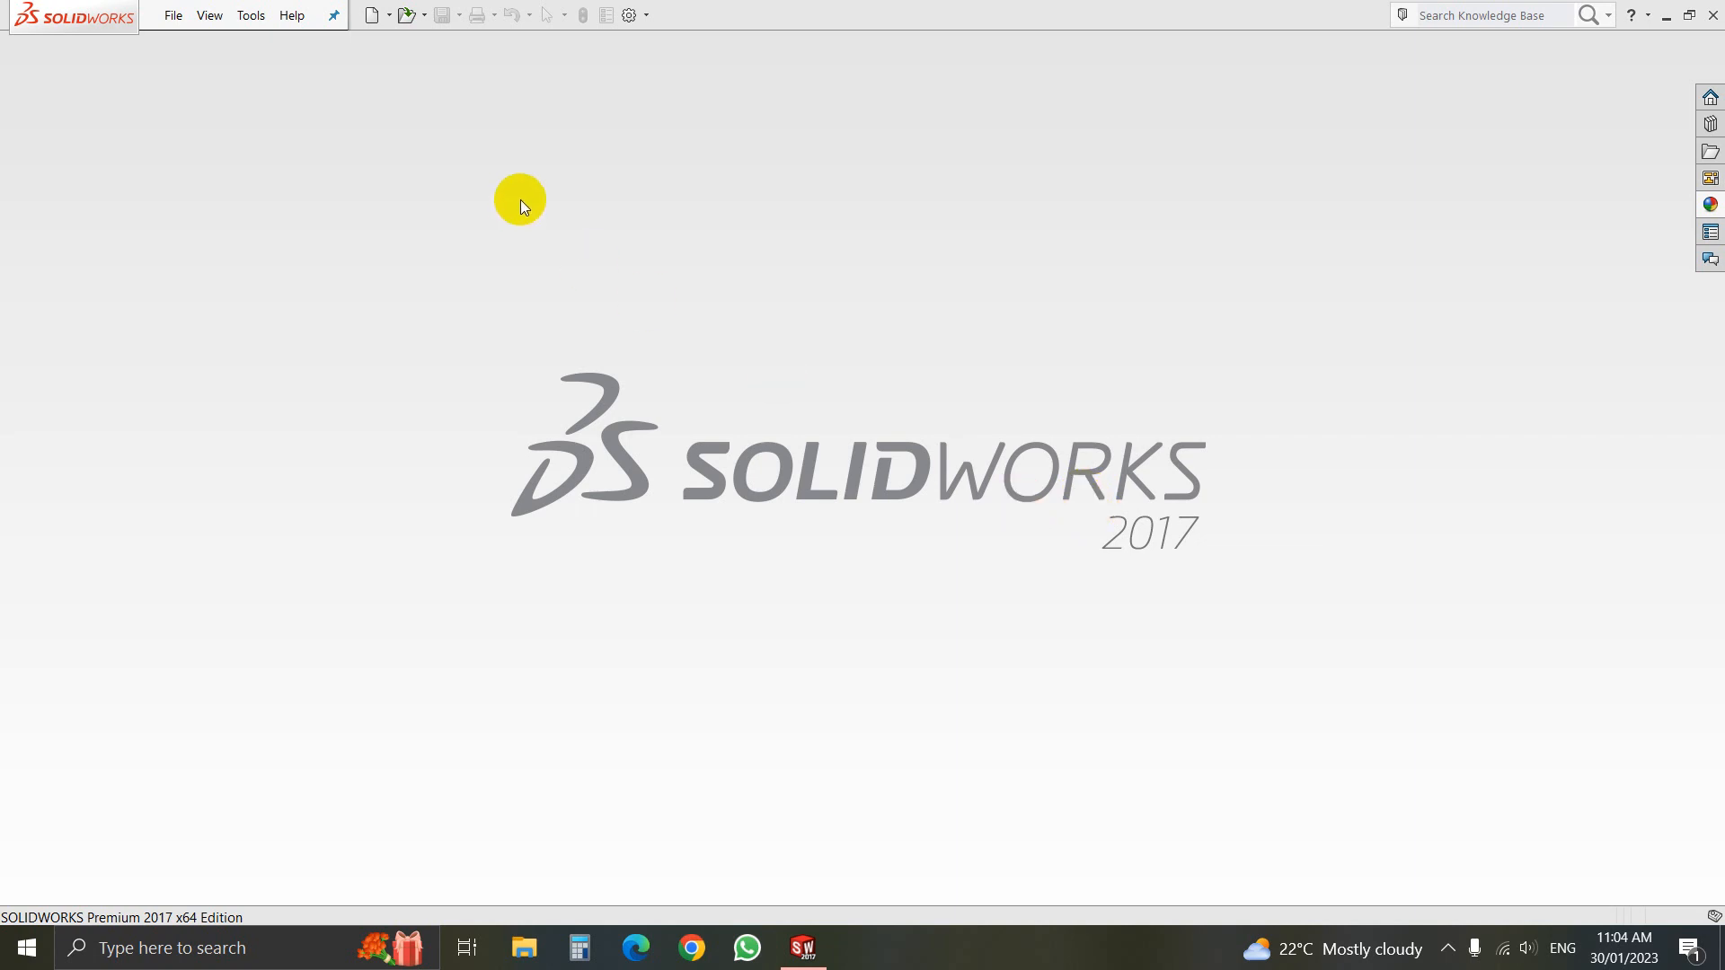
pyautogui.moveTo(172, 17)
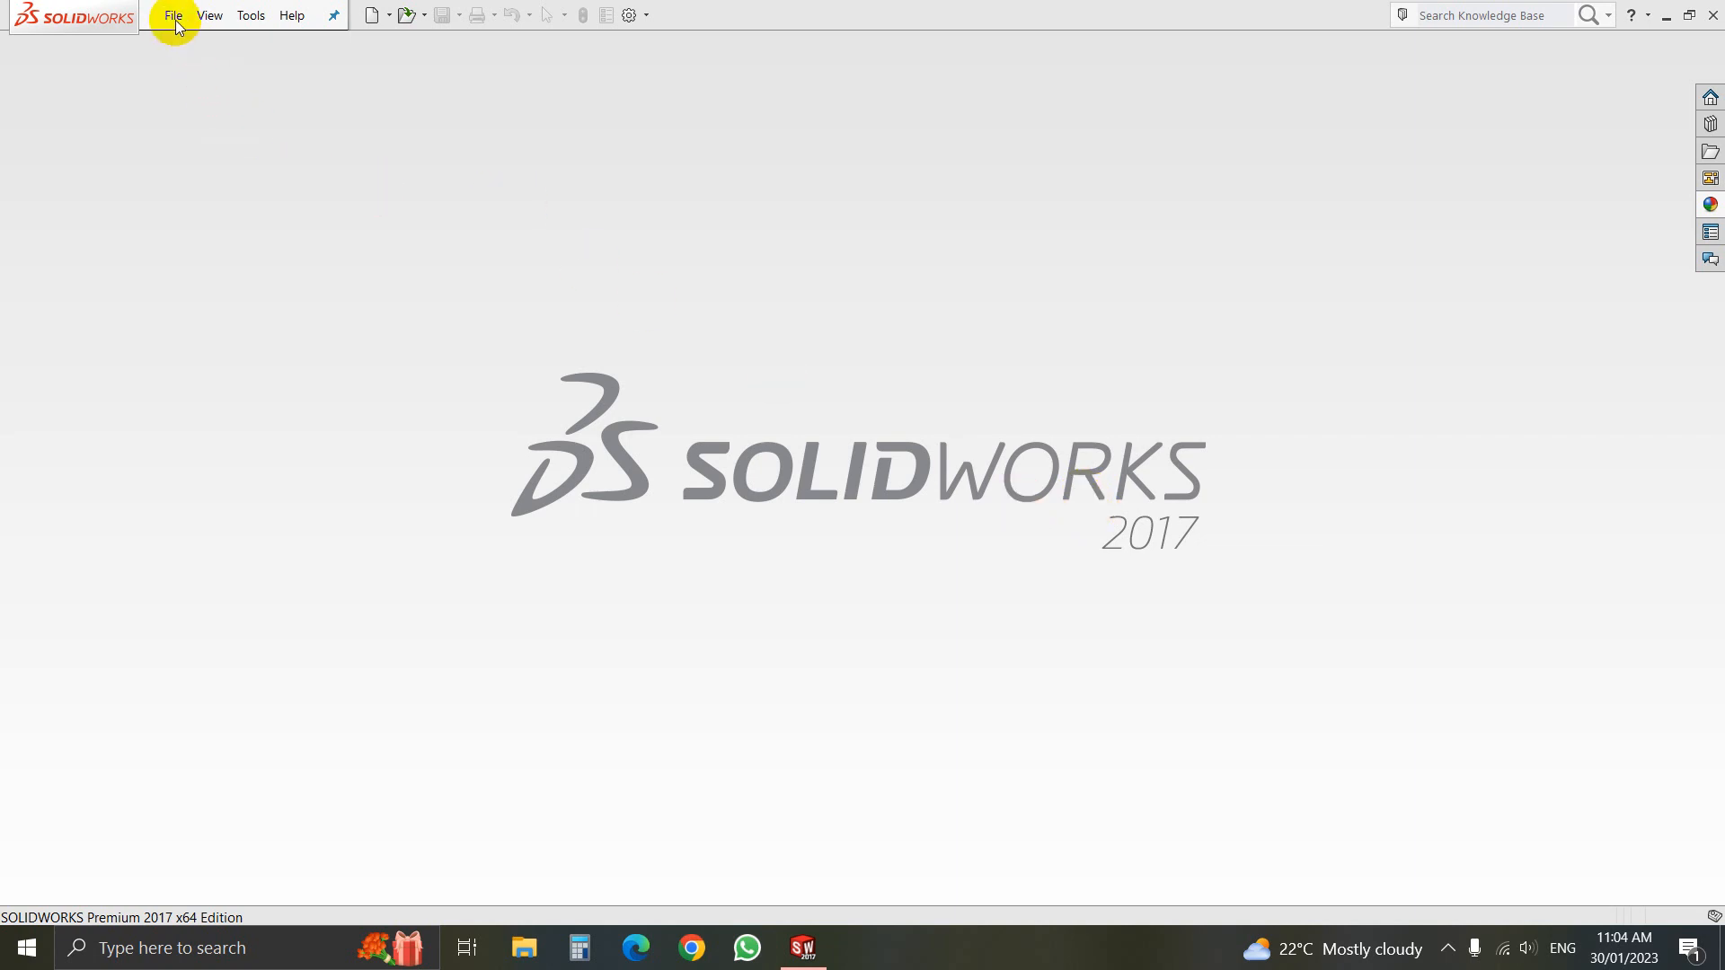
# Start a new empty Part document from File > New
pyautogui.click(209, 14)
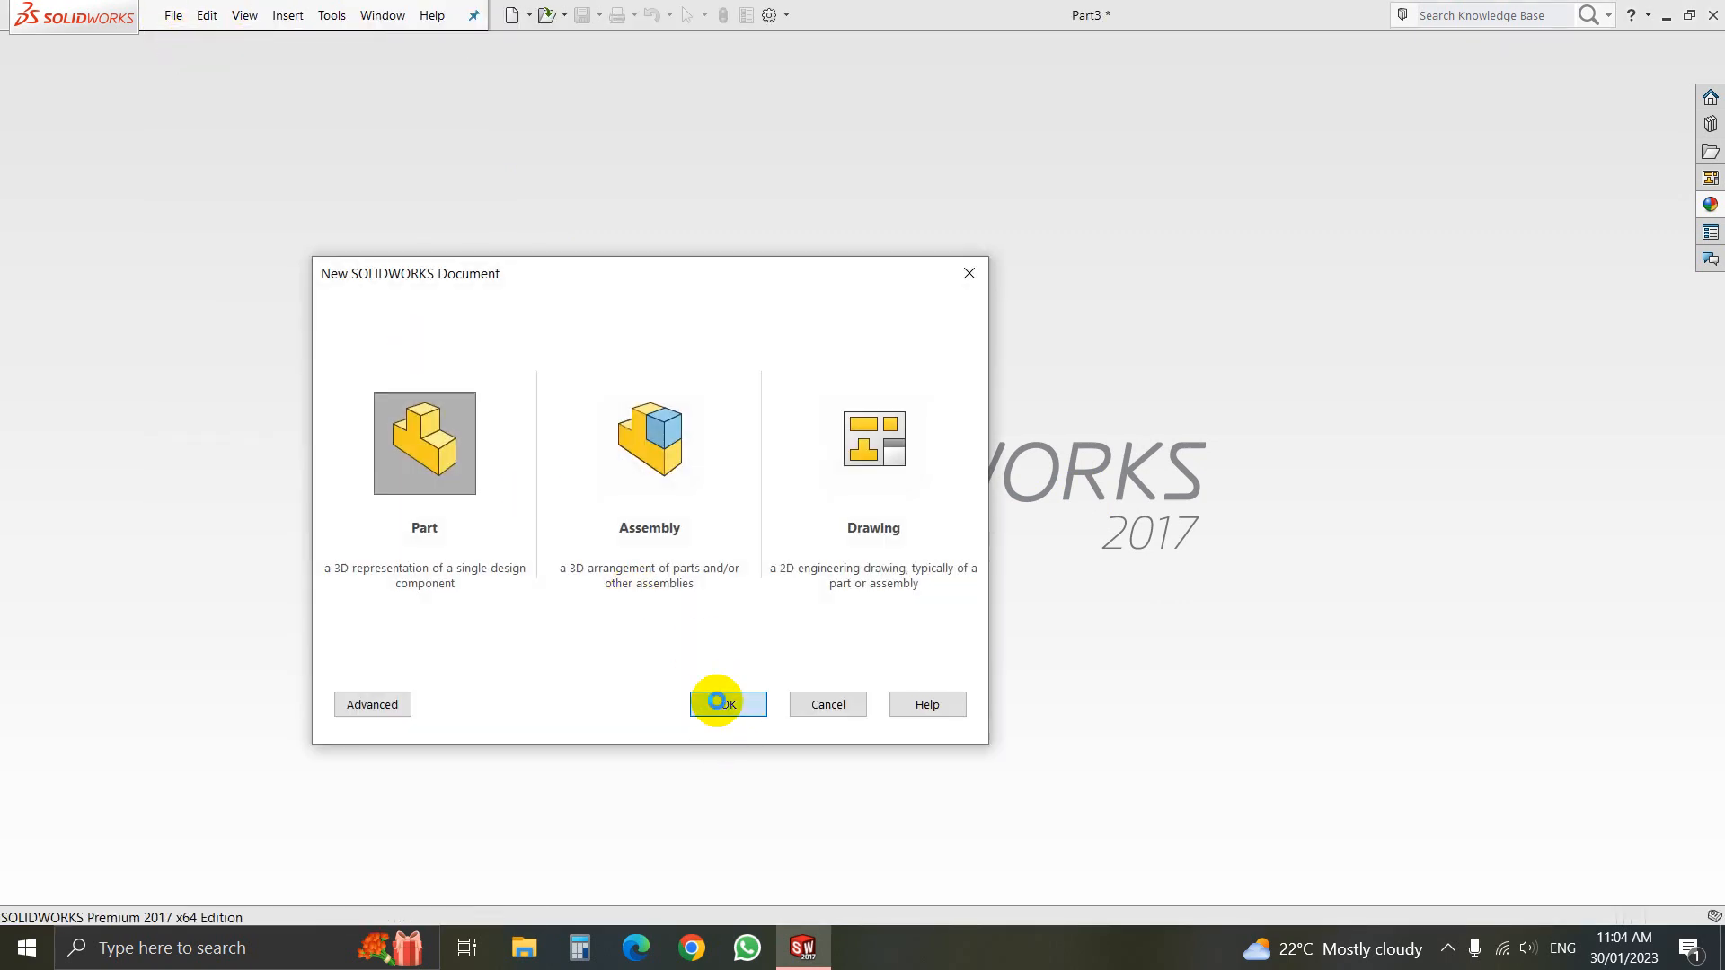
pyautogui.click(722, 704)
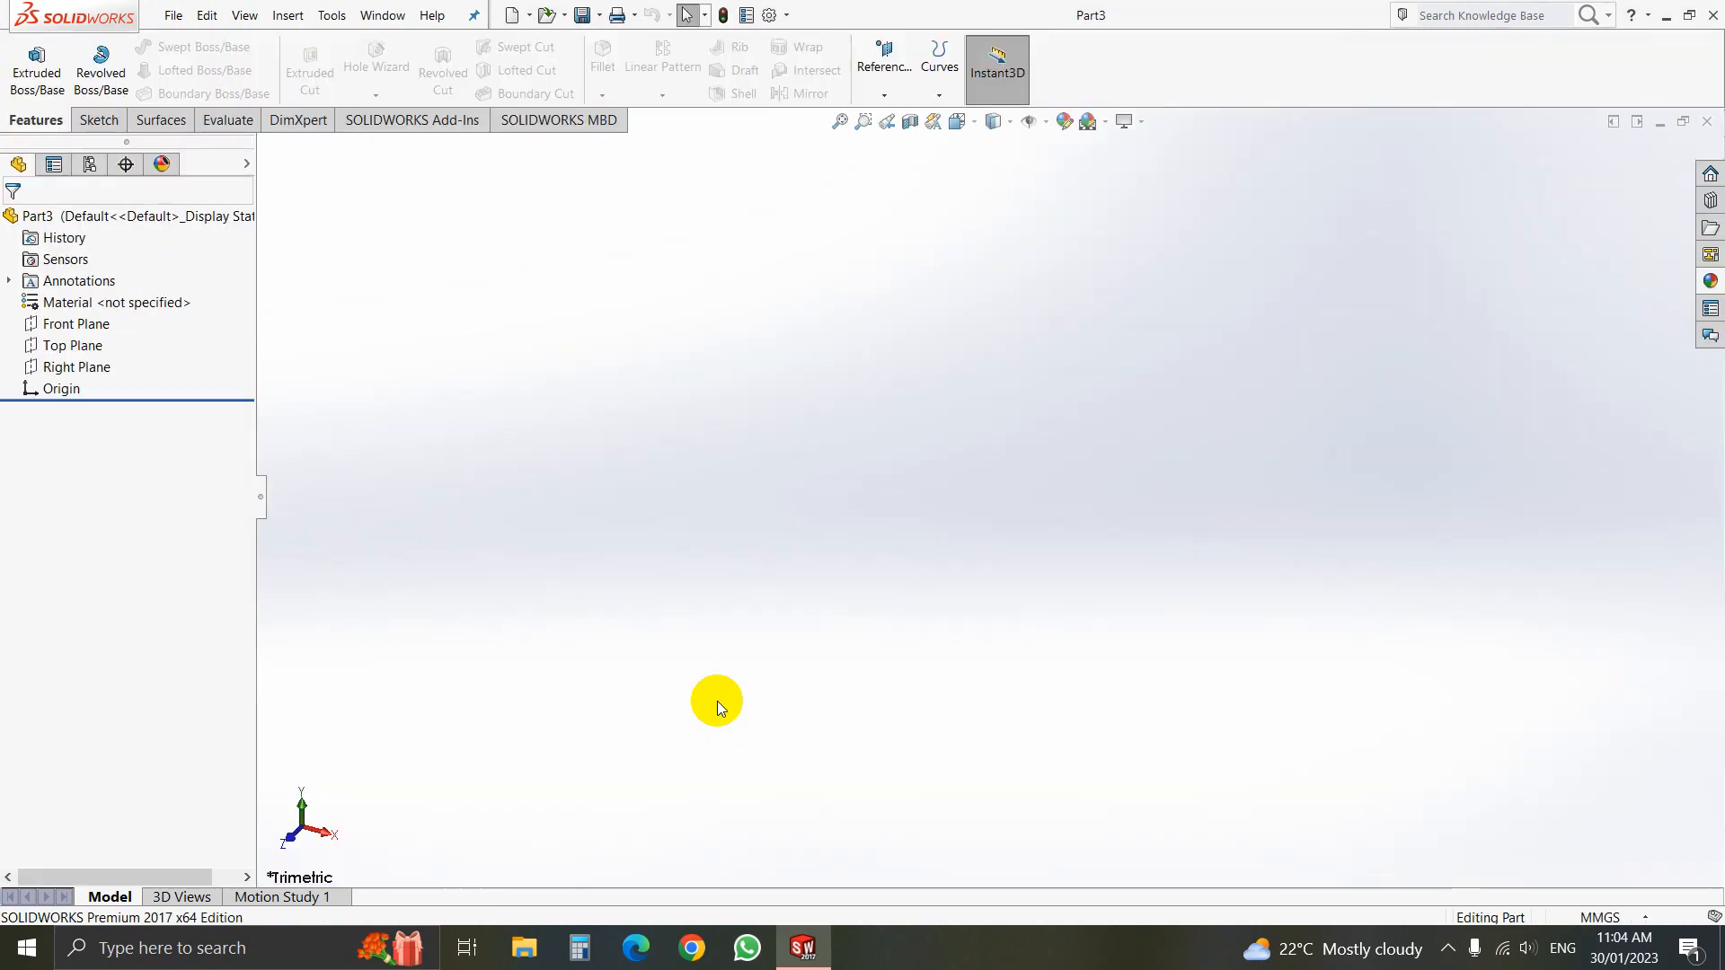
# Select the Right Plane, view it Normal To, and bring up the rectangle tool choices
pyautogui.click(73, 366)
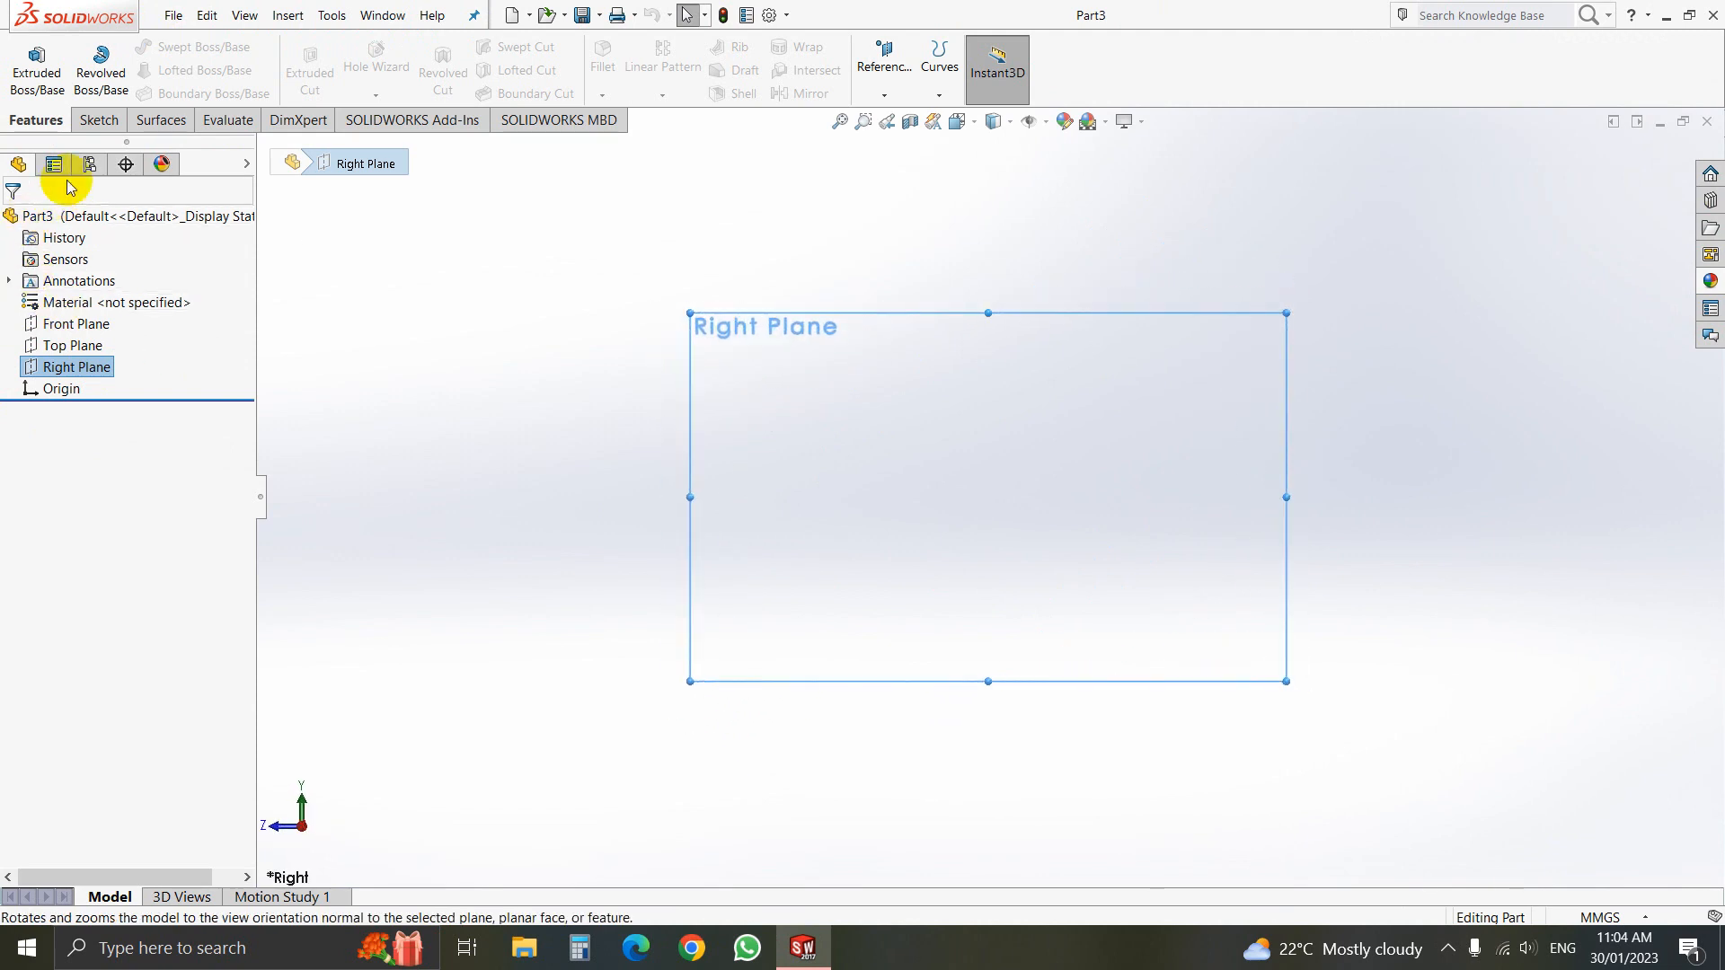
pyautogui.click(97, 121)
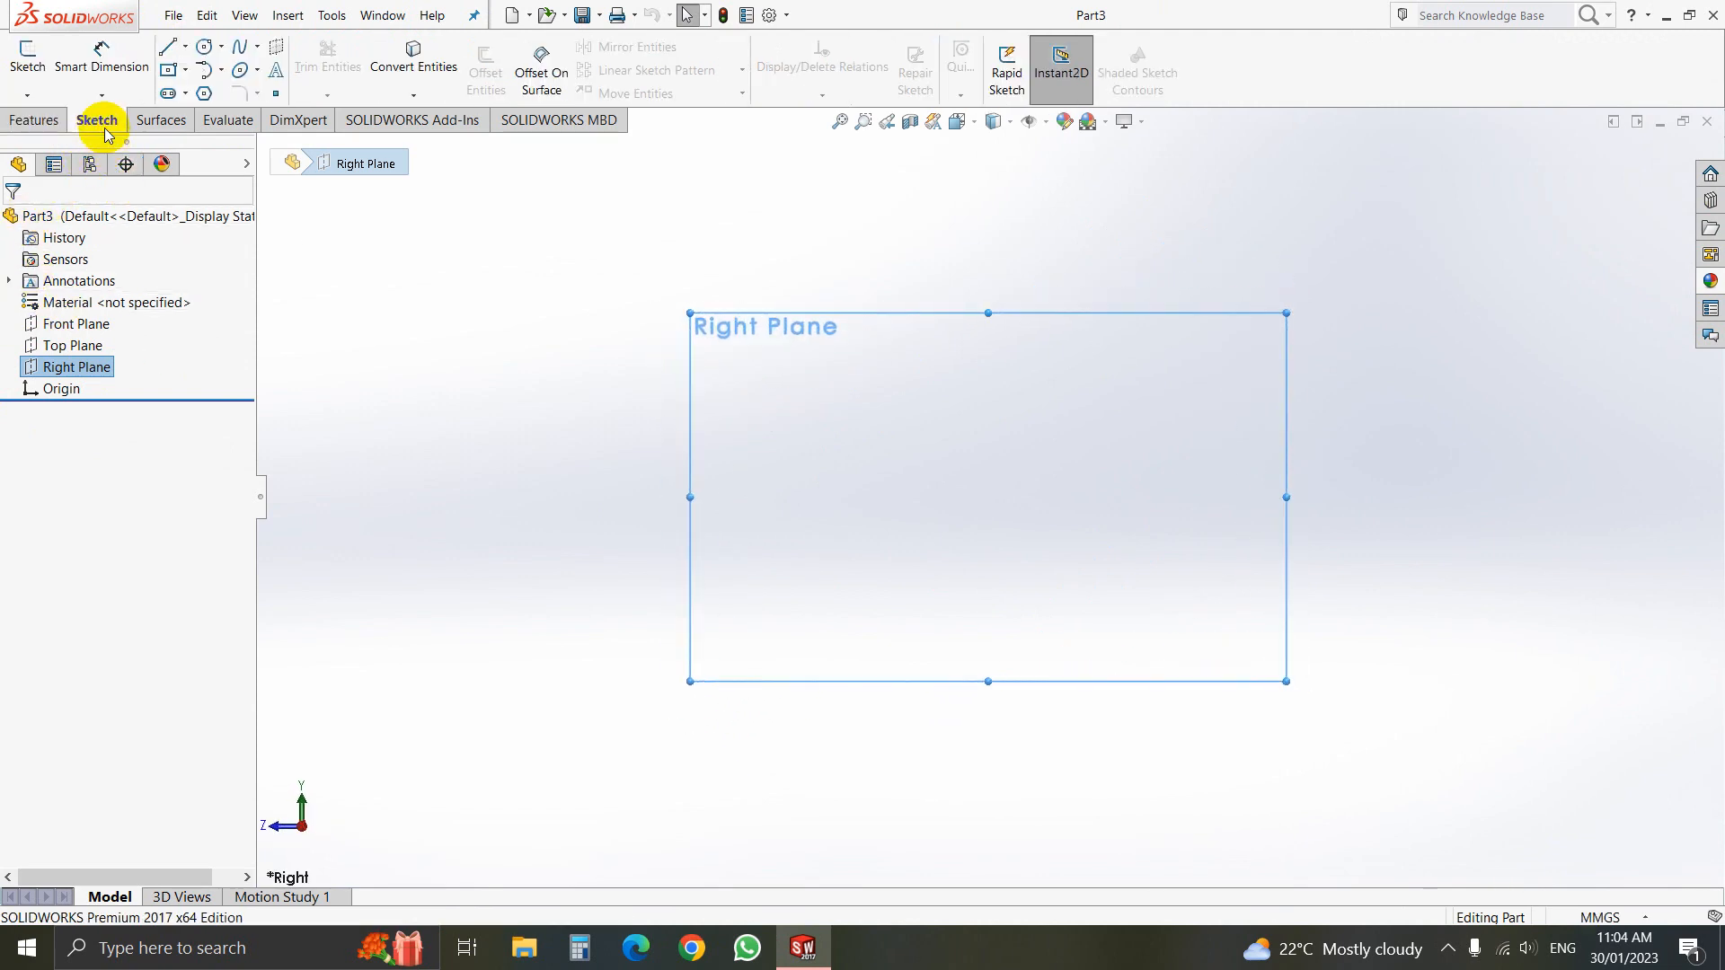
pyautogui.moveTo(167, 70)
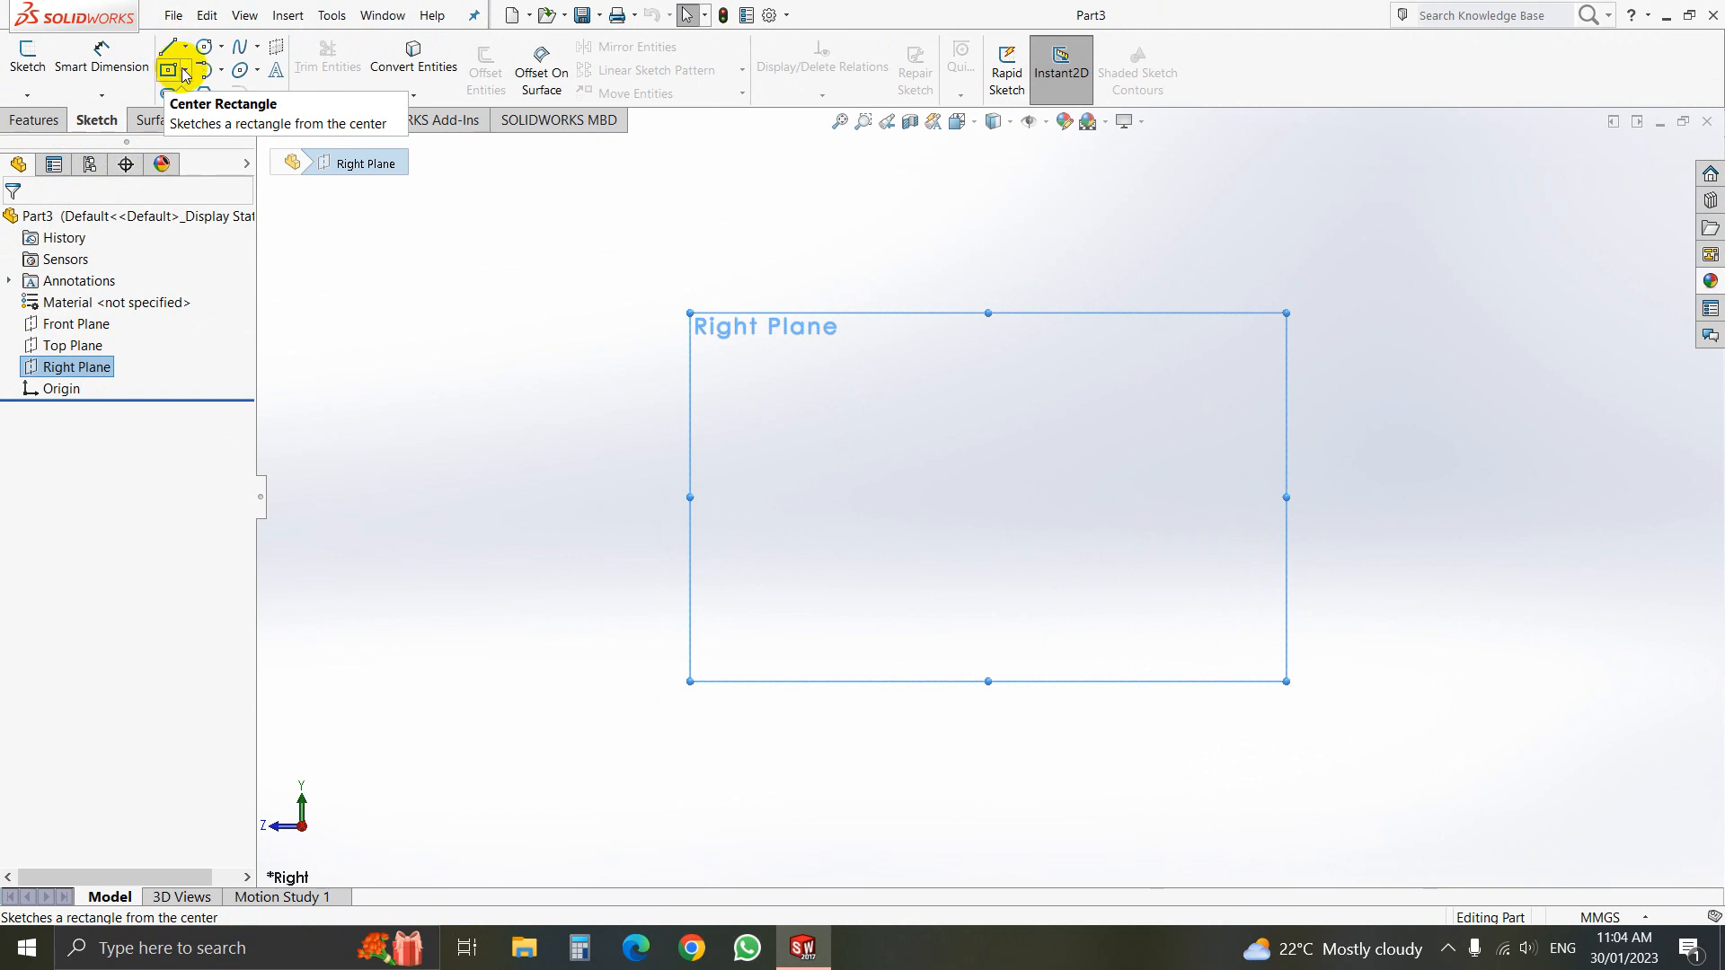
pyautogui.click(167, 70)
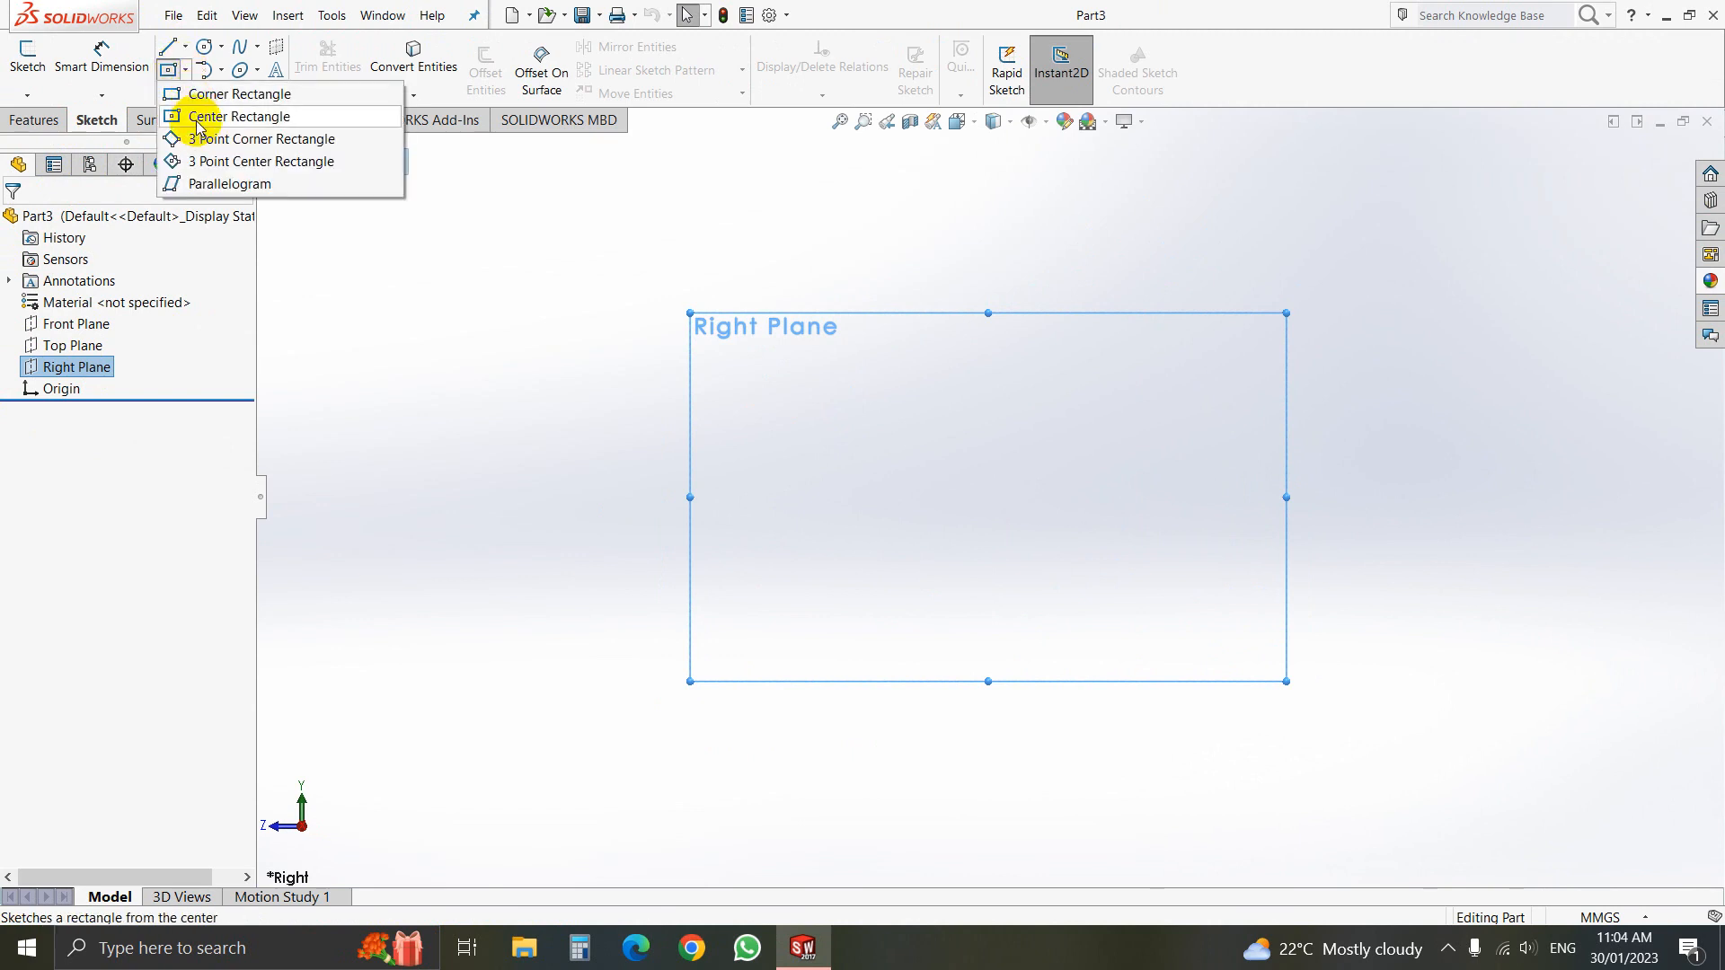
# Sketch a center rectangle on the origin, 687.50 tall and 300 wide, fully defined
pyautogui.click(237, 117)
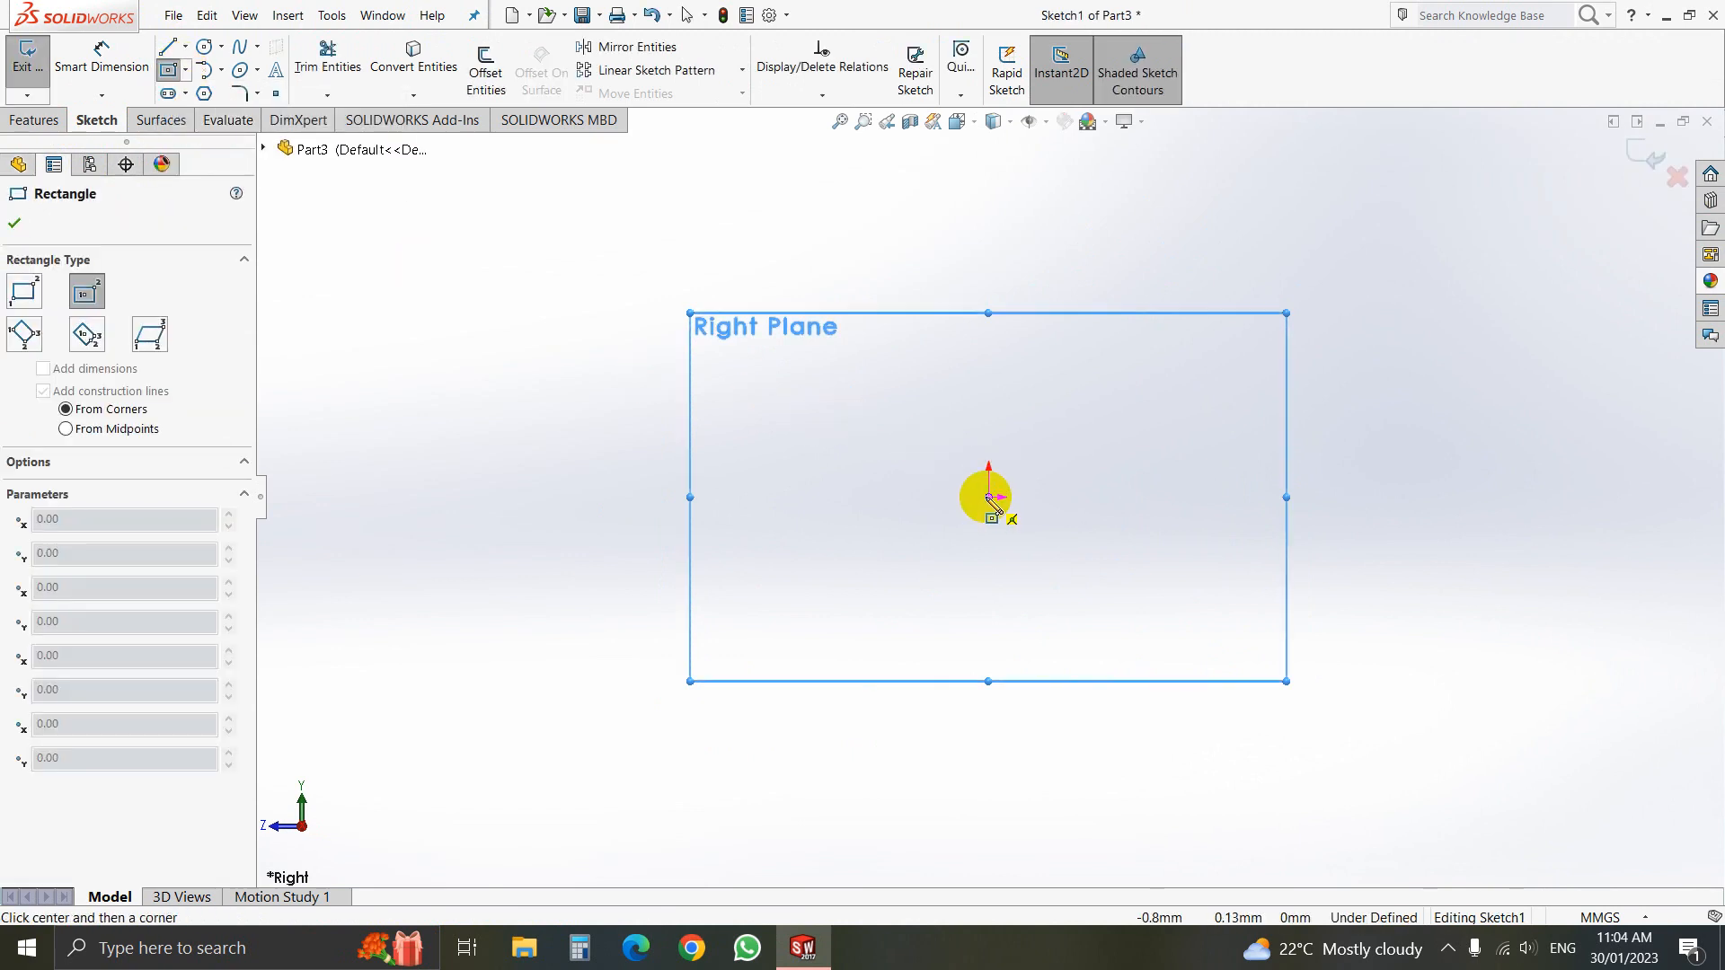
pyautogui.moveTo(986, 496); pyautogui.dragTo(1098, 609)
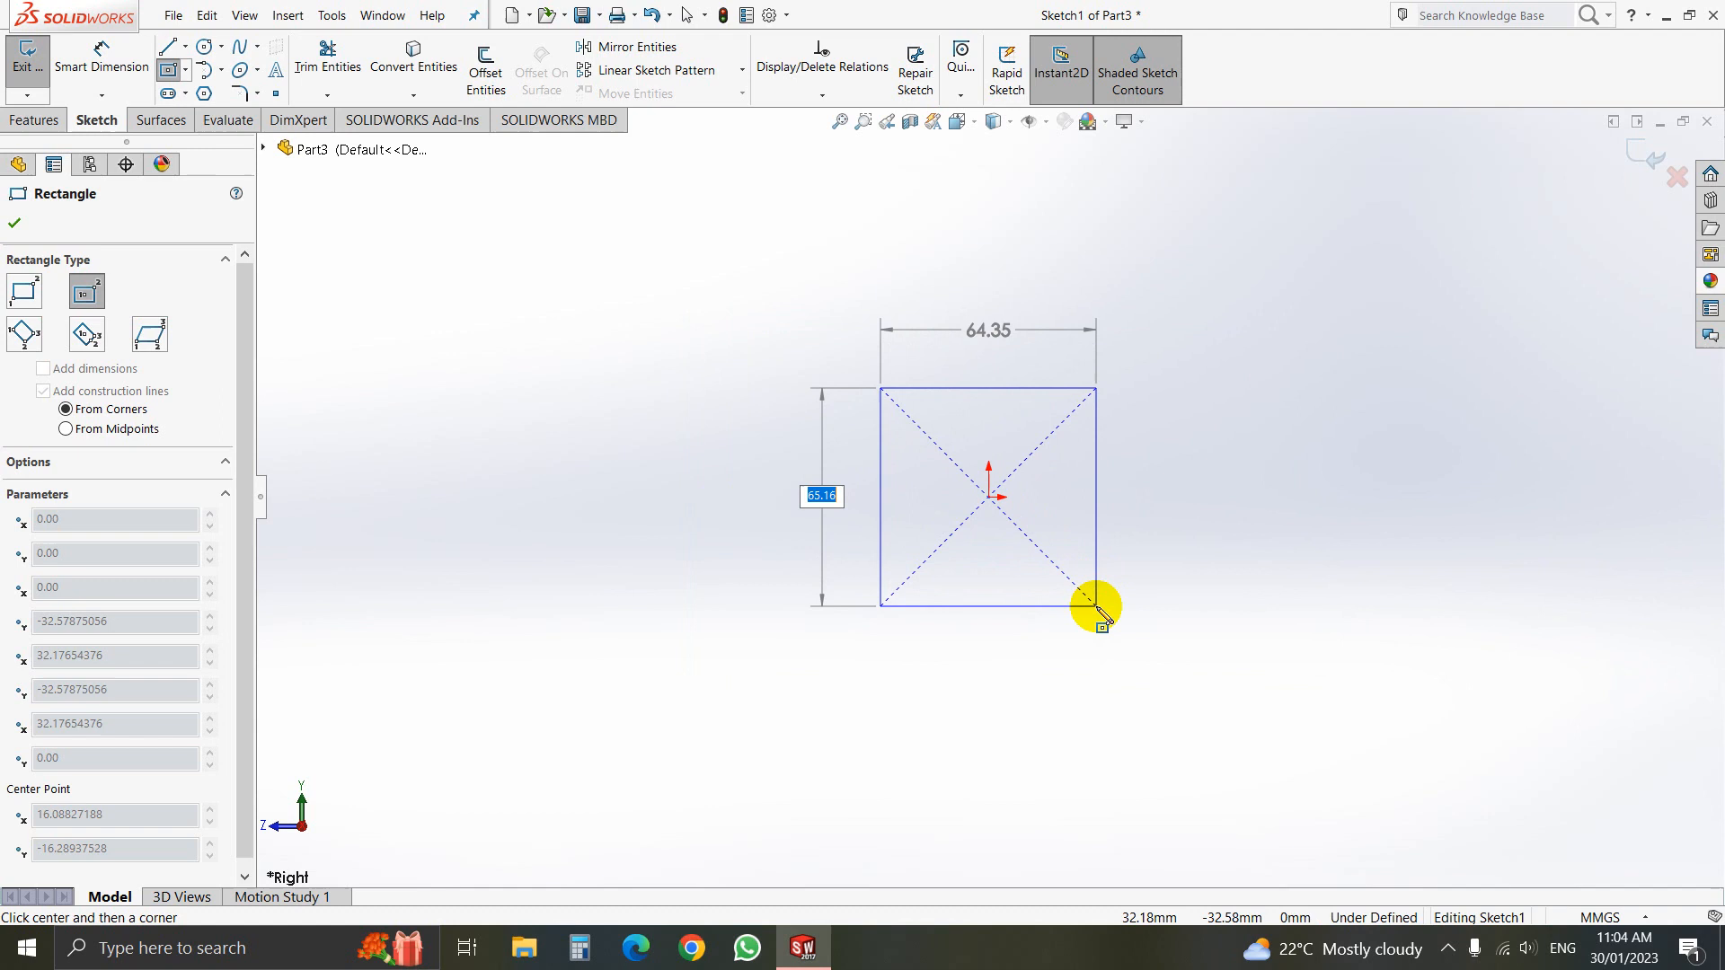
pyautogui.write('687.50')
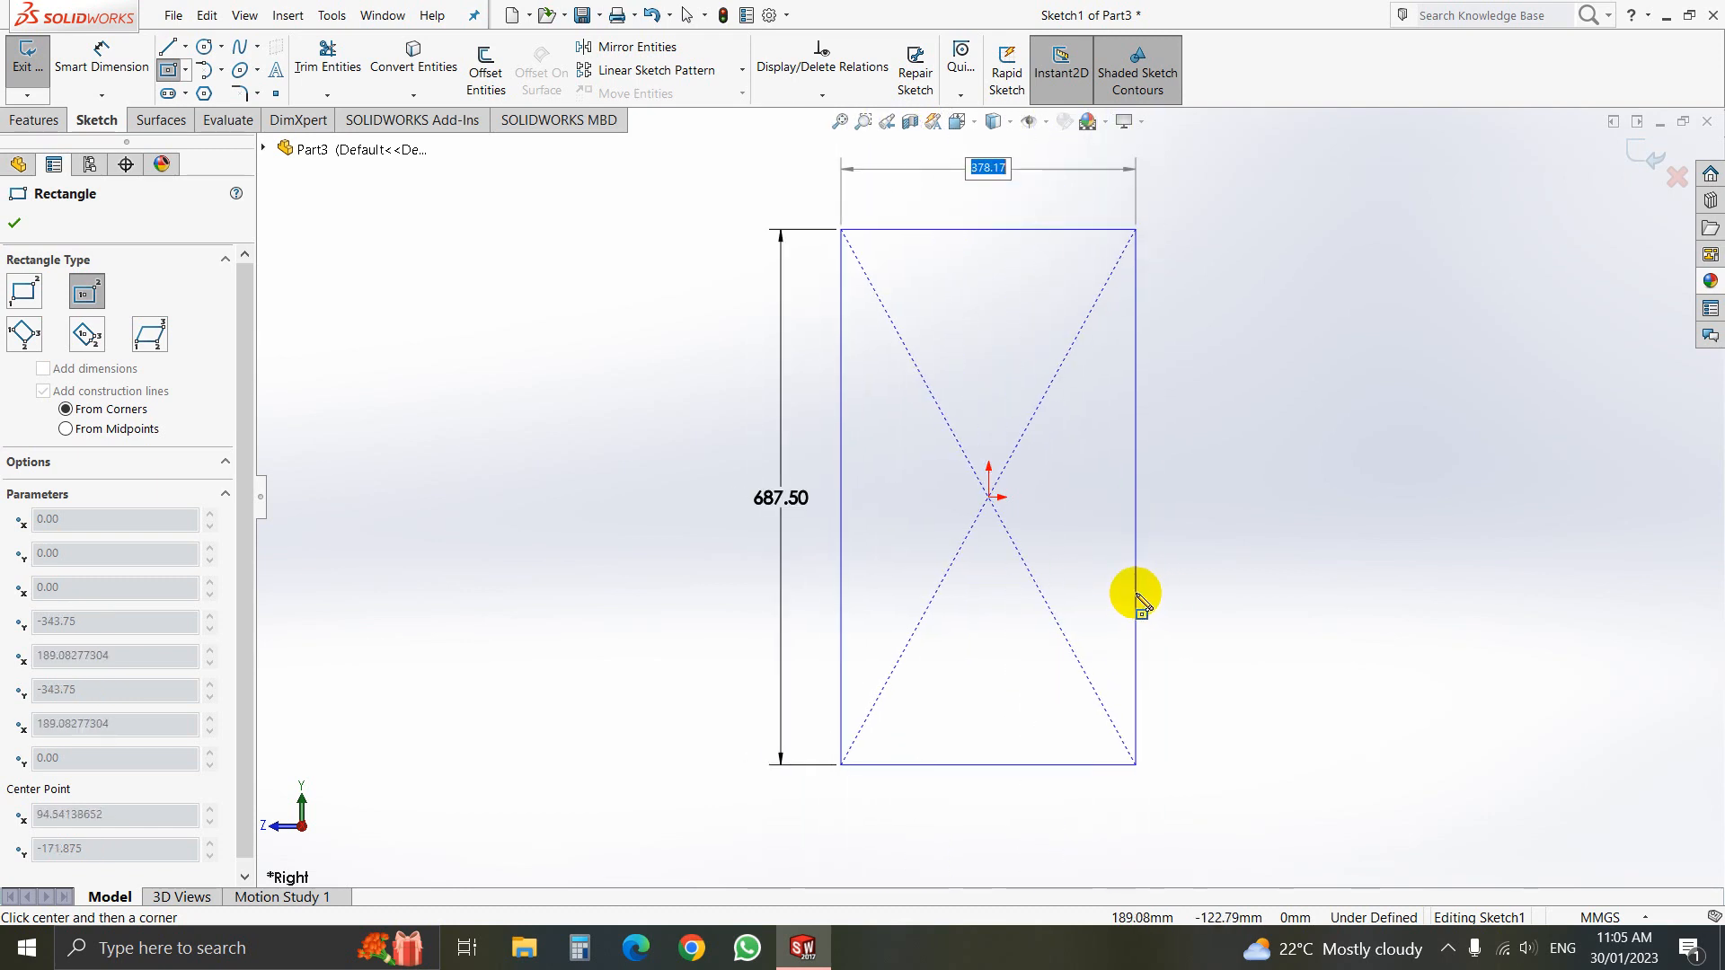
pyautogui.moveTo(1139, 597); pyautogui.dragTo(1100, 597)
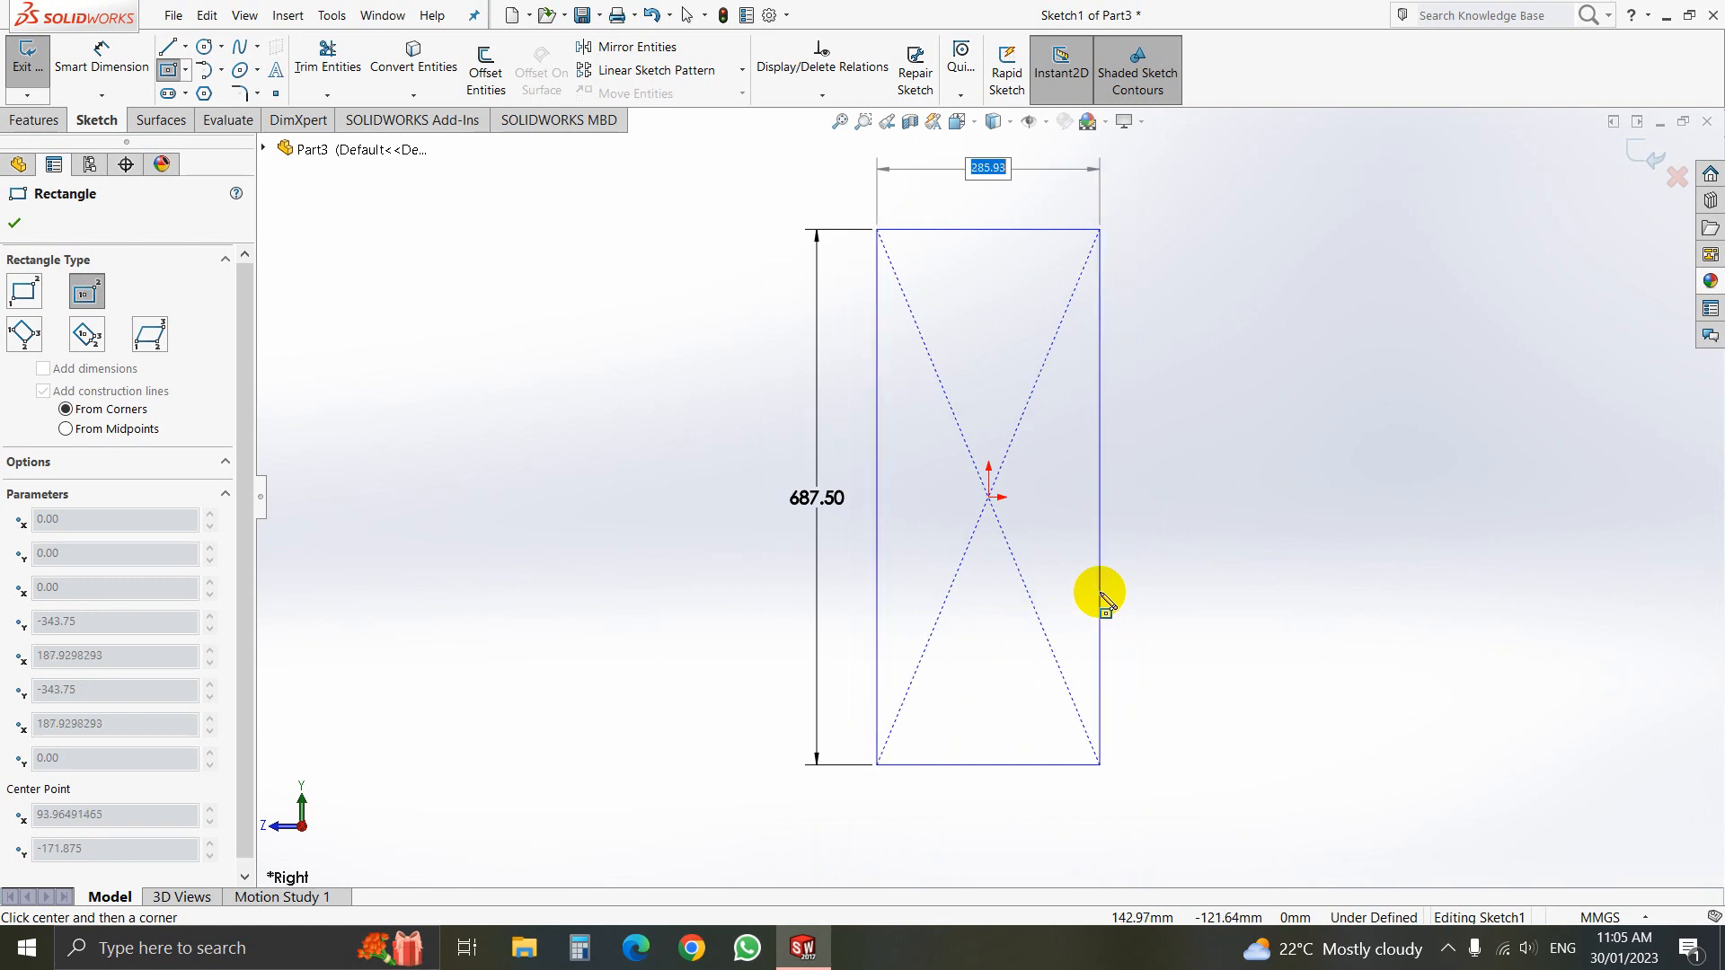
pyautogui.write('300')
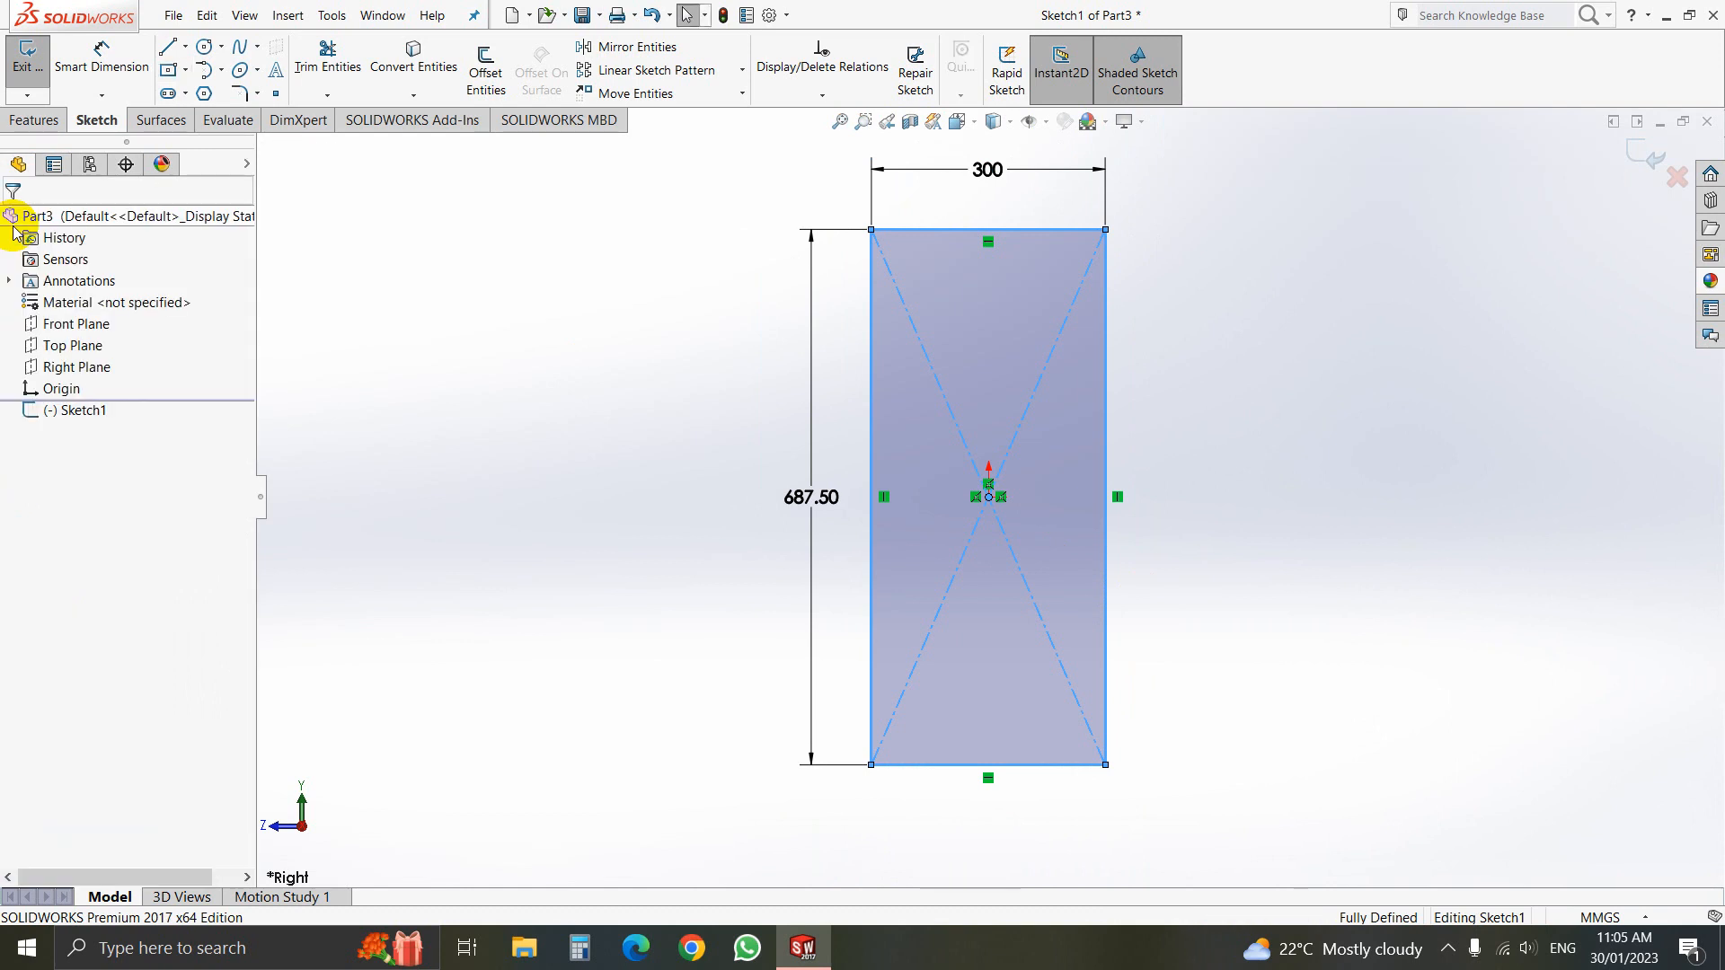
pyautogui.moveTo(203, 49)
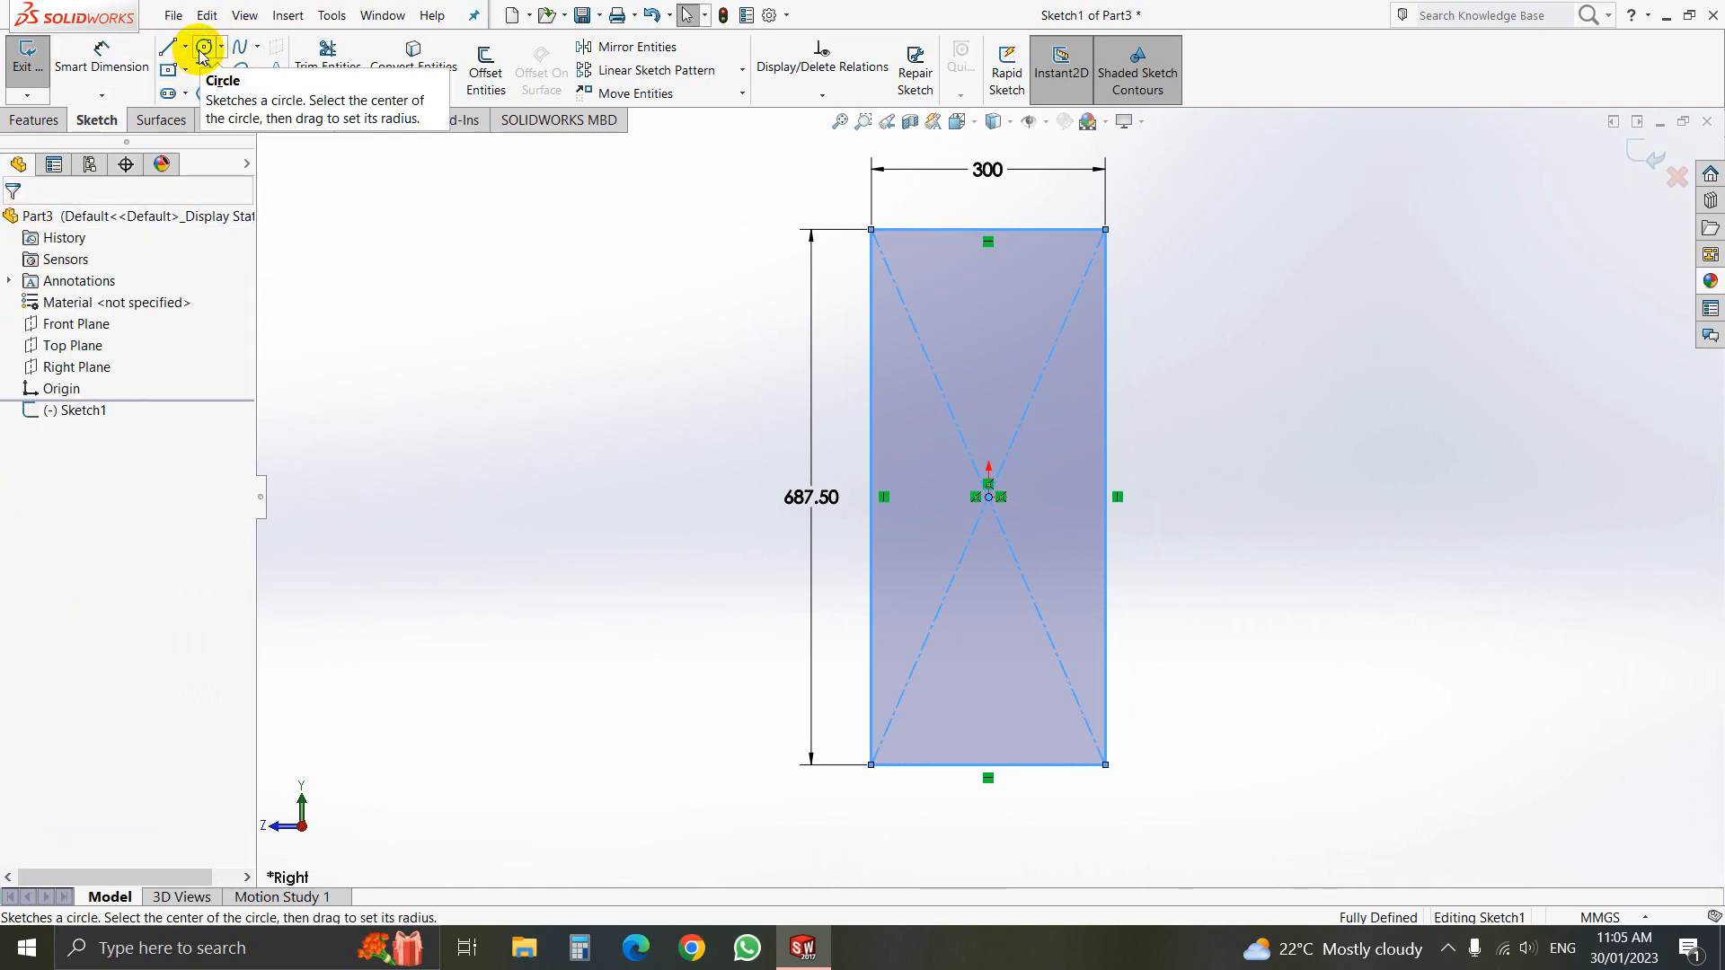
# Draw a 90-diameter circle above the origin on the rectangle's vertical centreline
pyautogui.click(203, 50)
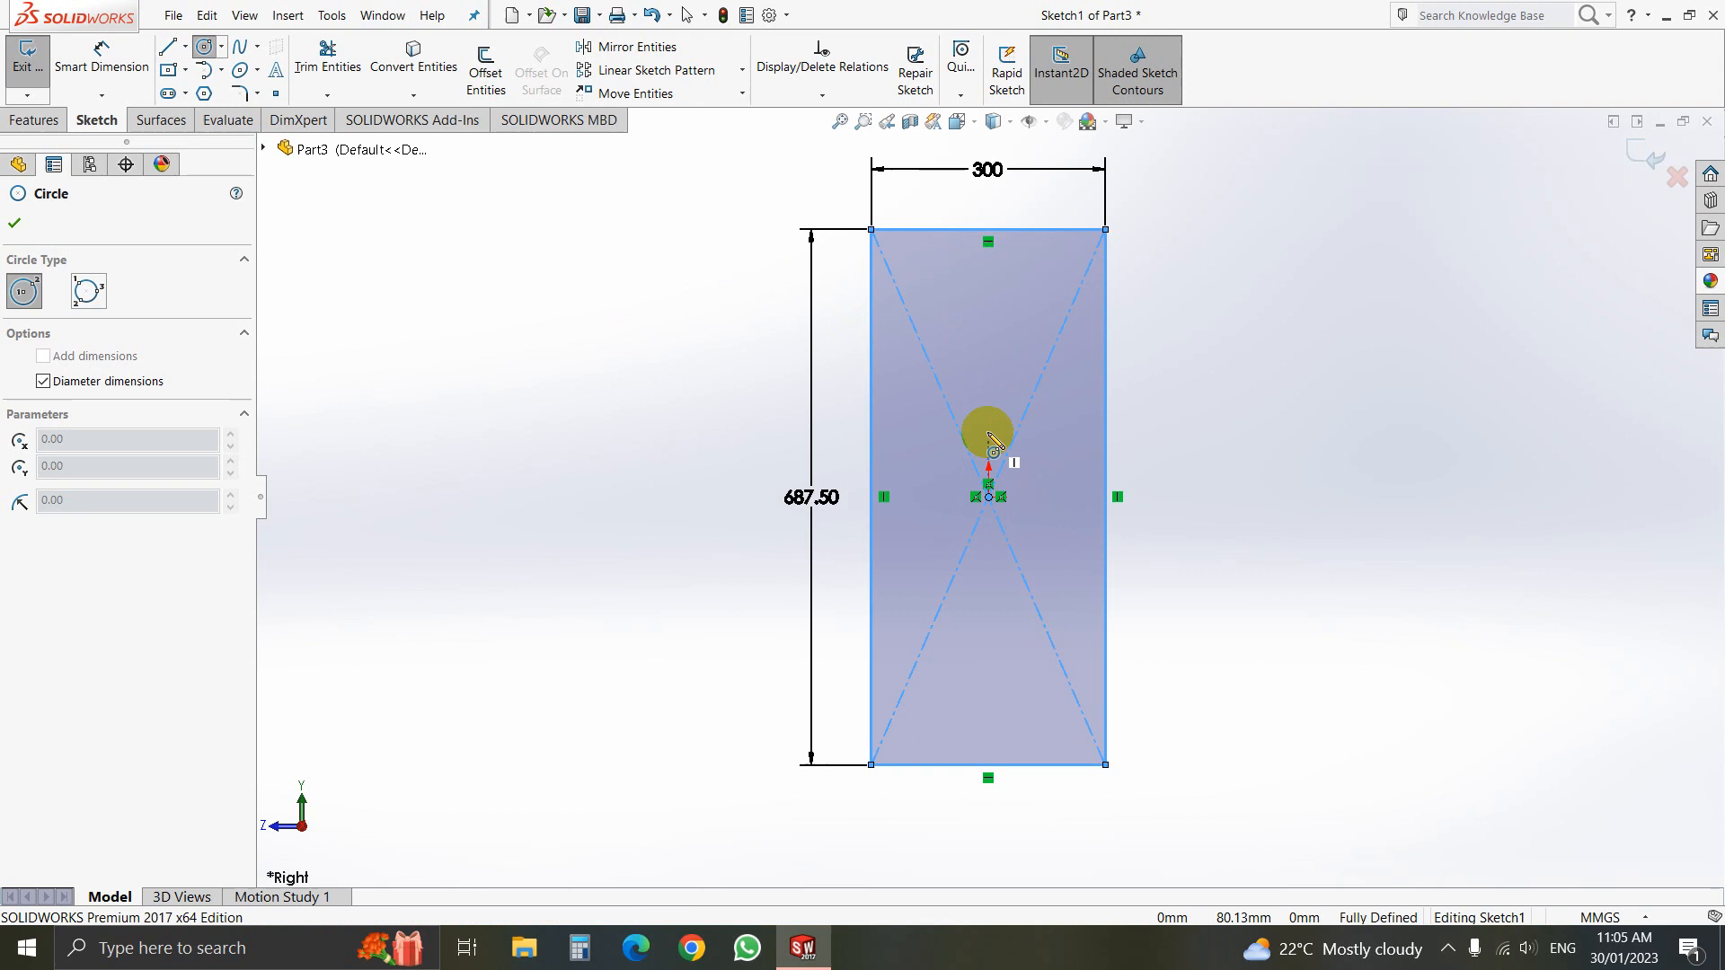
pyautogui.moveTo(988, 311)
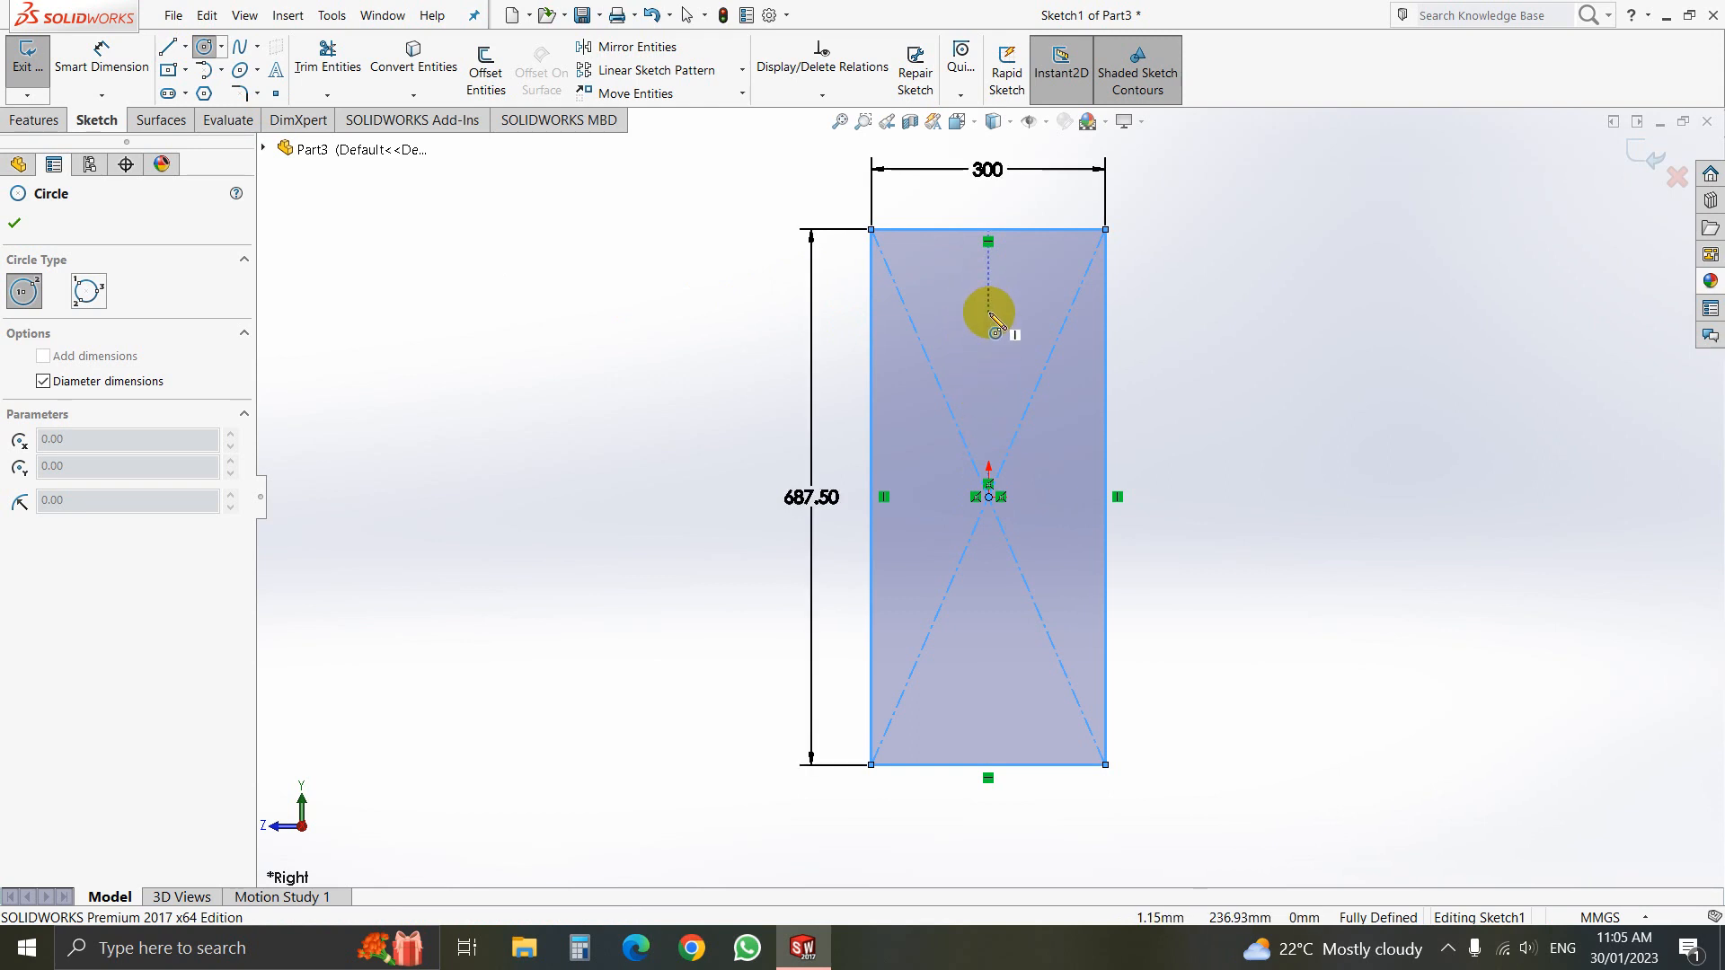
pyautogui.moveTo(988, 311); pyautogui.dragTo(1017, 352)
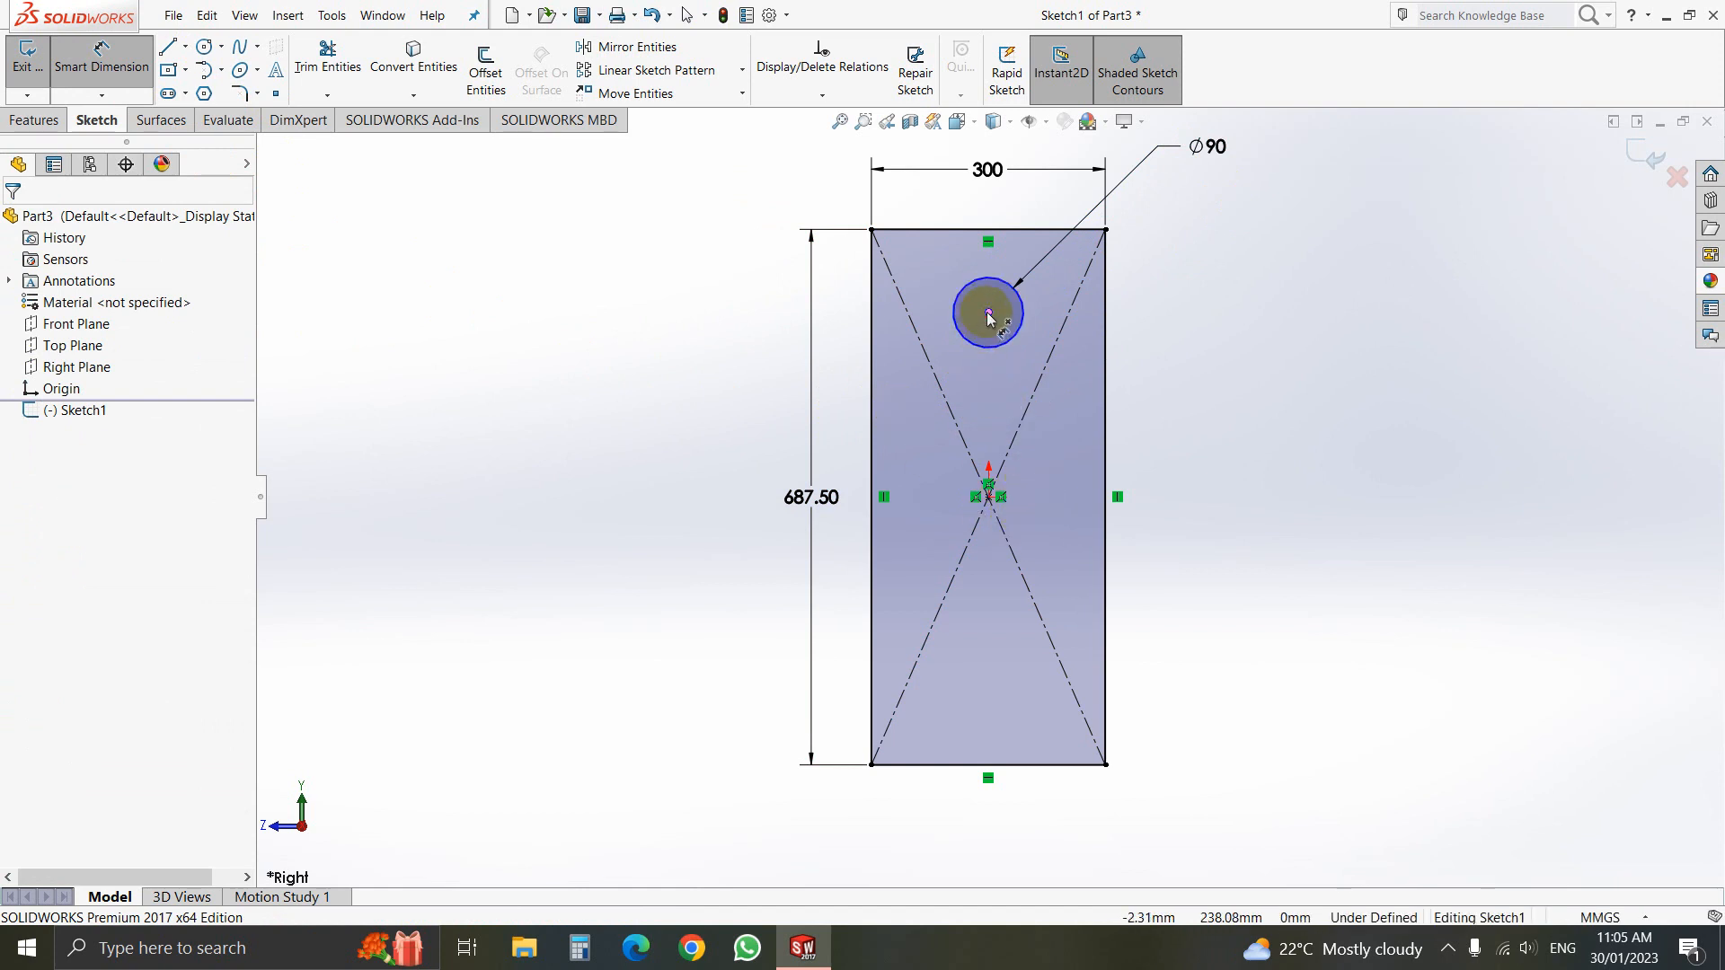
# Dimension the circle centre 587.5 mm up from the block's bottom edge
pyautogui.click(1006, 762)
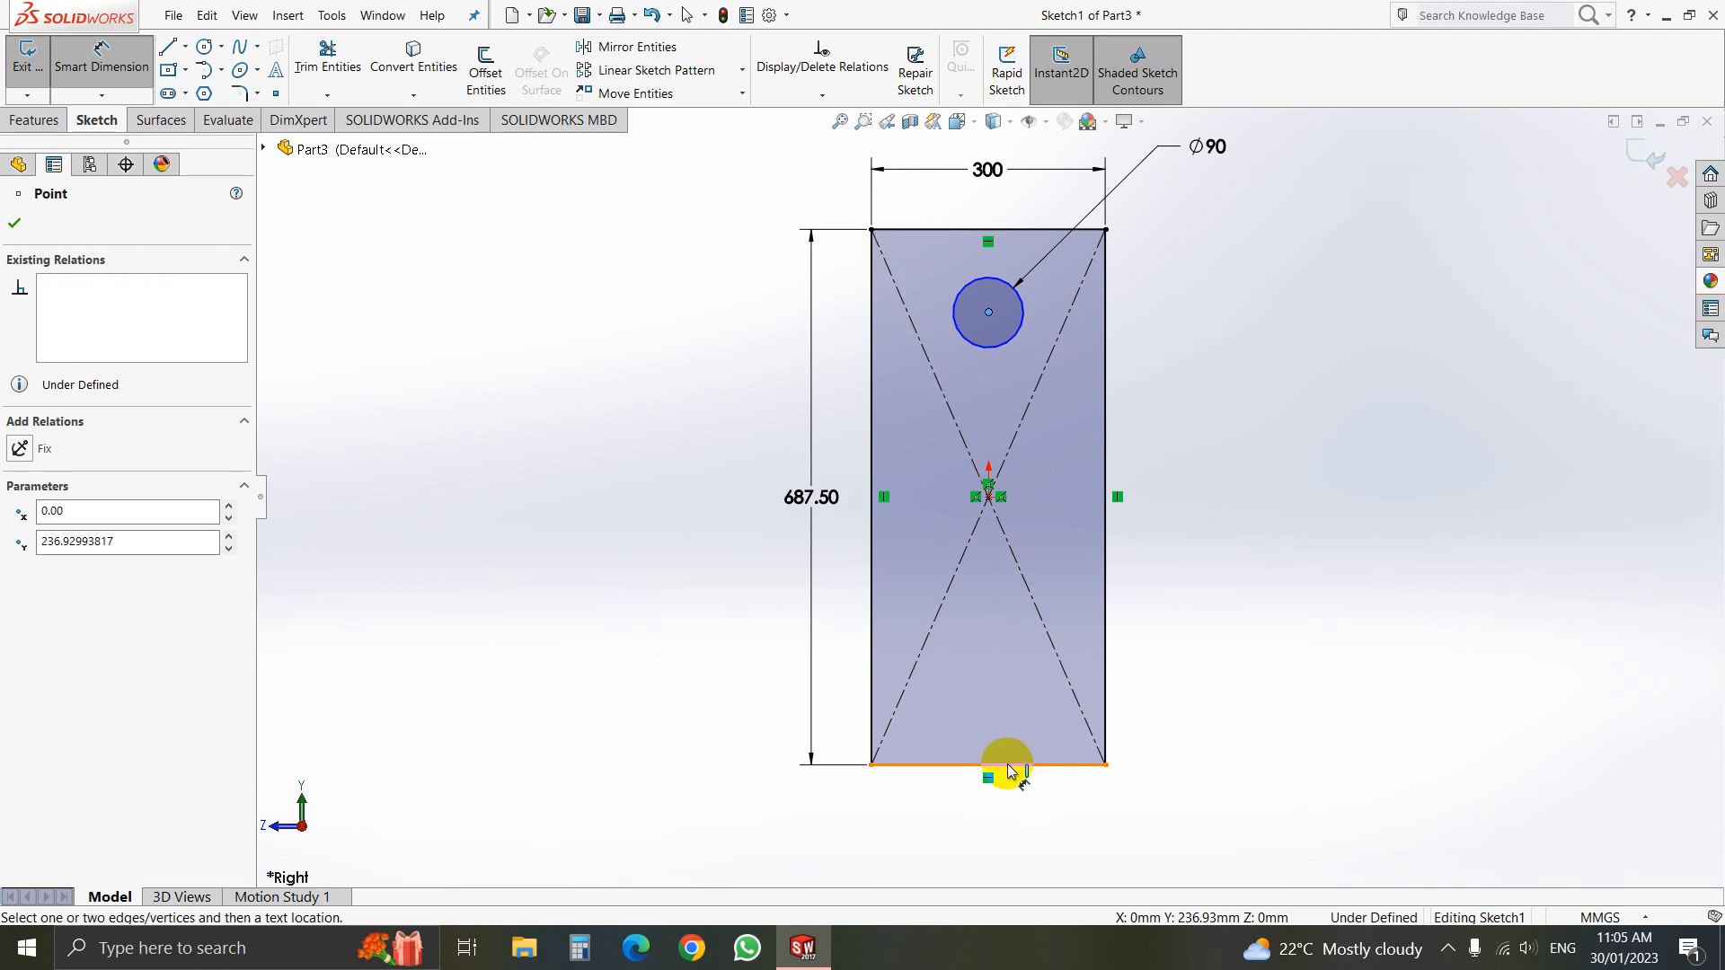
pyautogui.click(986, 760)
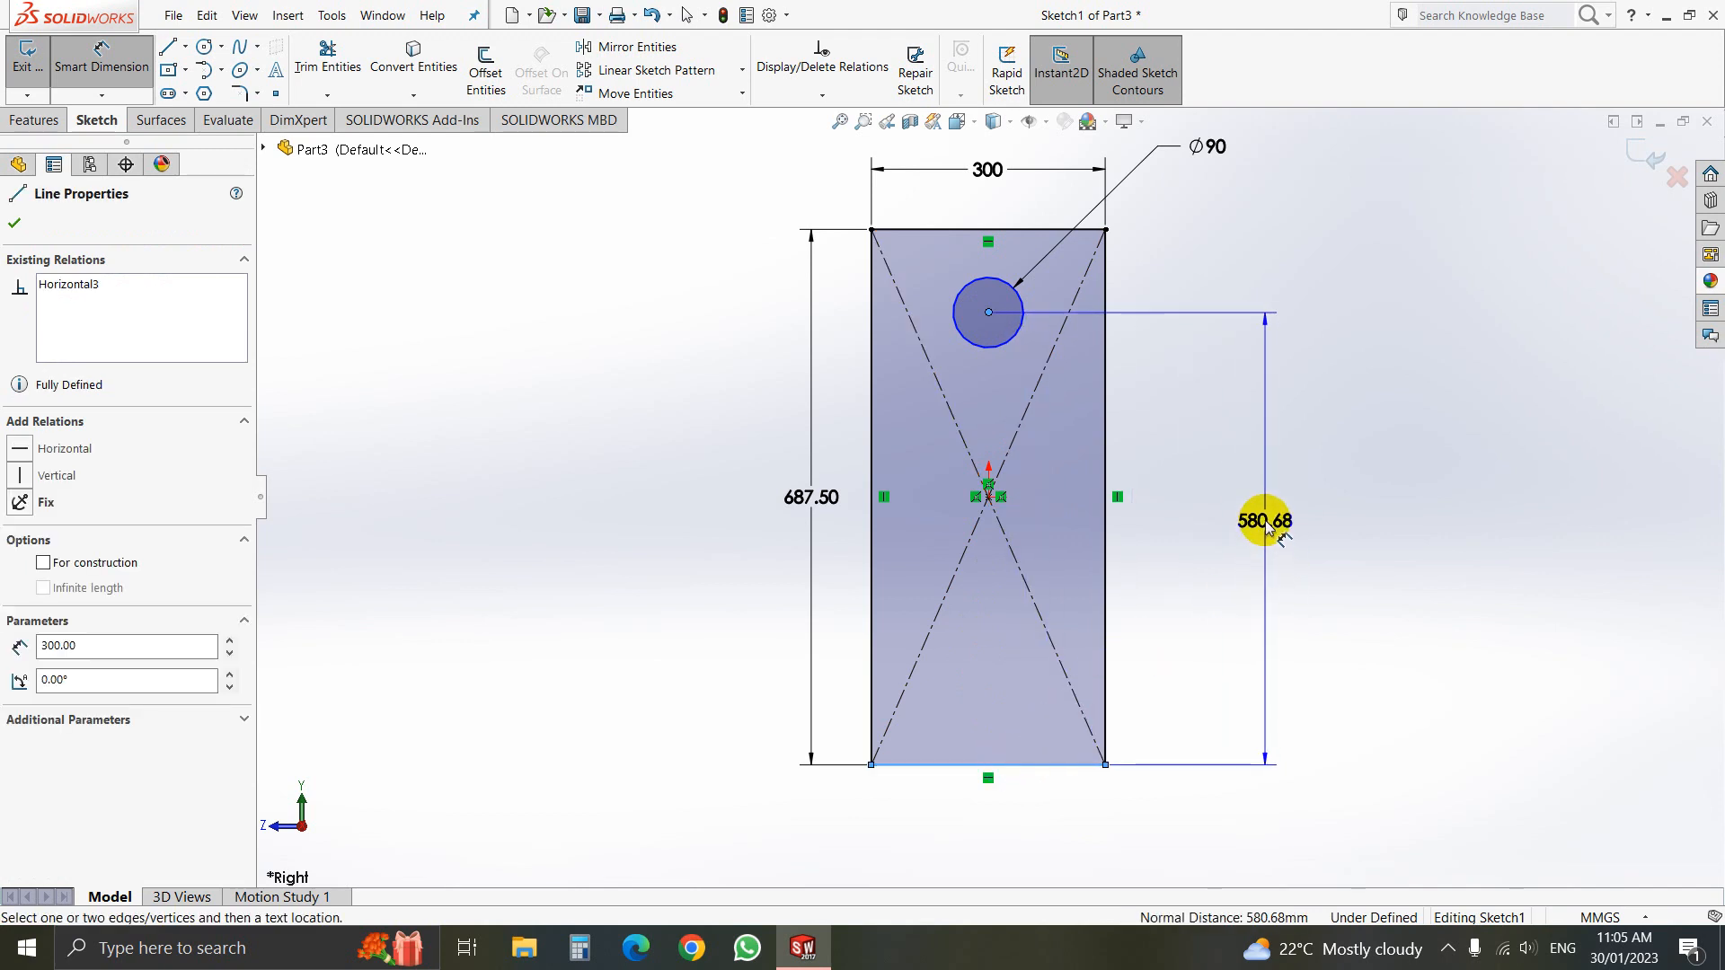
pyautogui.click(1263, 521)
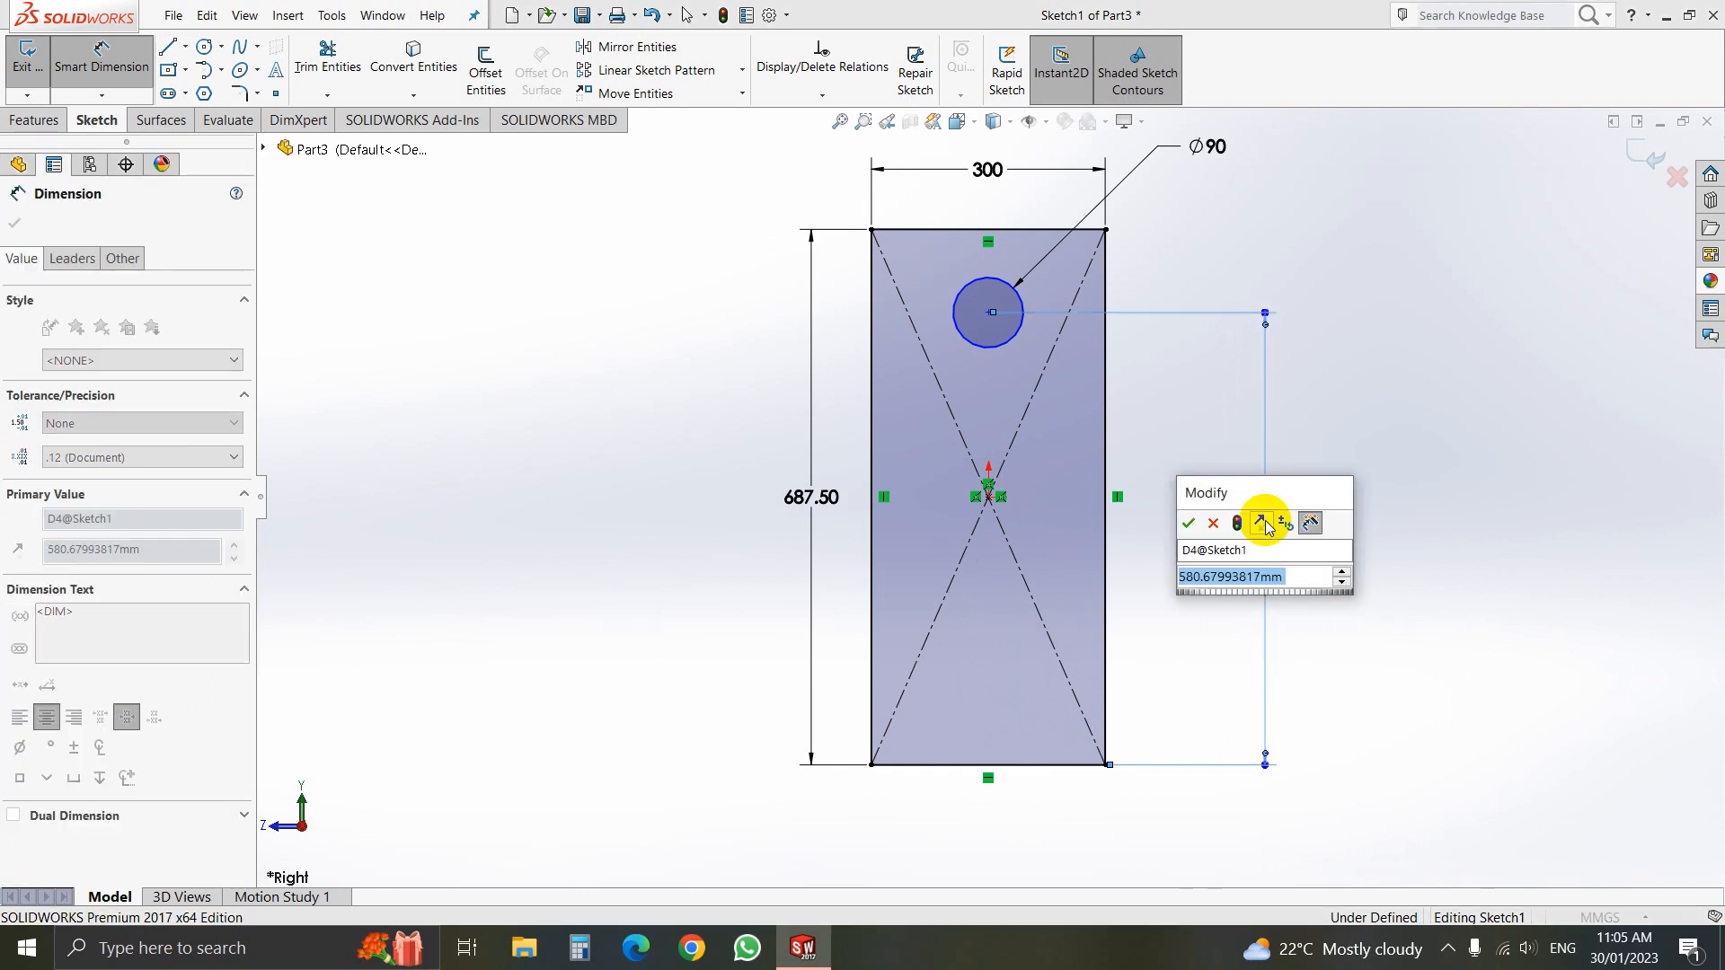
pyautogui.write('587.5')
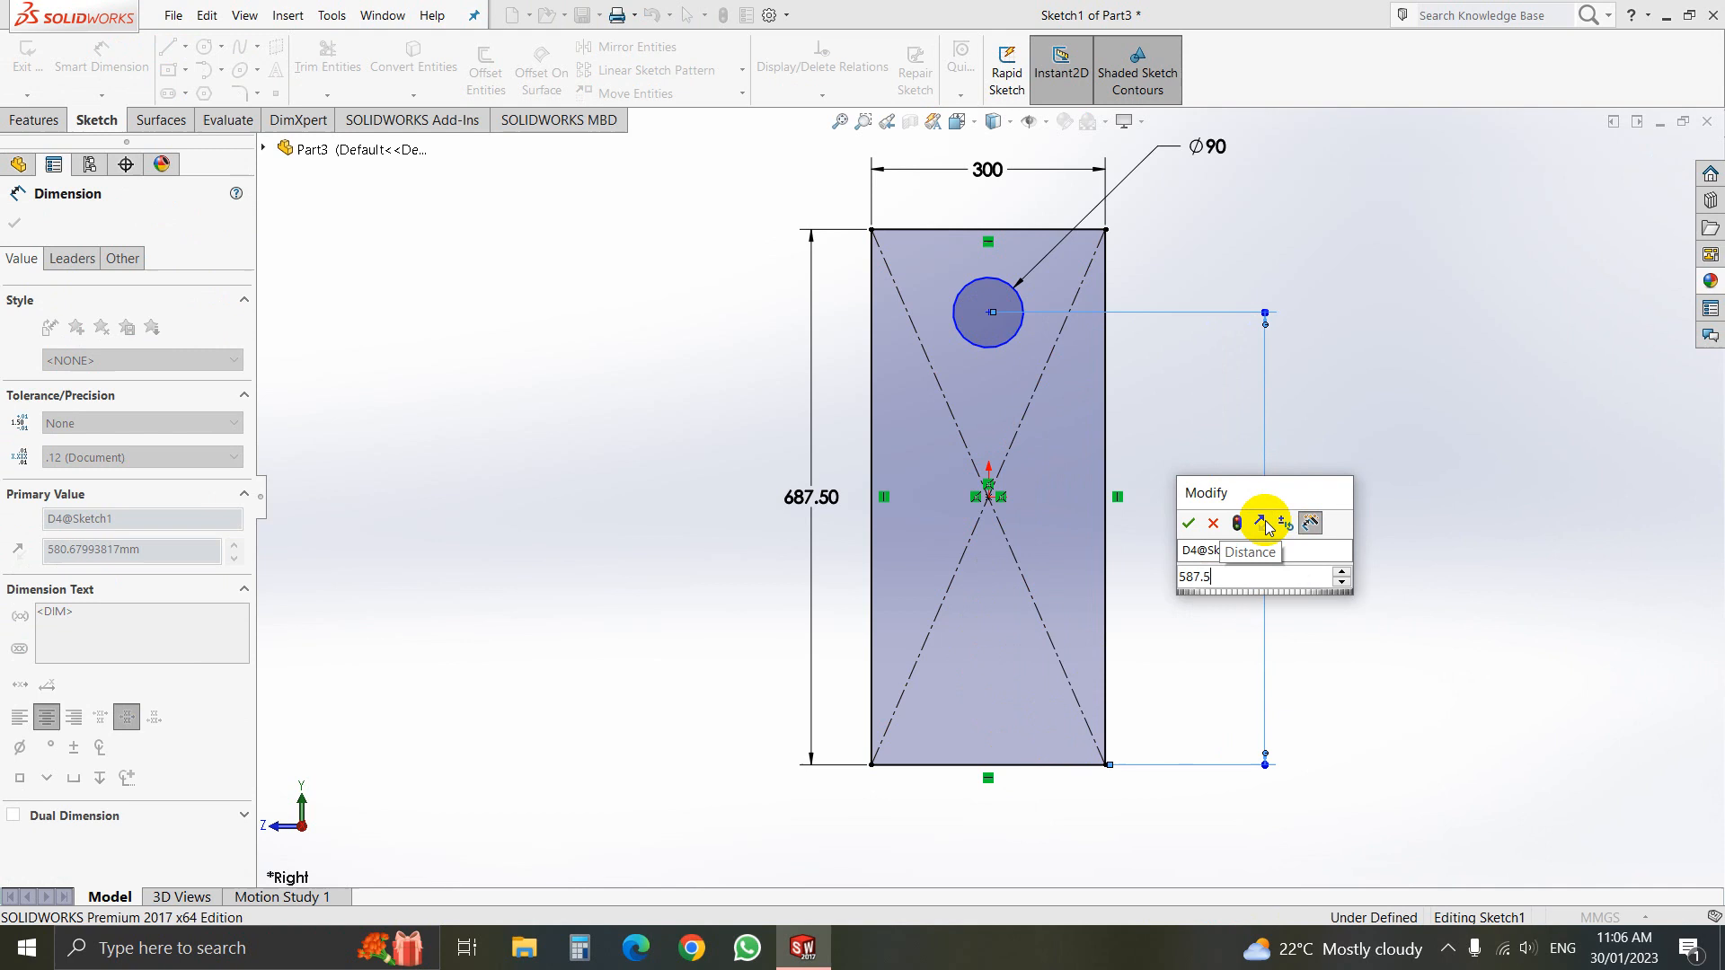
pyautogui.click(1187, 523)
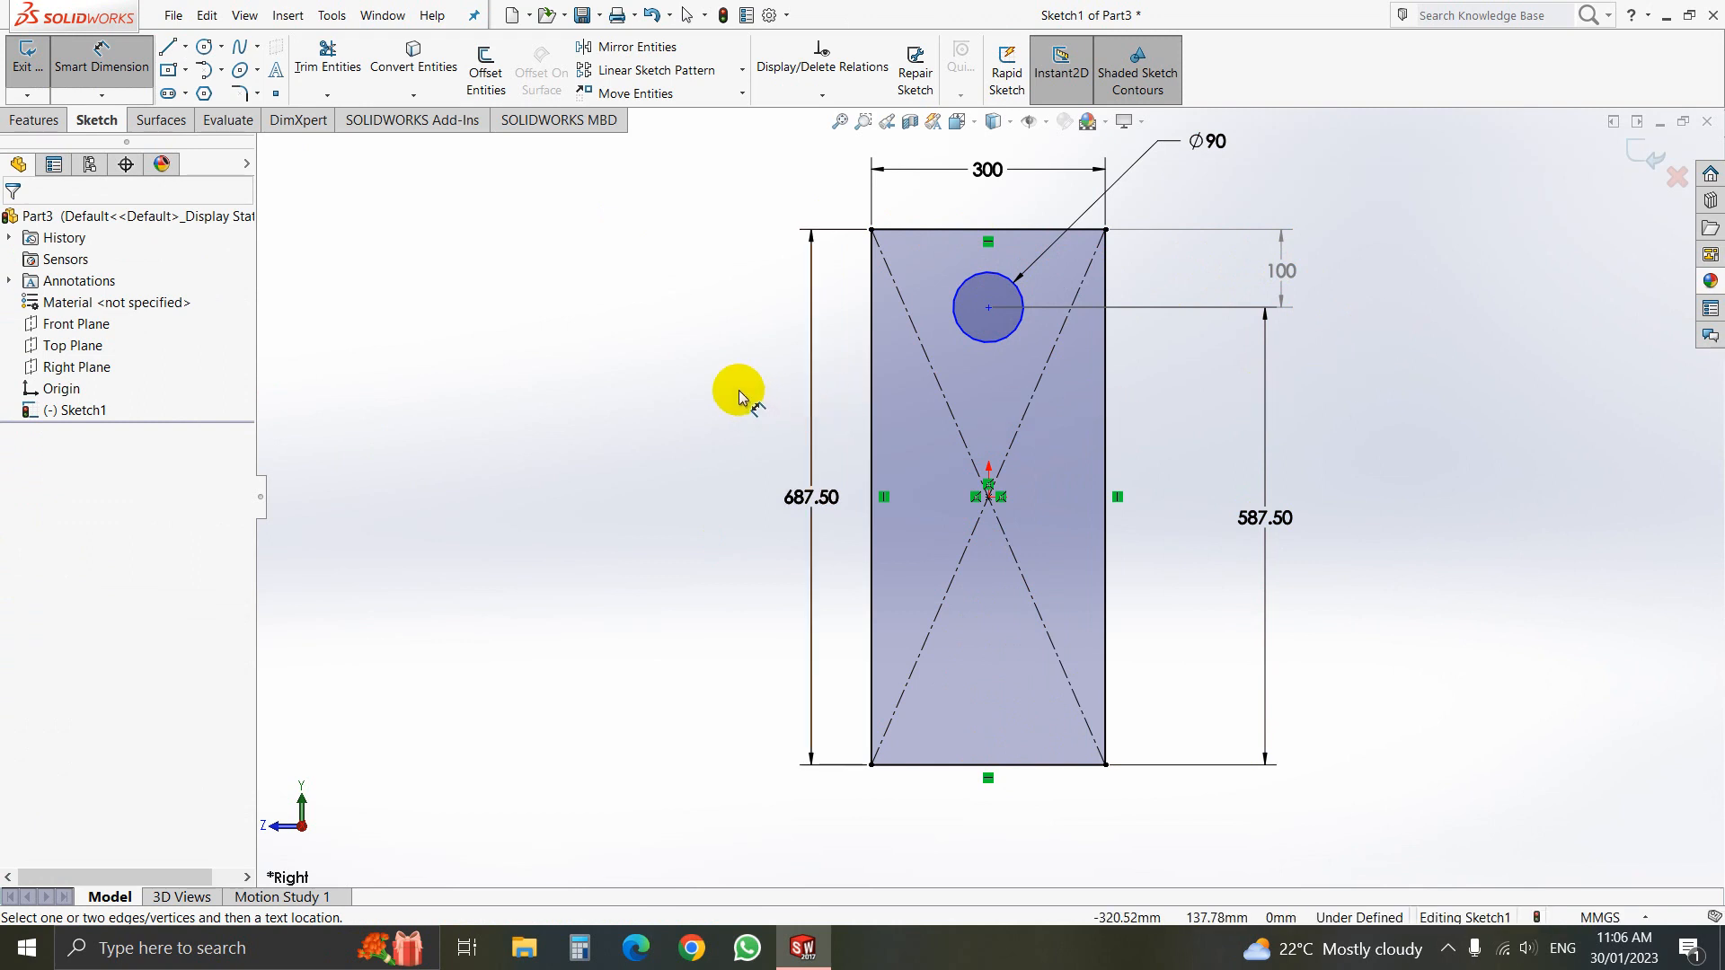
# Dimension the hole centre 150 mm from the left edge, fully defining Sketch1, and exit the sketch
pyautogui.click(987, 308)
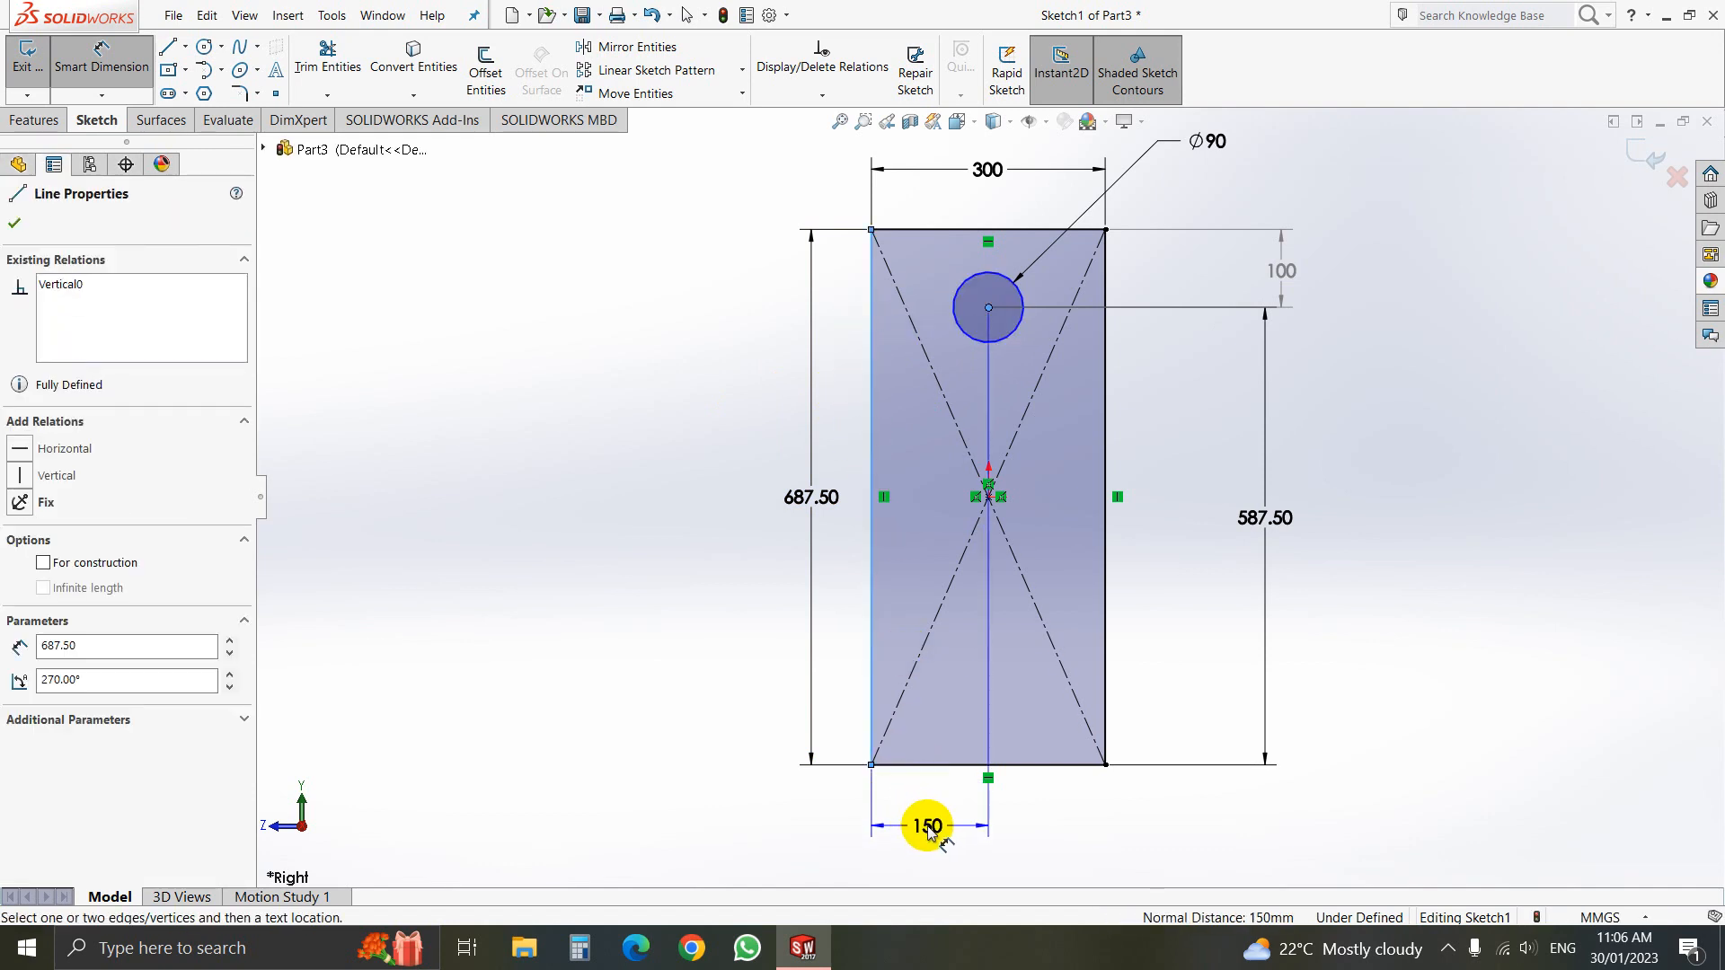
pyautogui.click(927, 824)
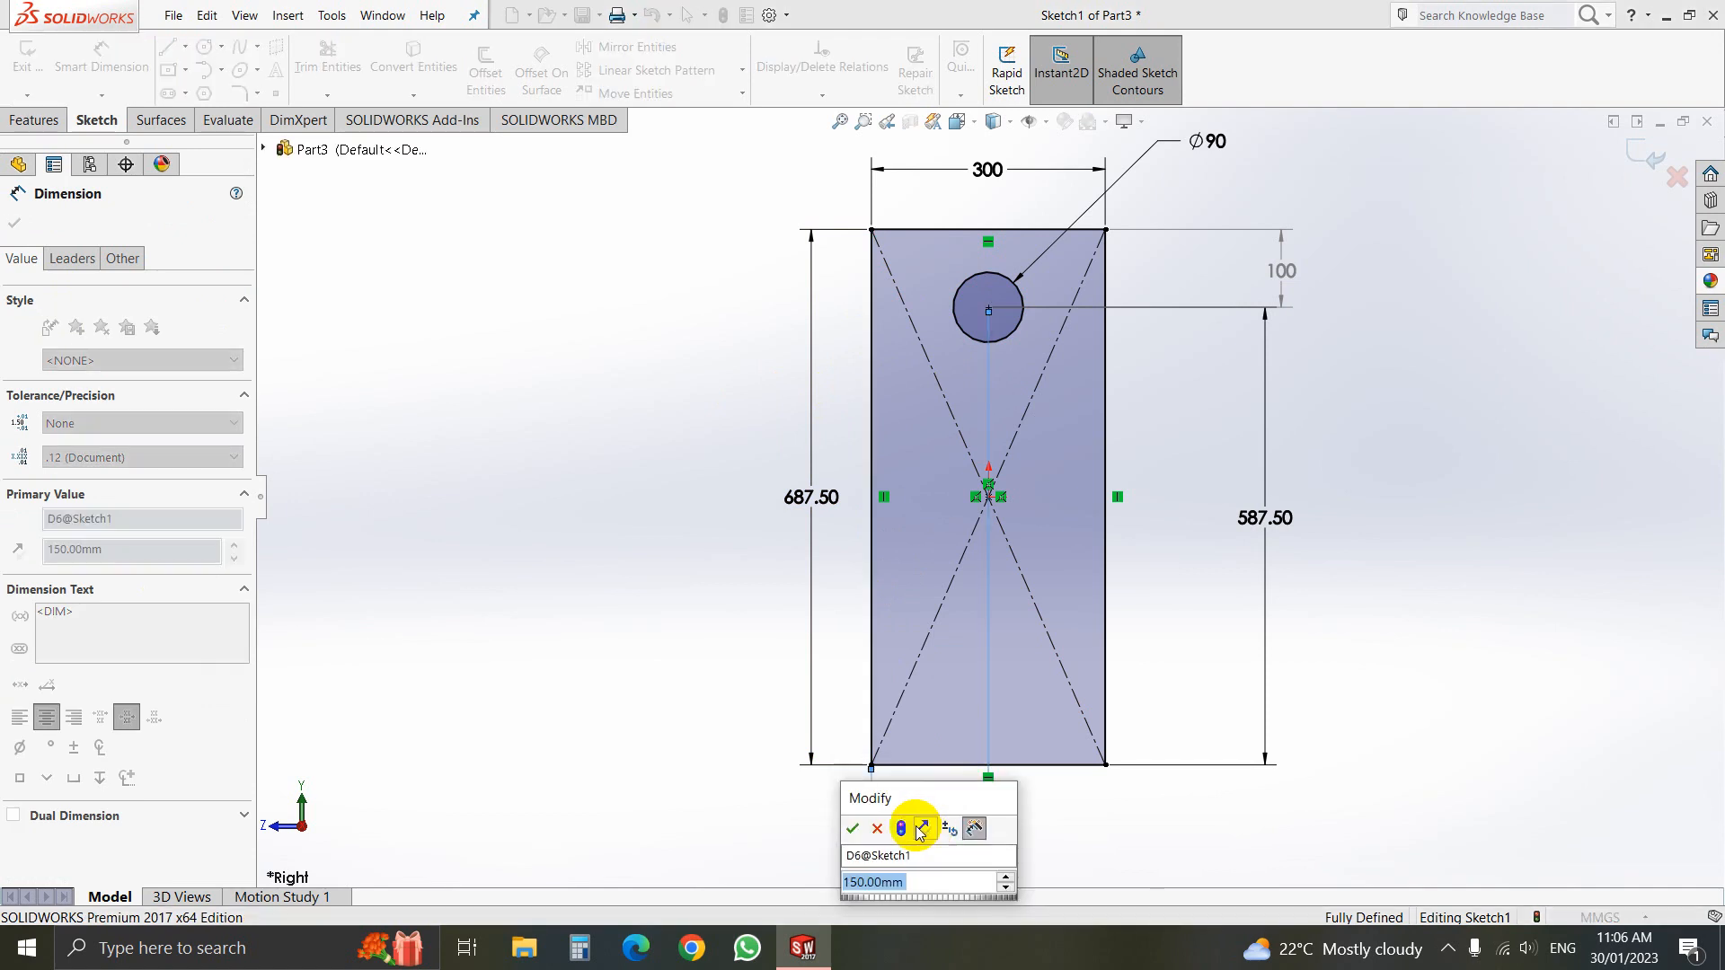
pyautogui.click(852, 829)
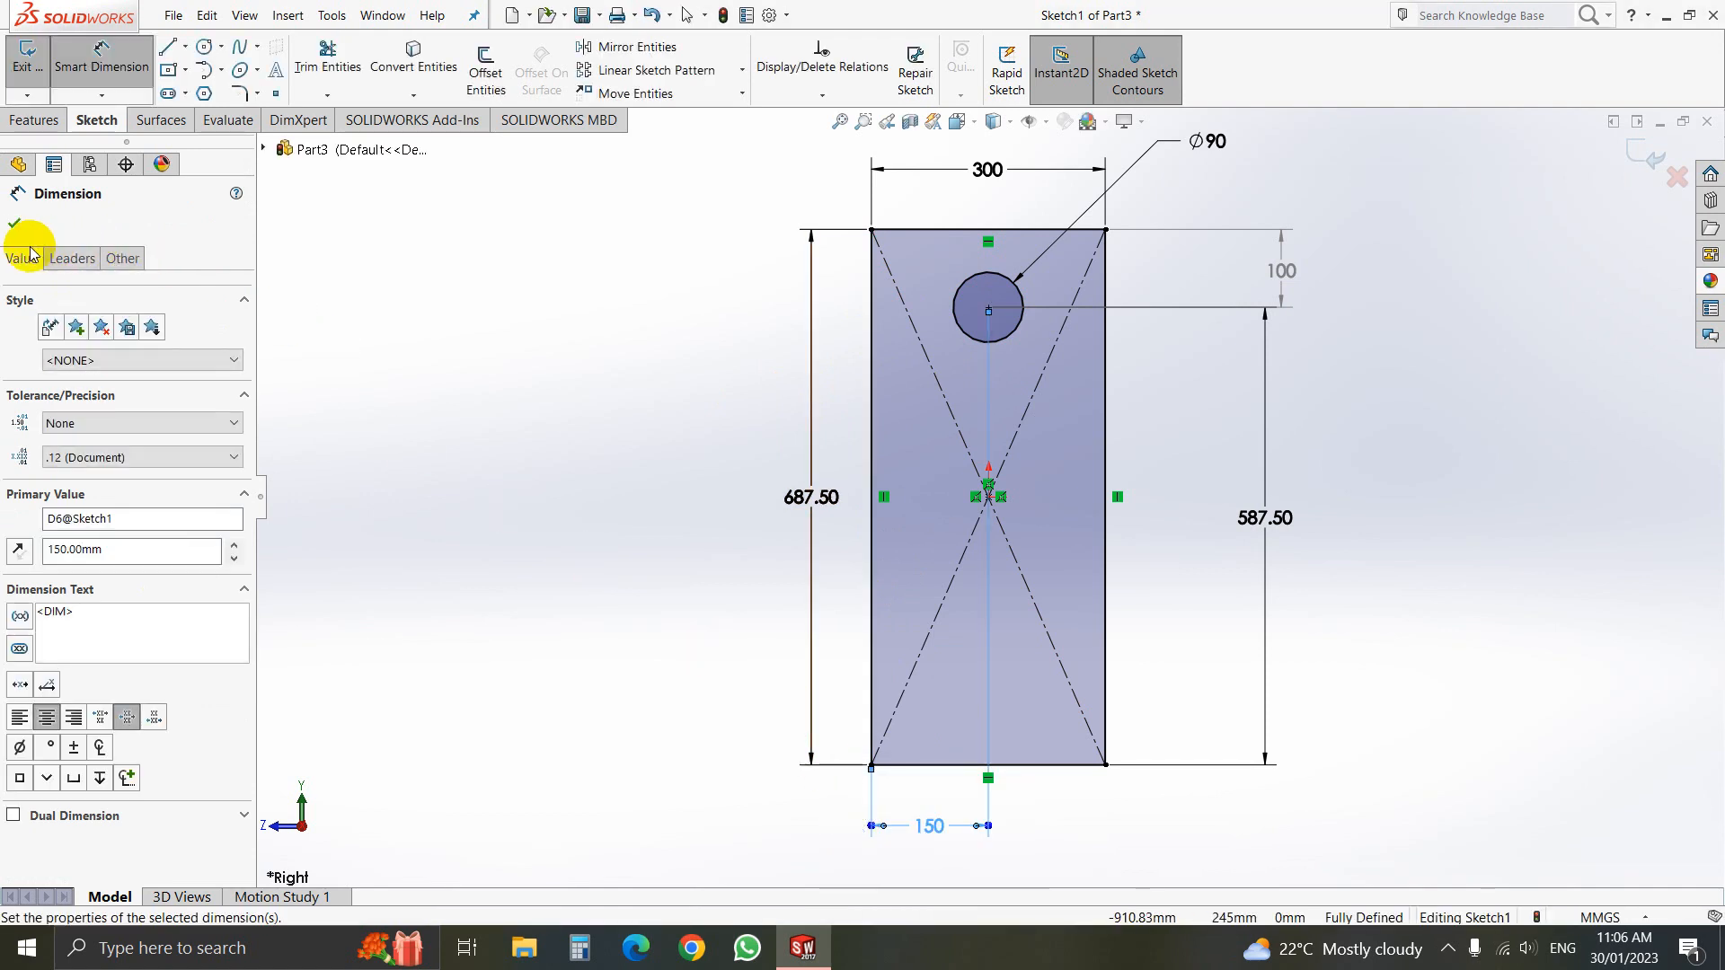
pyautogui.click(16, 226)
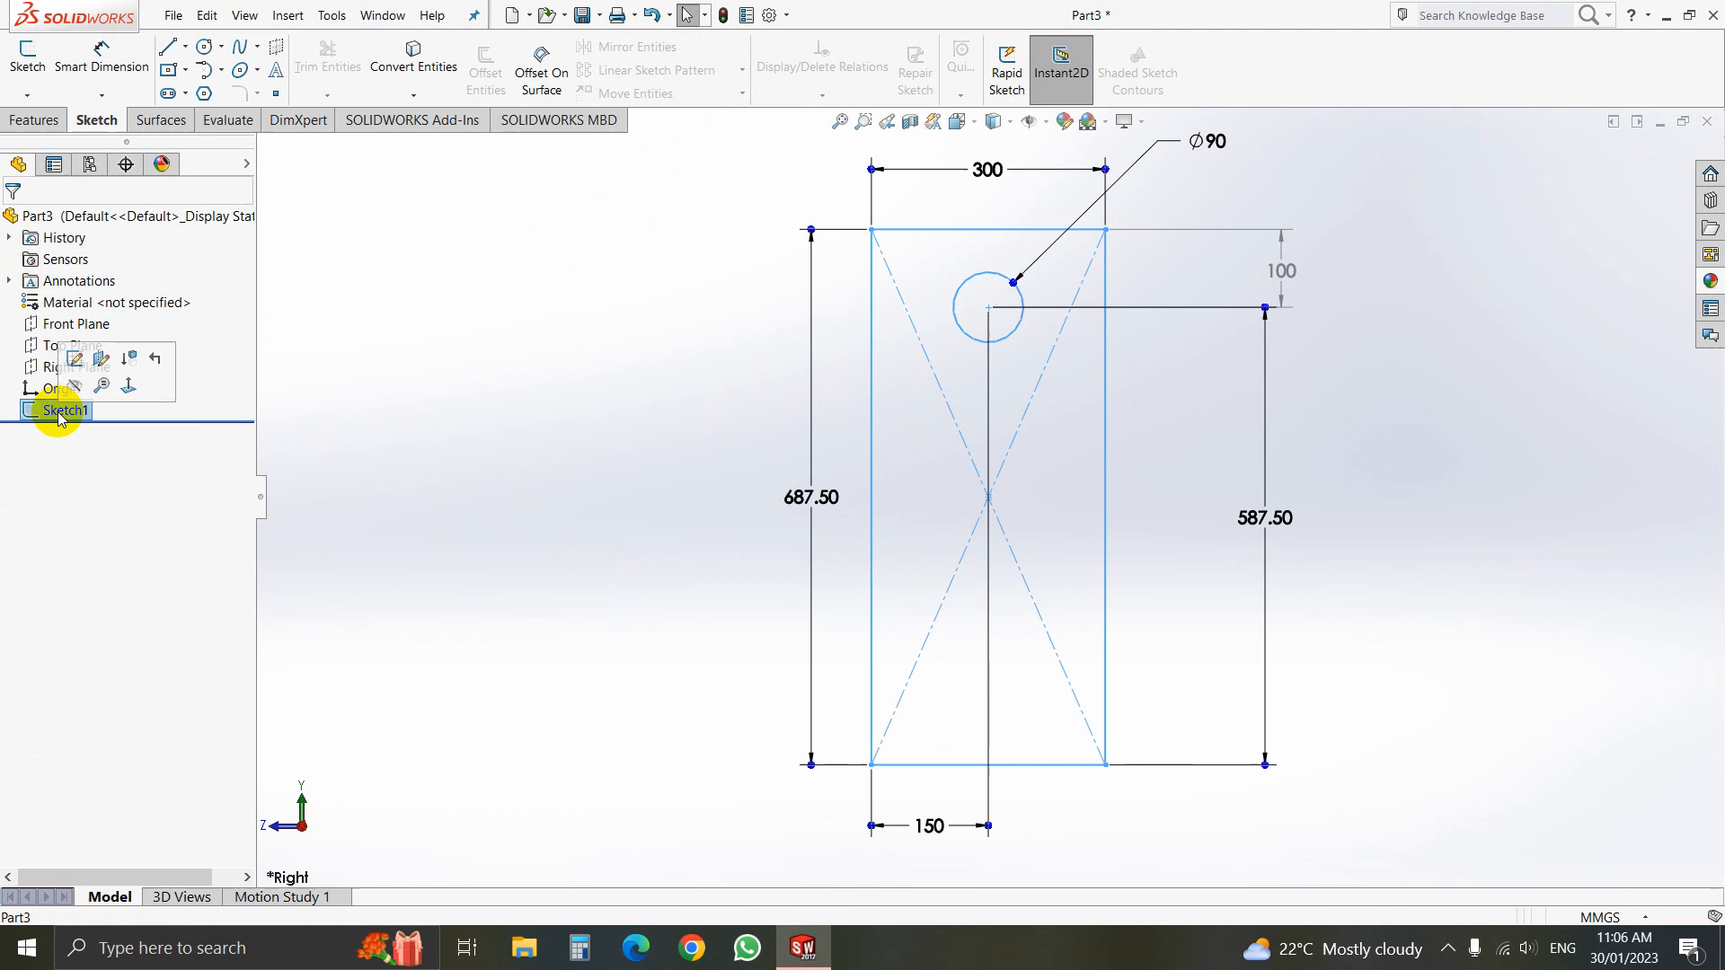
# Extrude Sketch1 as a Blind boss 100 mm deep, forming the block with its through hole
pyautogui.click(33, 119)
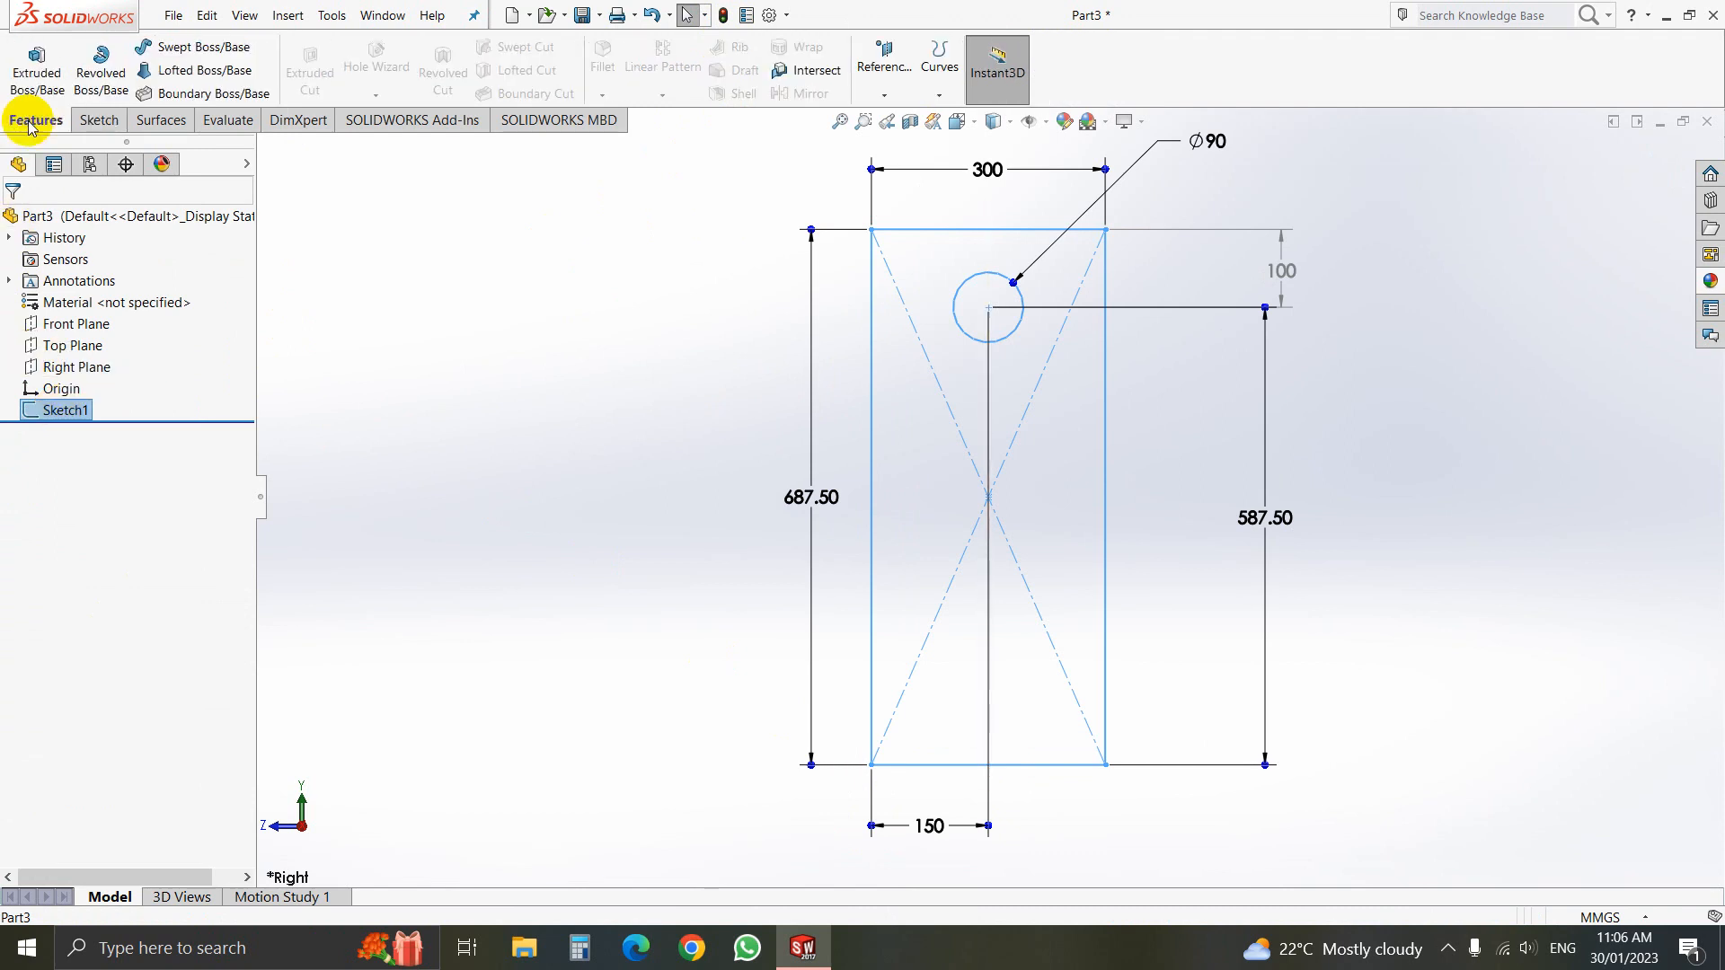
pyautogui.click(36, 72)
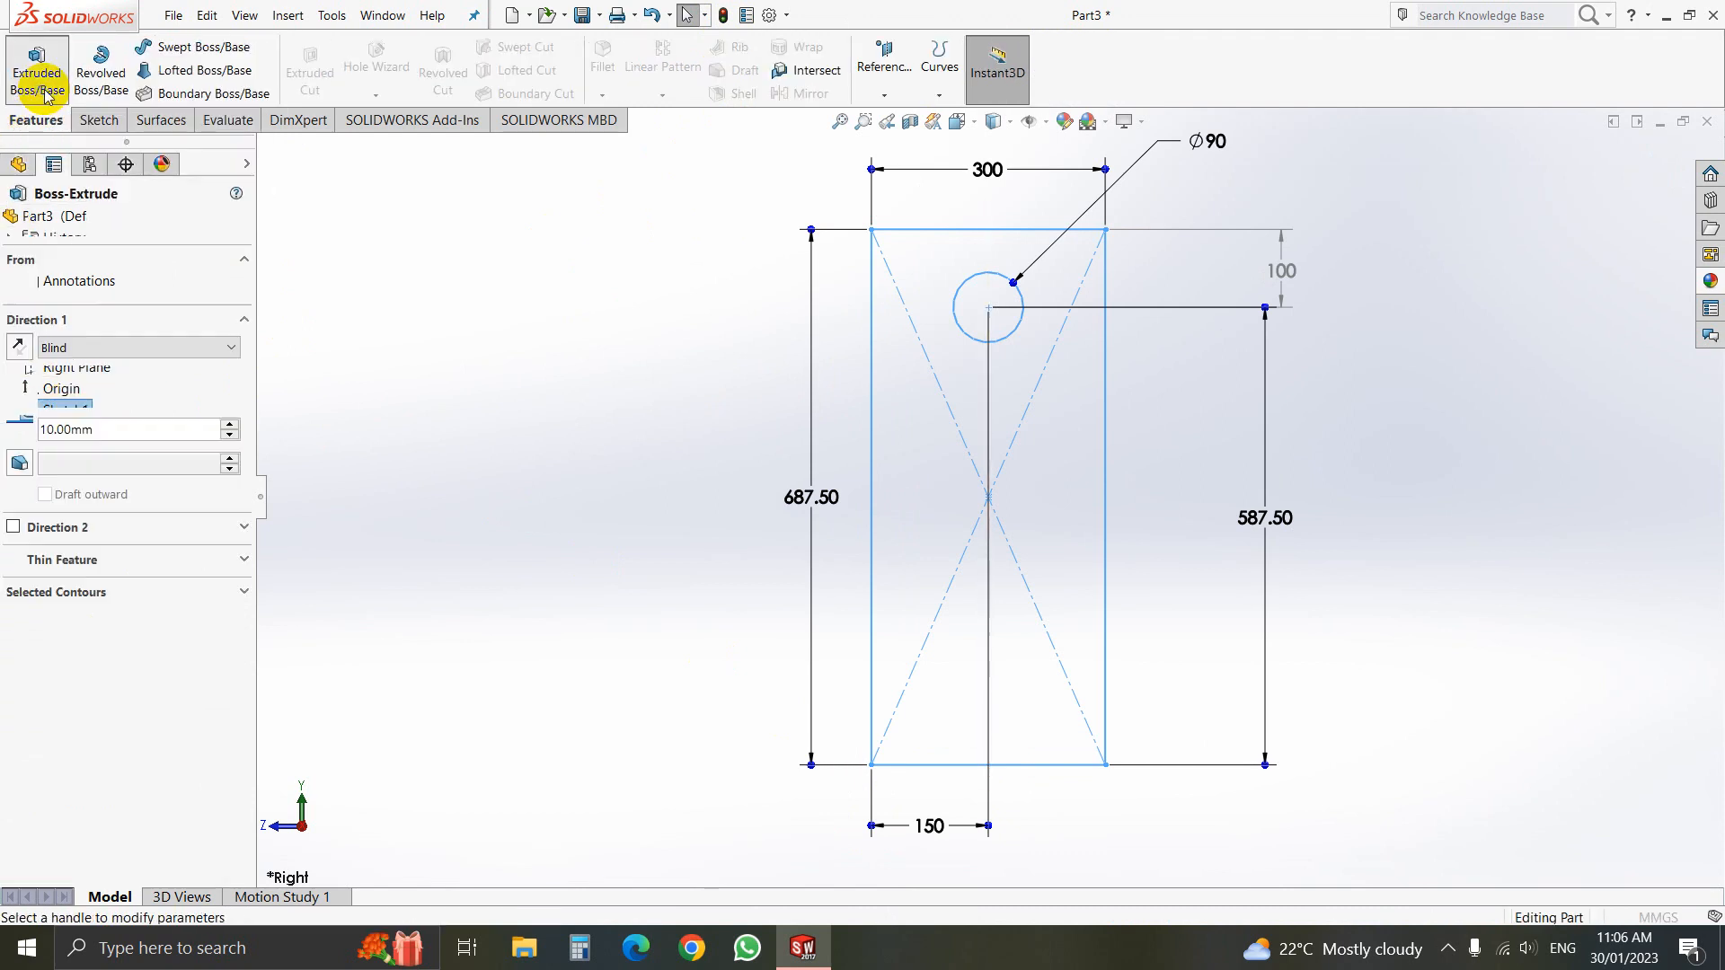
pyautogui.click(36, 78)
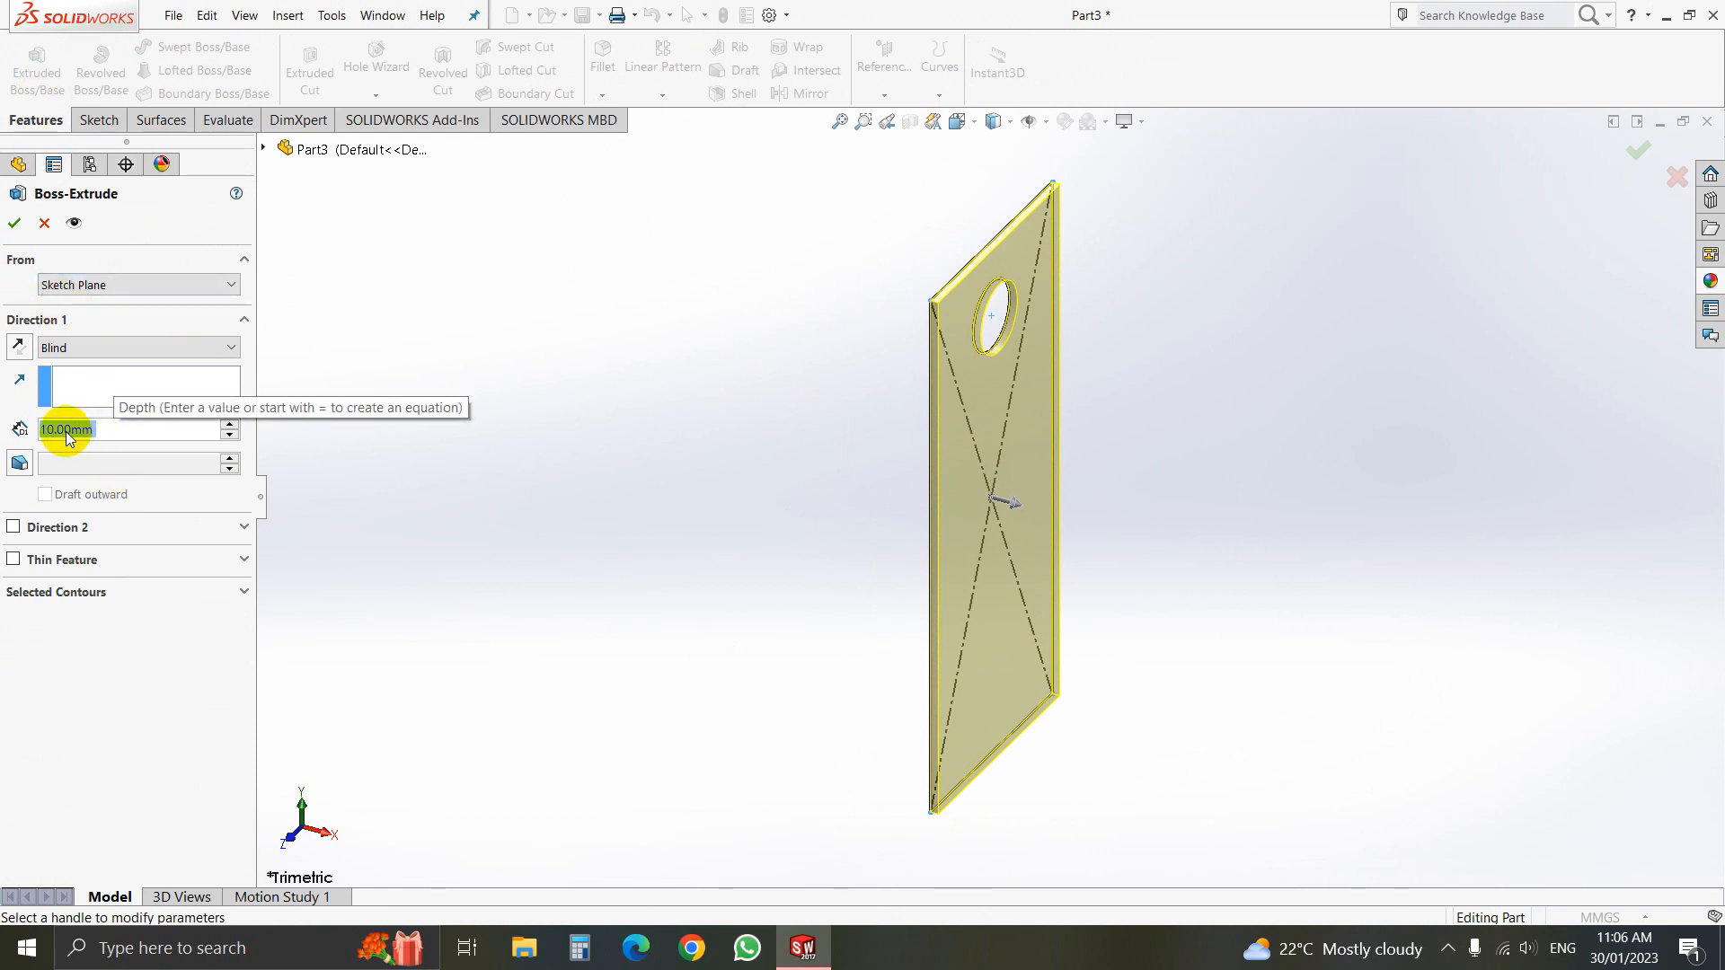
pyautogui.write('1')
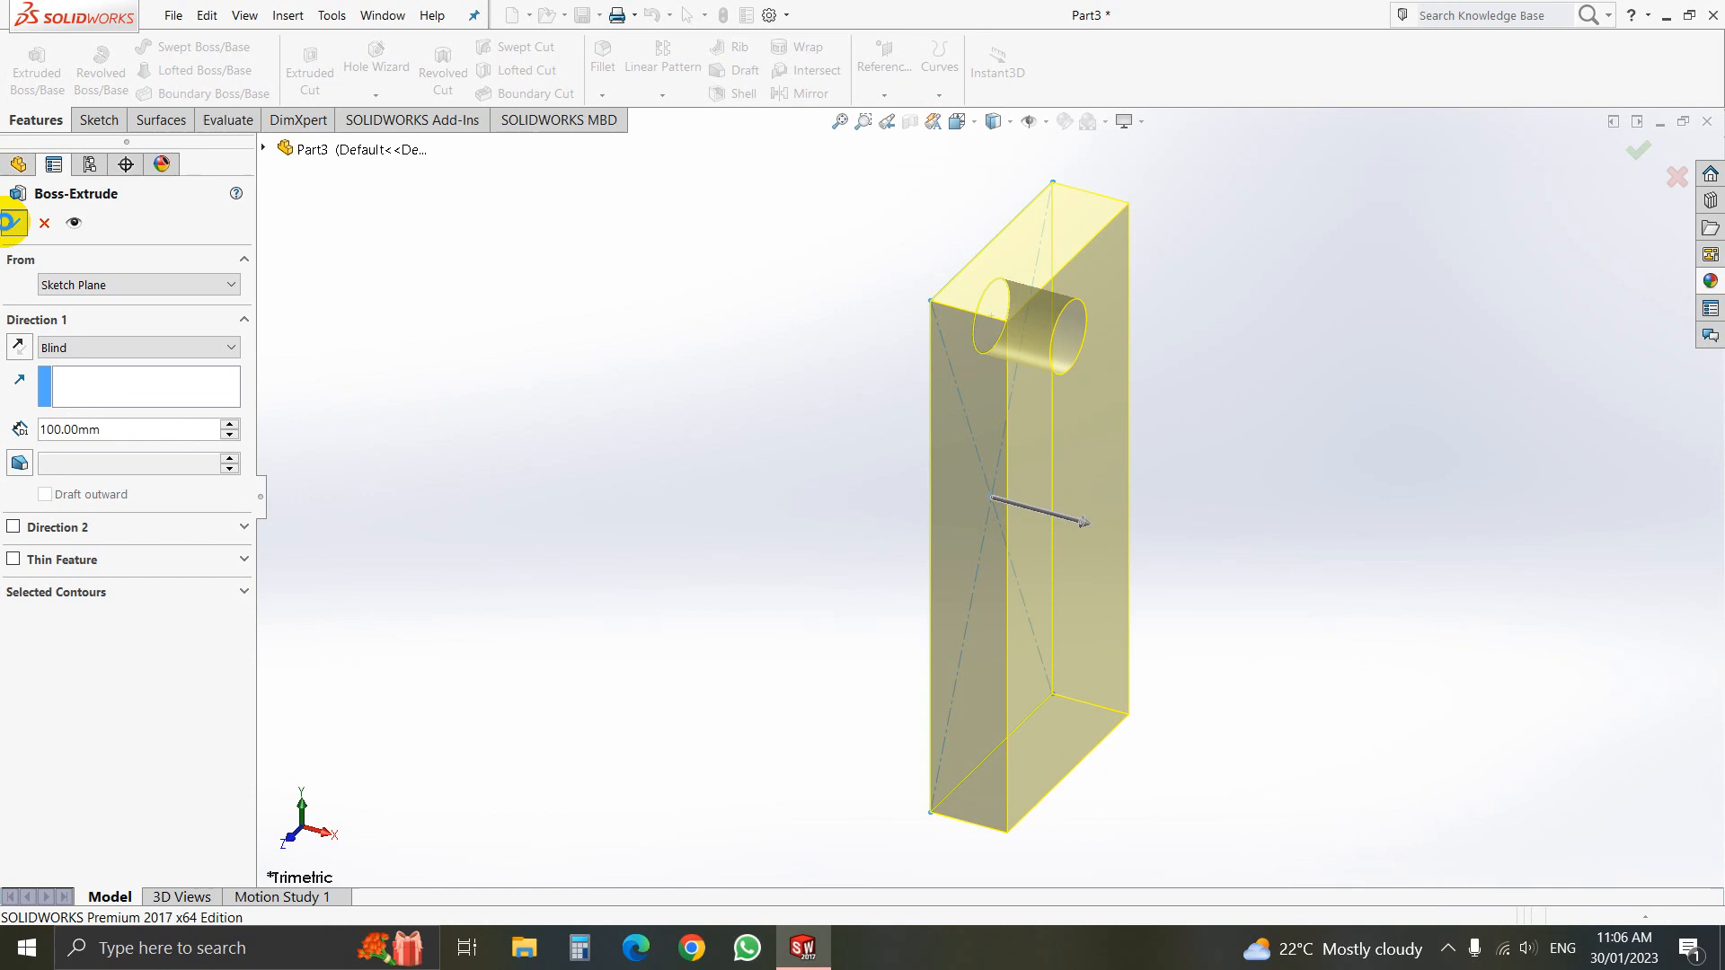
pyautogui.click(15, 214)
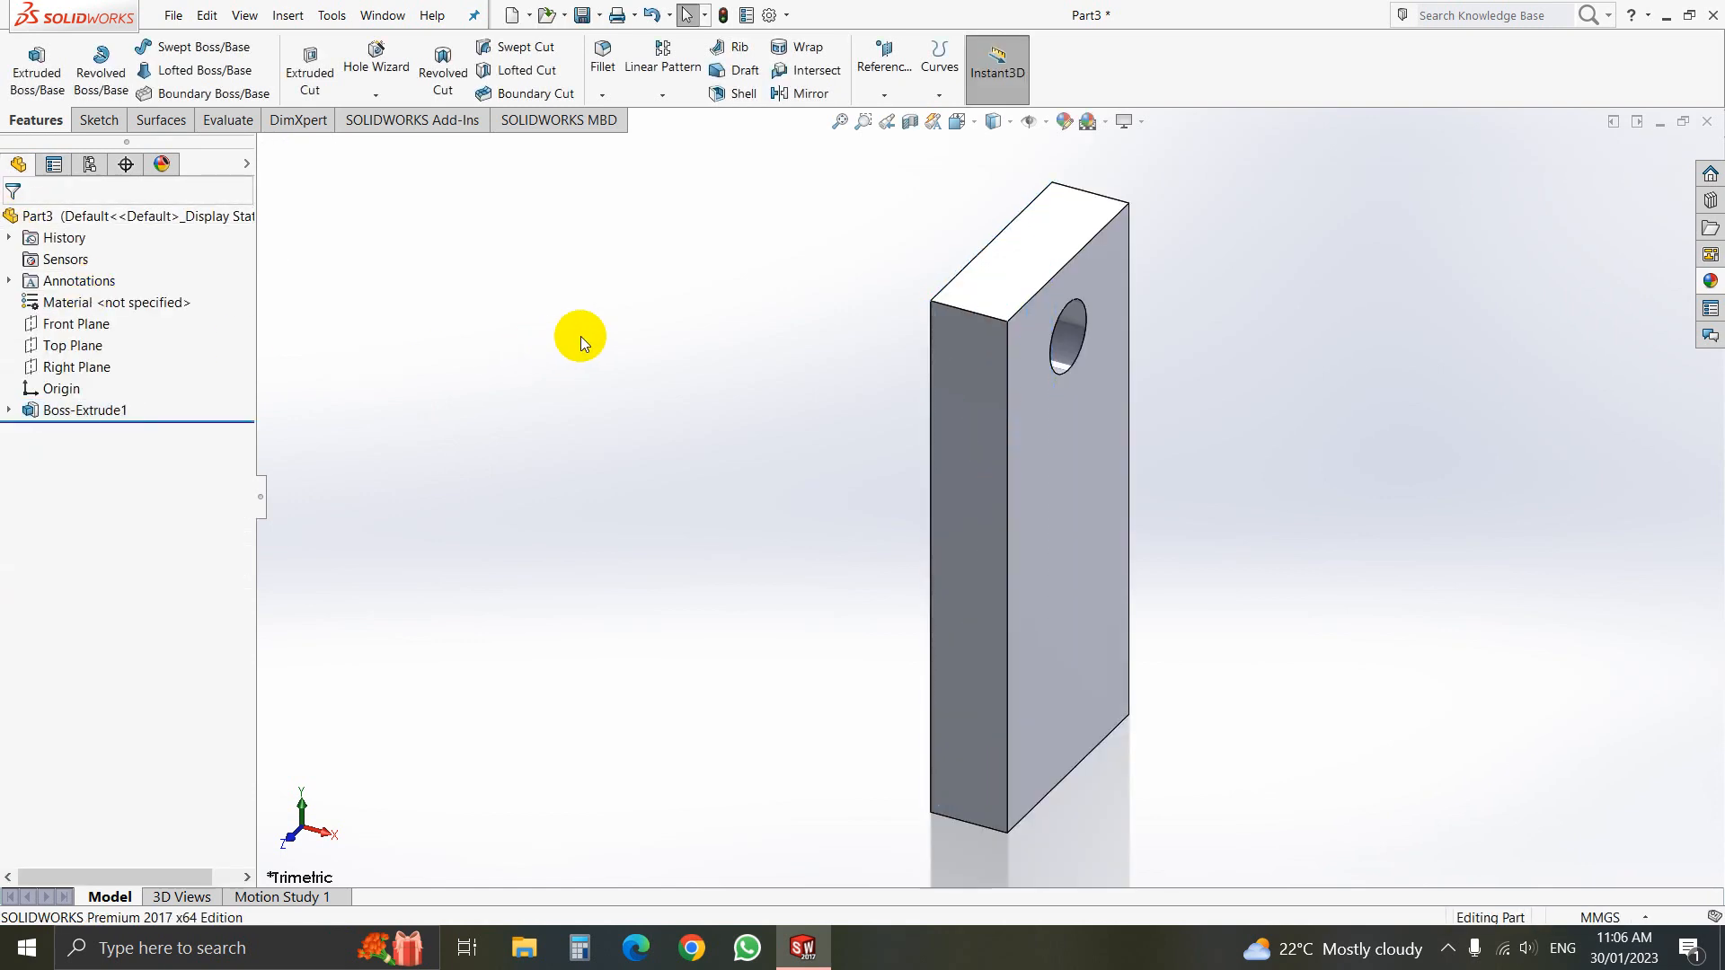
# Browse the metal appearances and apply a beige colour to the block's face
pyautogui.moveTo(582, 342); pyautogui.dragTo(631, 302)
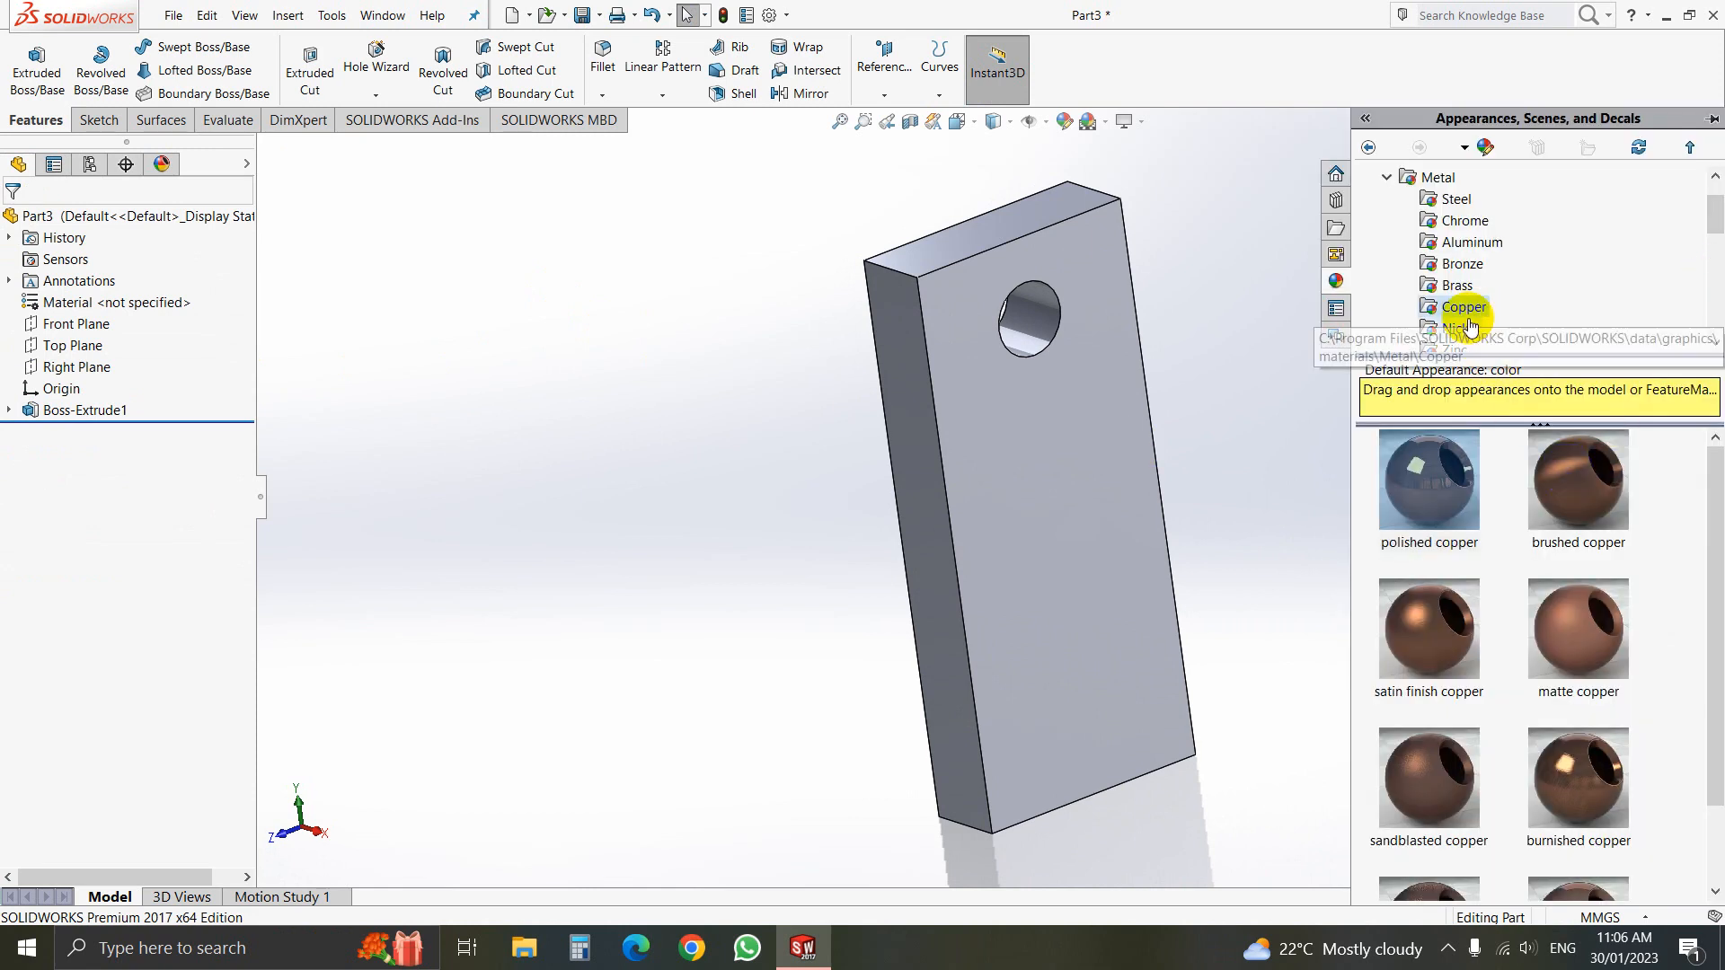
pyautogui.click(1459, 263)
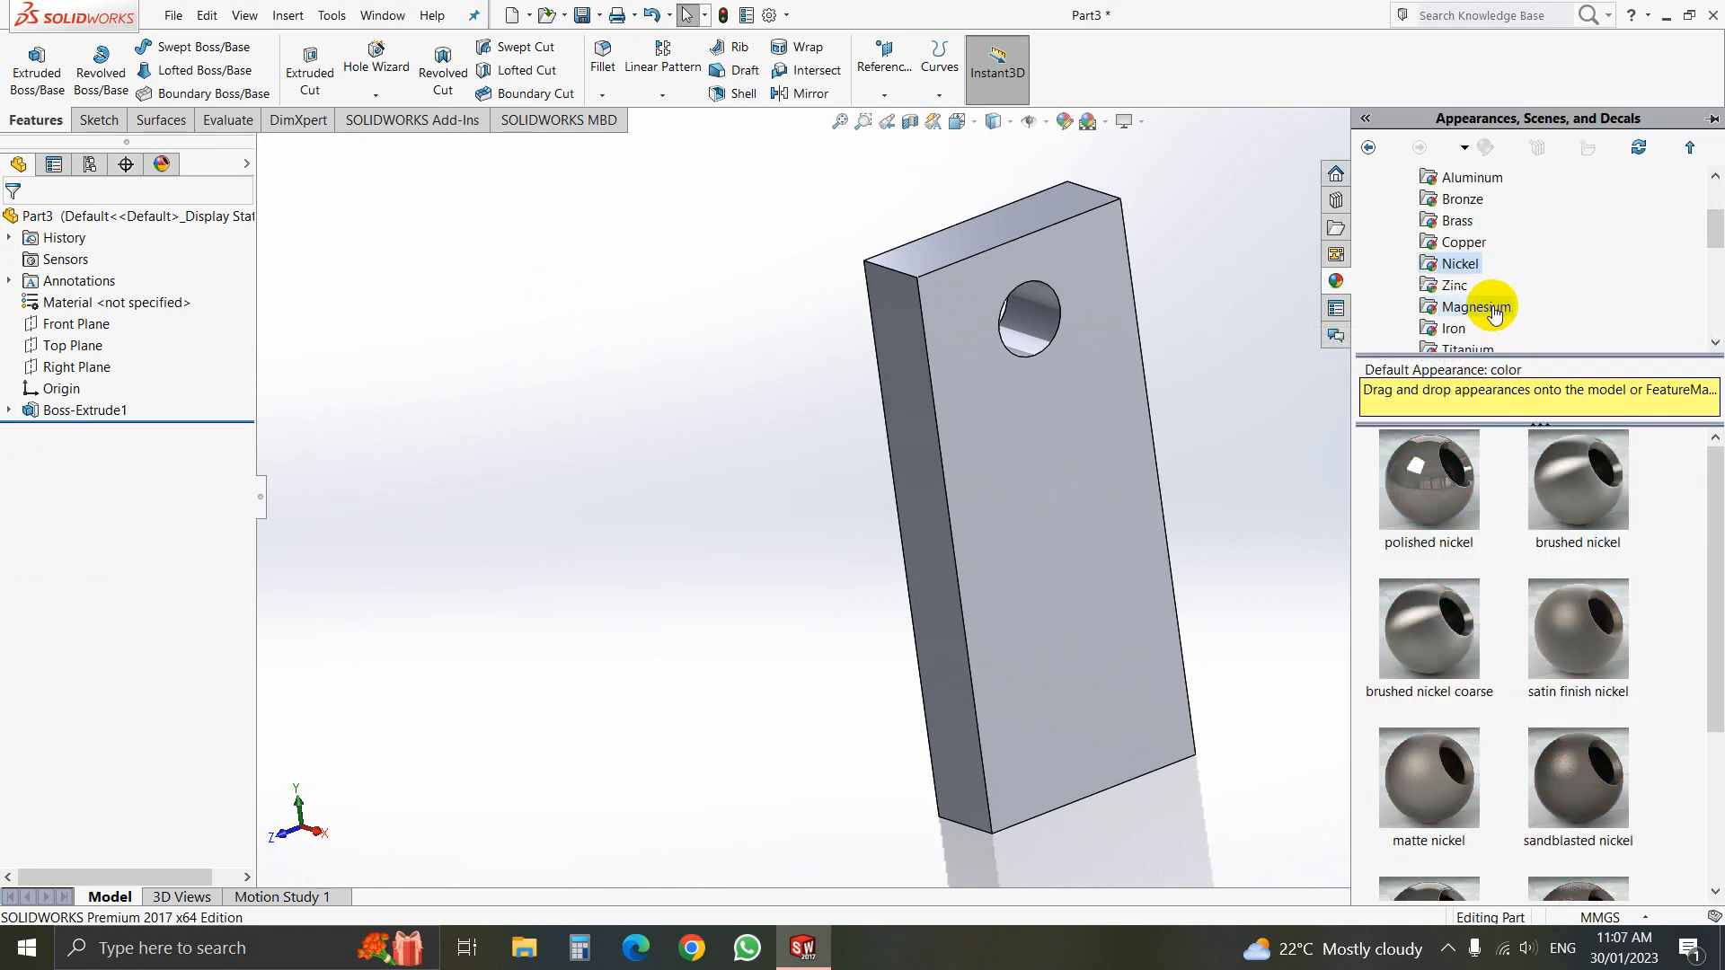
pyautogui.click(1454, 286)
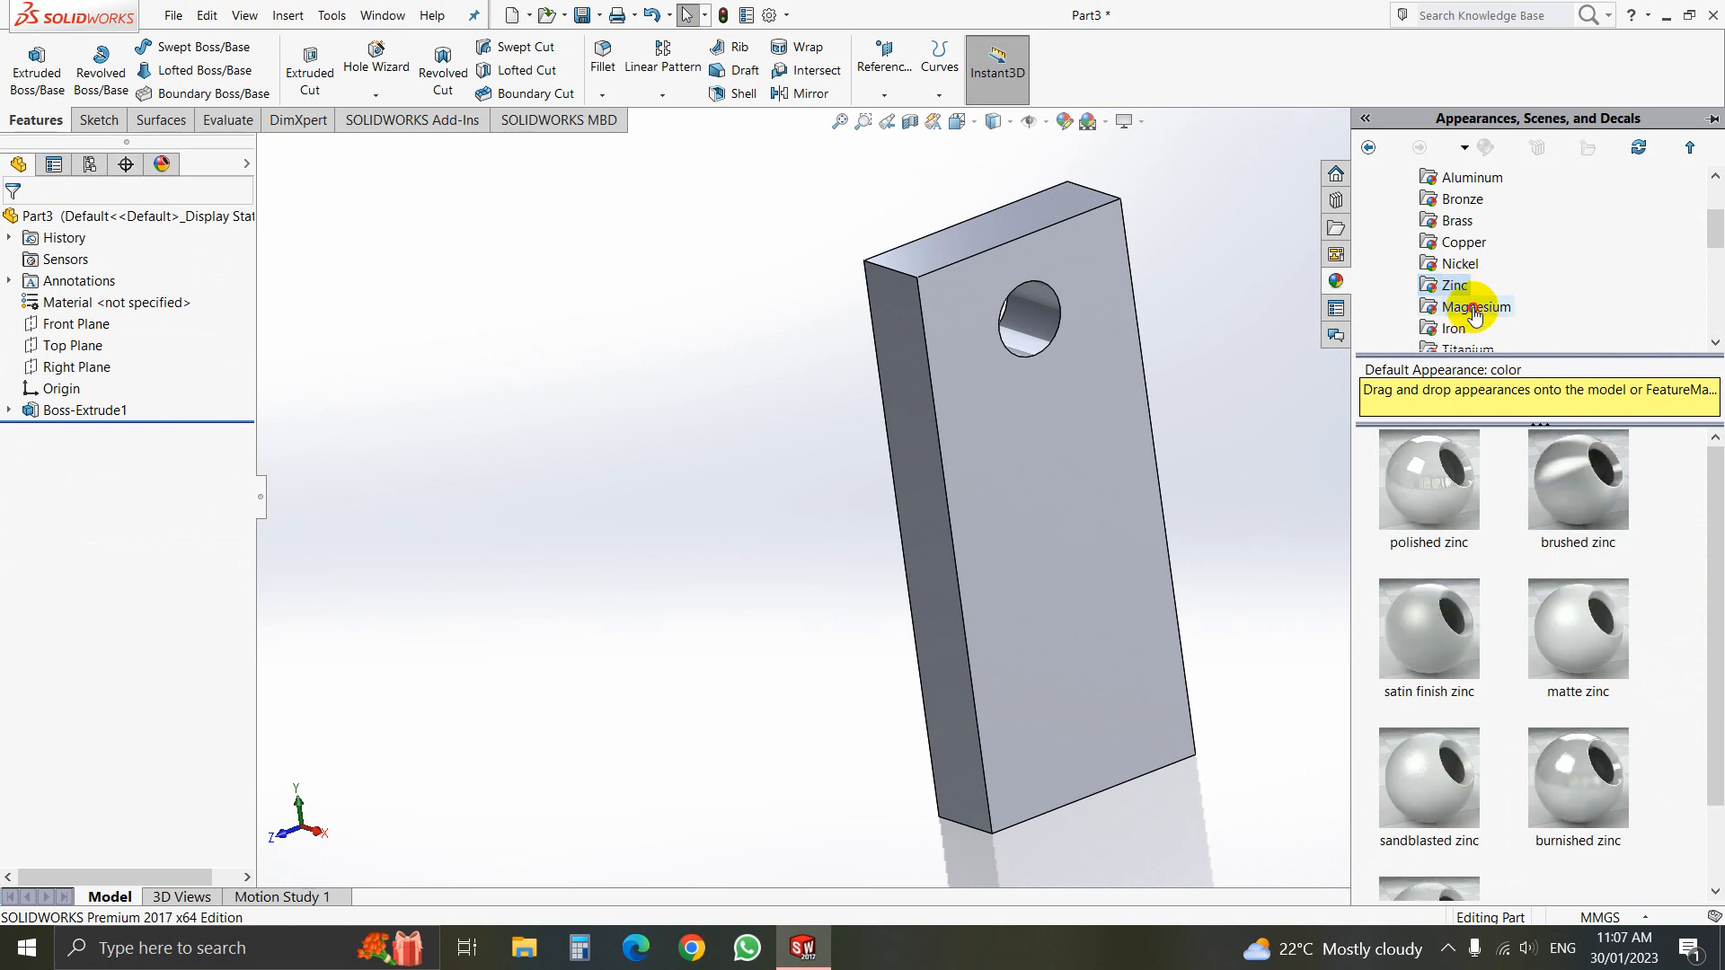
pyautogui.click(1475, 306)
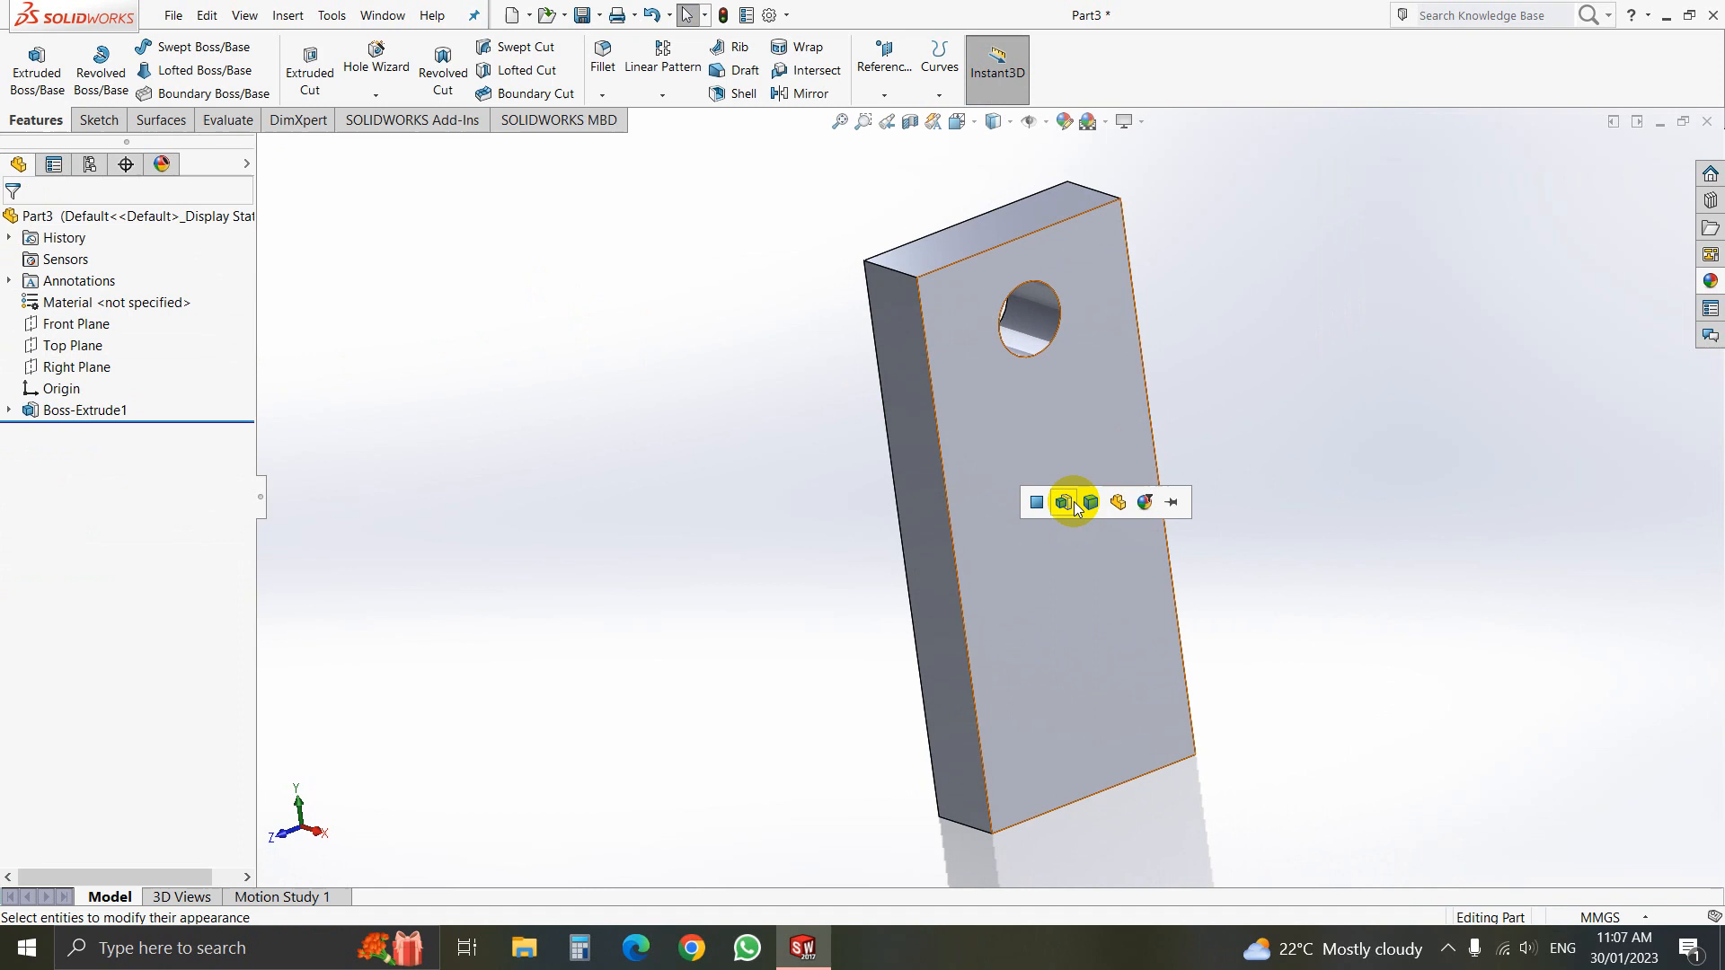
pyautogui.click(1062, 502)
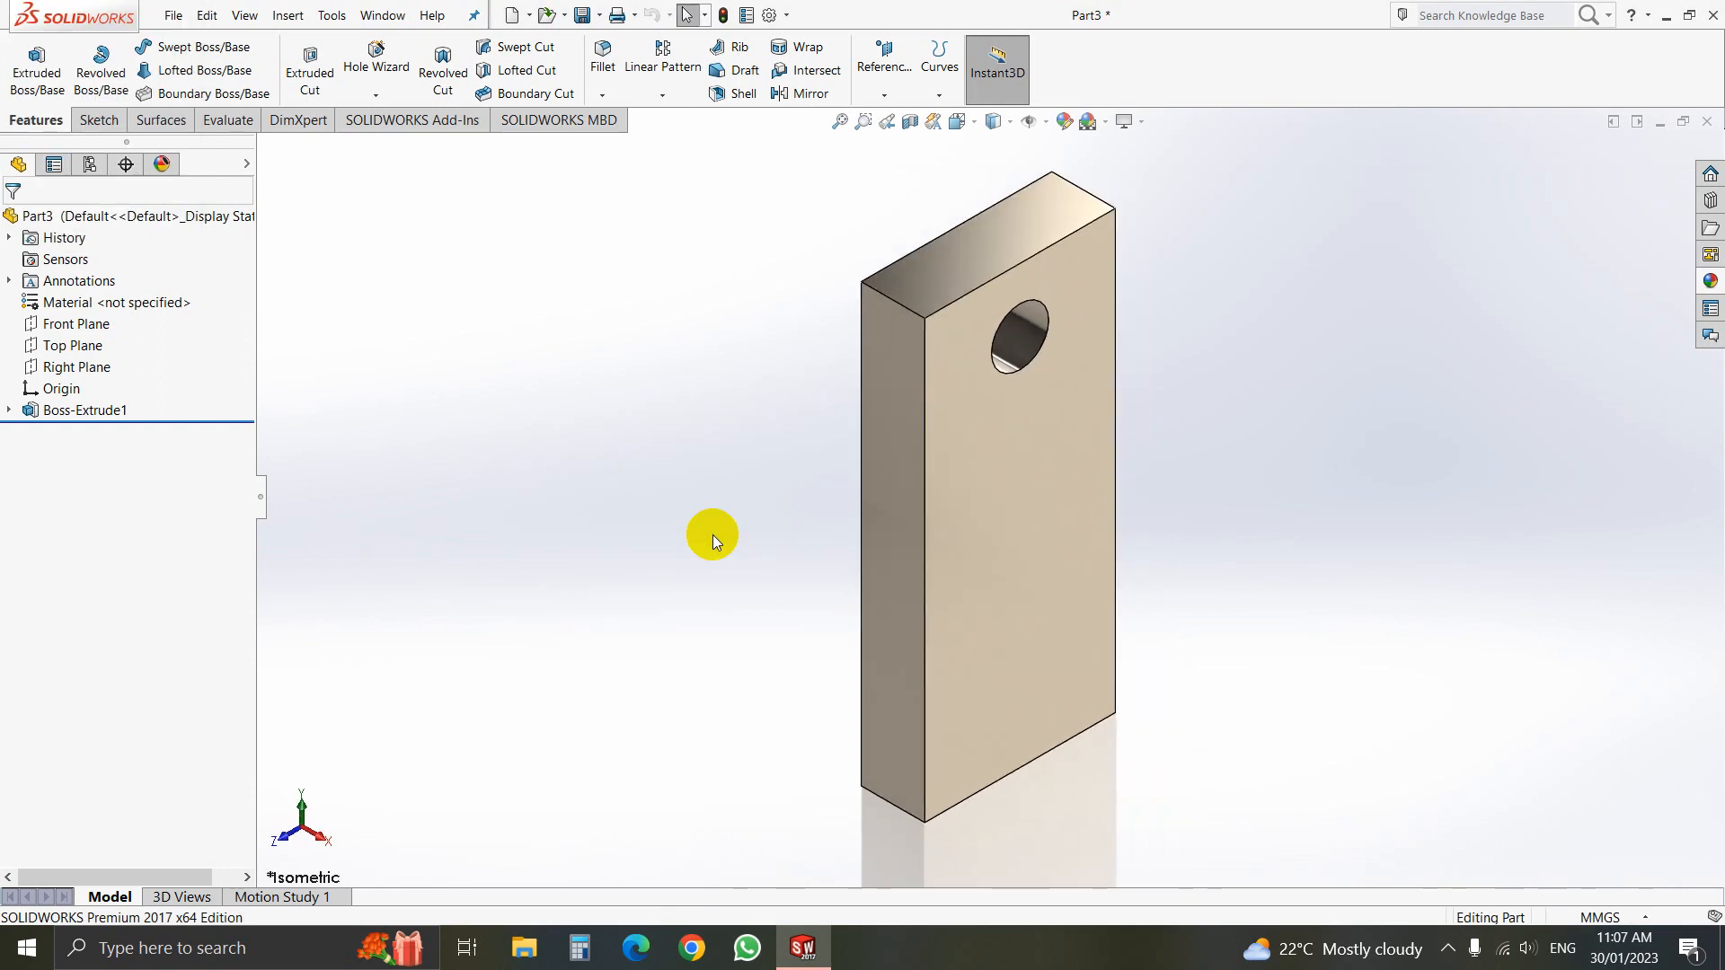
pyautogui.moveTo(419, 286)
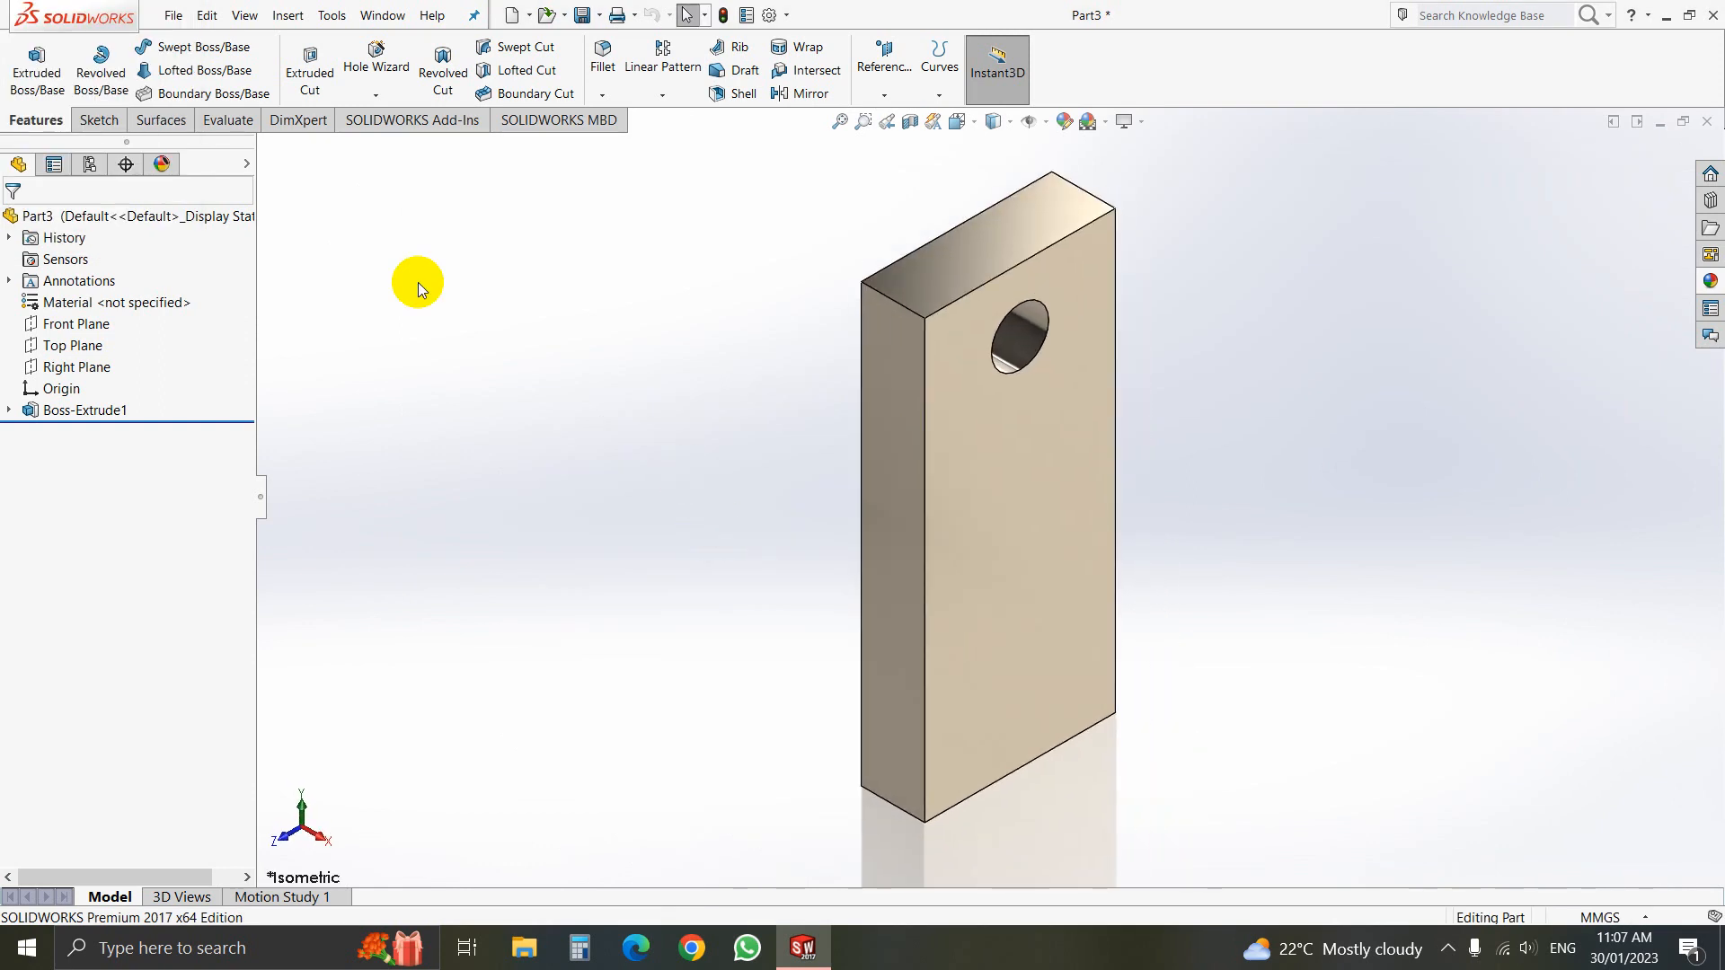
# Save the part as Shaft Holder.SLDPRT in the Lift folder via Save As
pyautogui.click(172, 15)
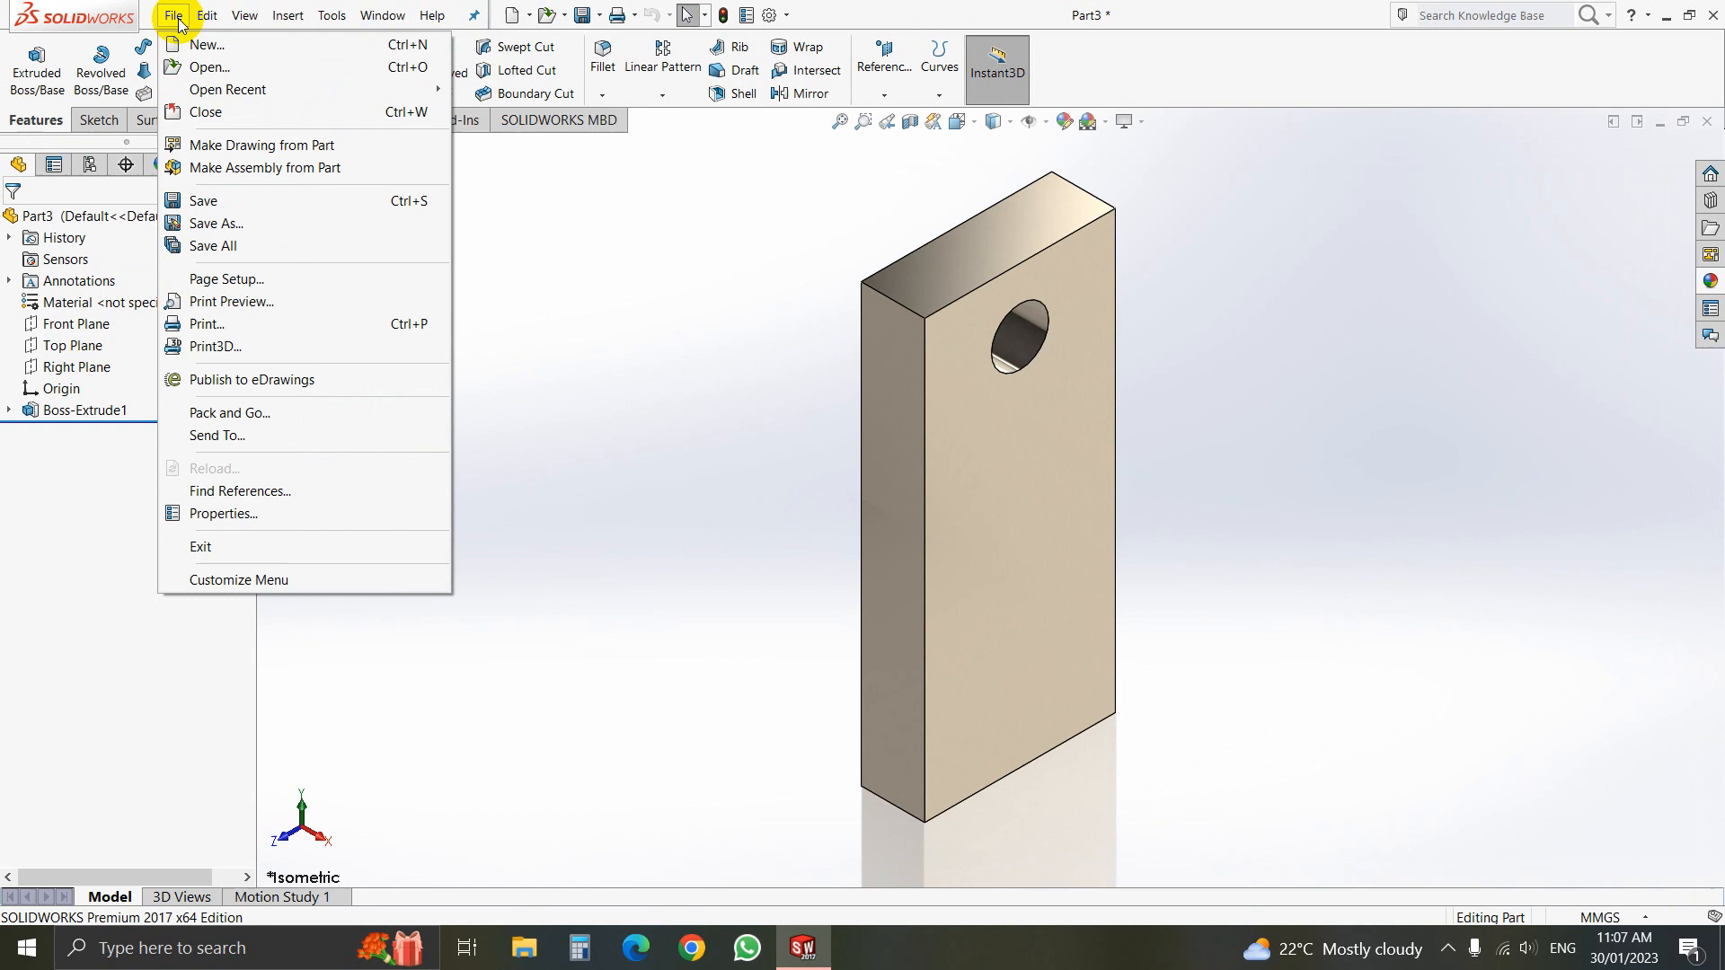
pyautogui.moveTo(204, 43)
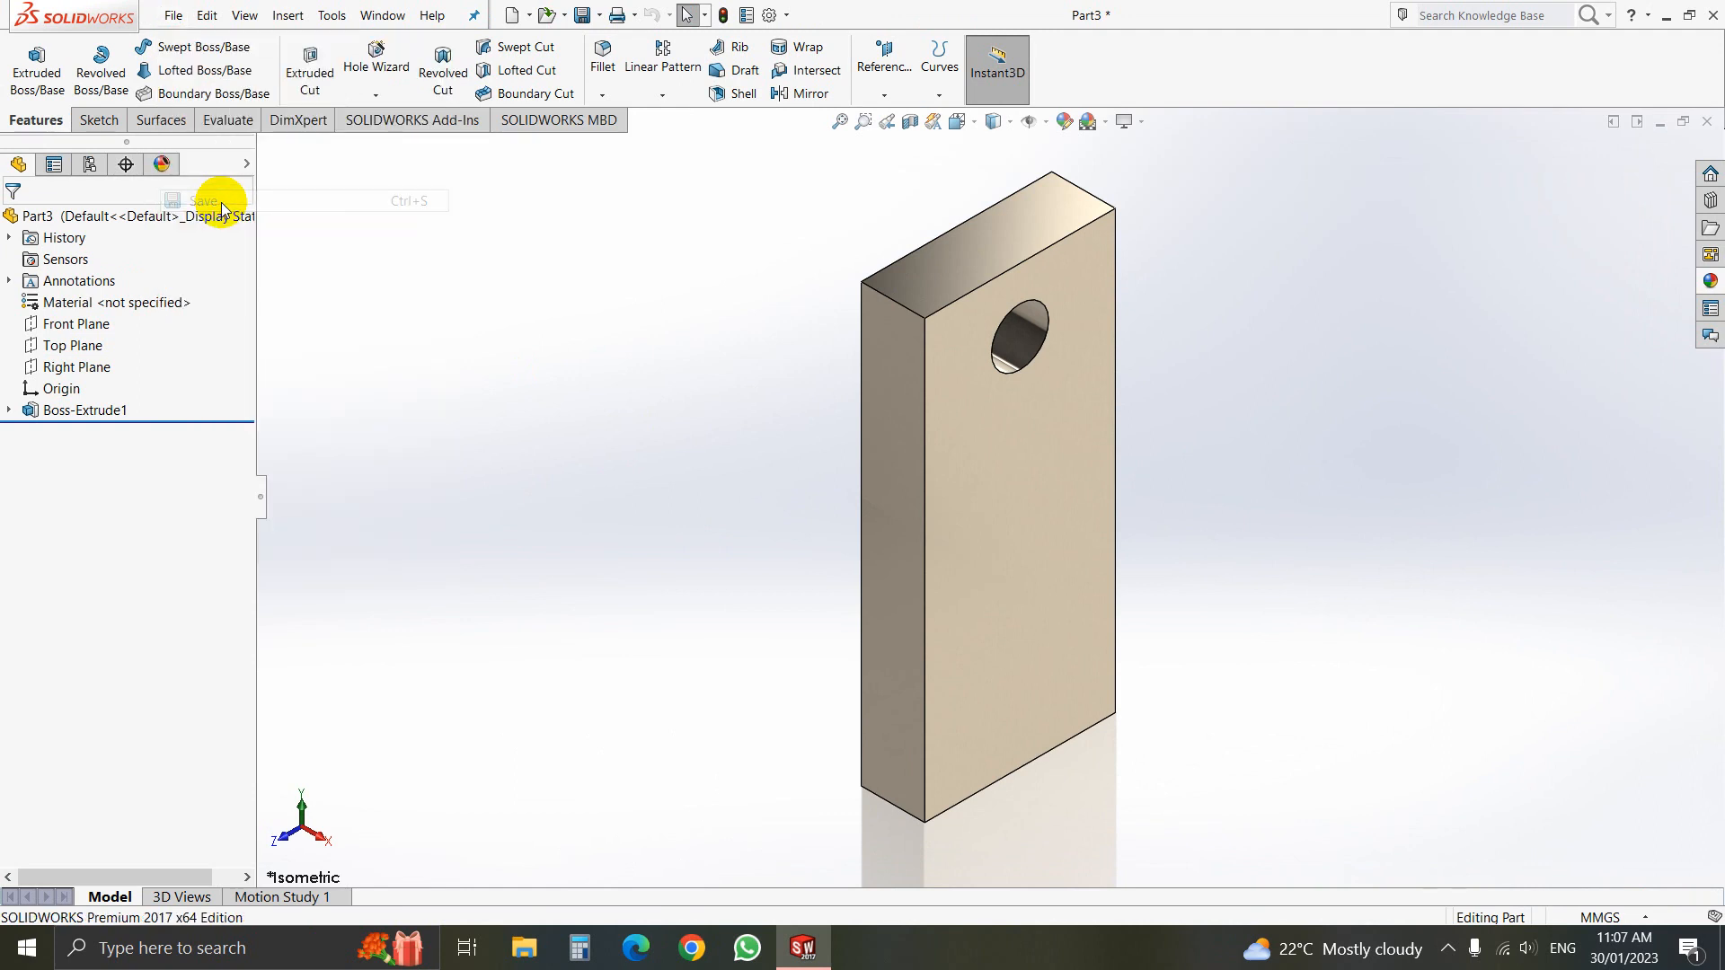
pyautogui.click(203, 200)
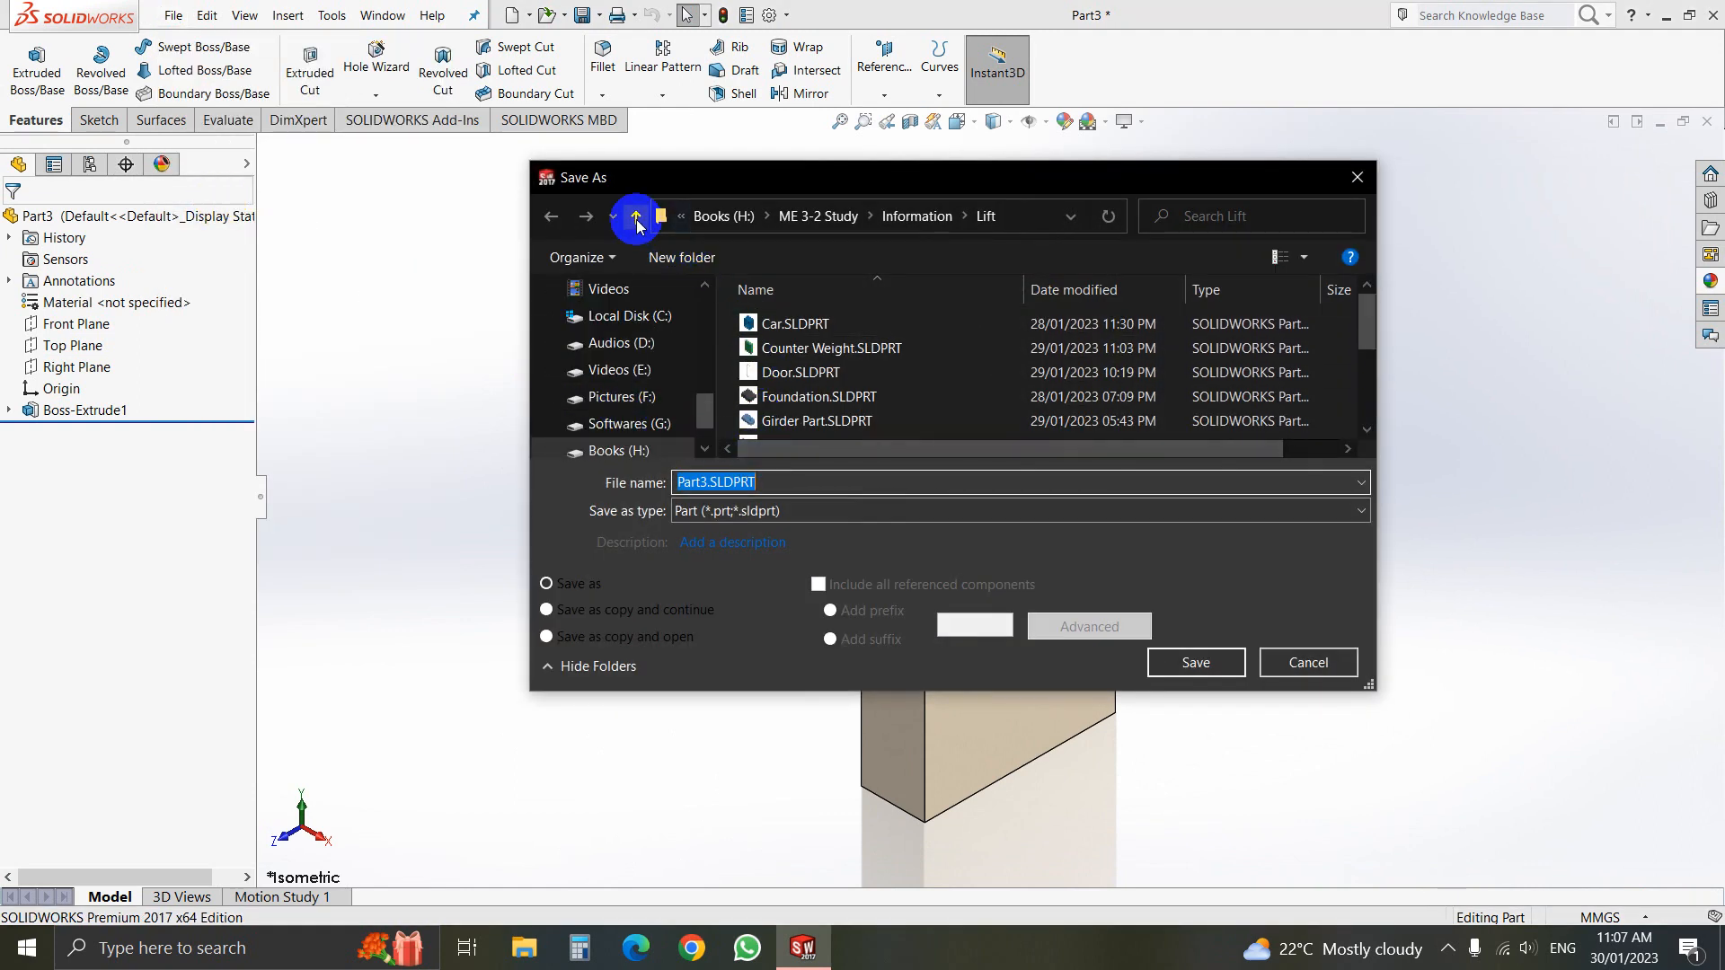
pyautogui.click(634, 216)
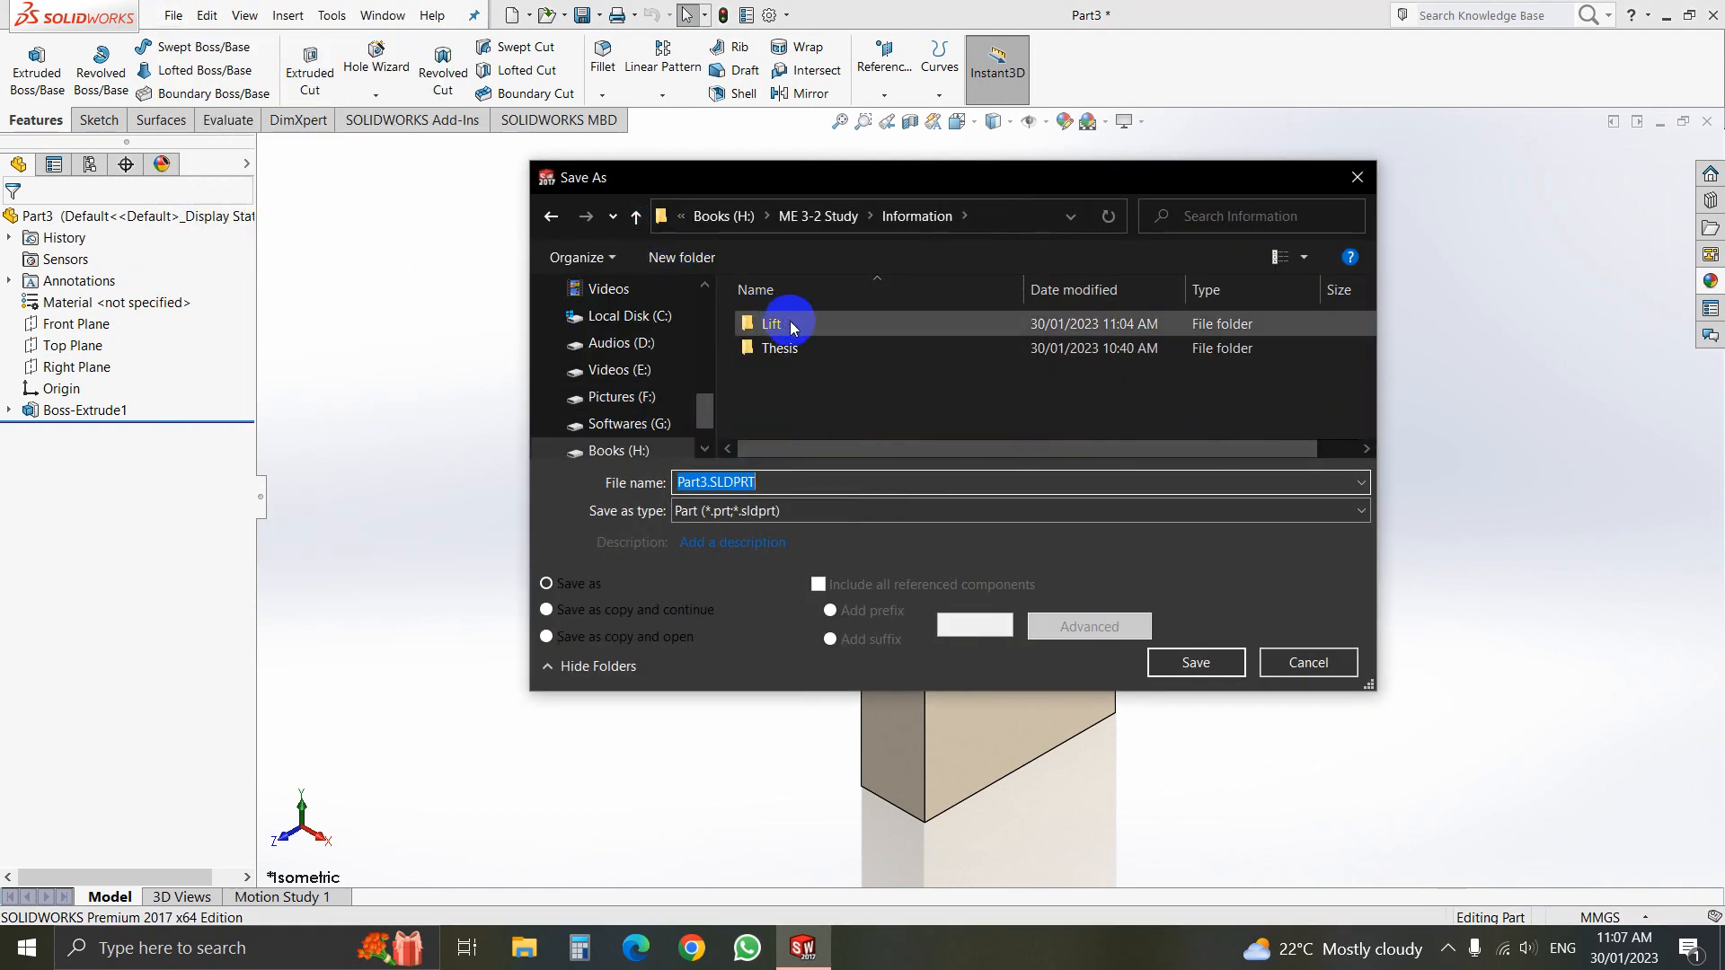
pyautogui.doubleClick(771, 323)
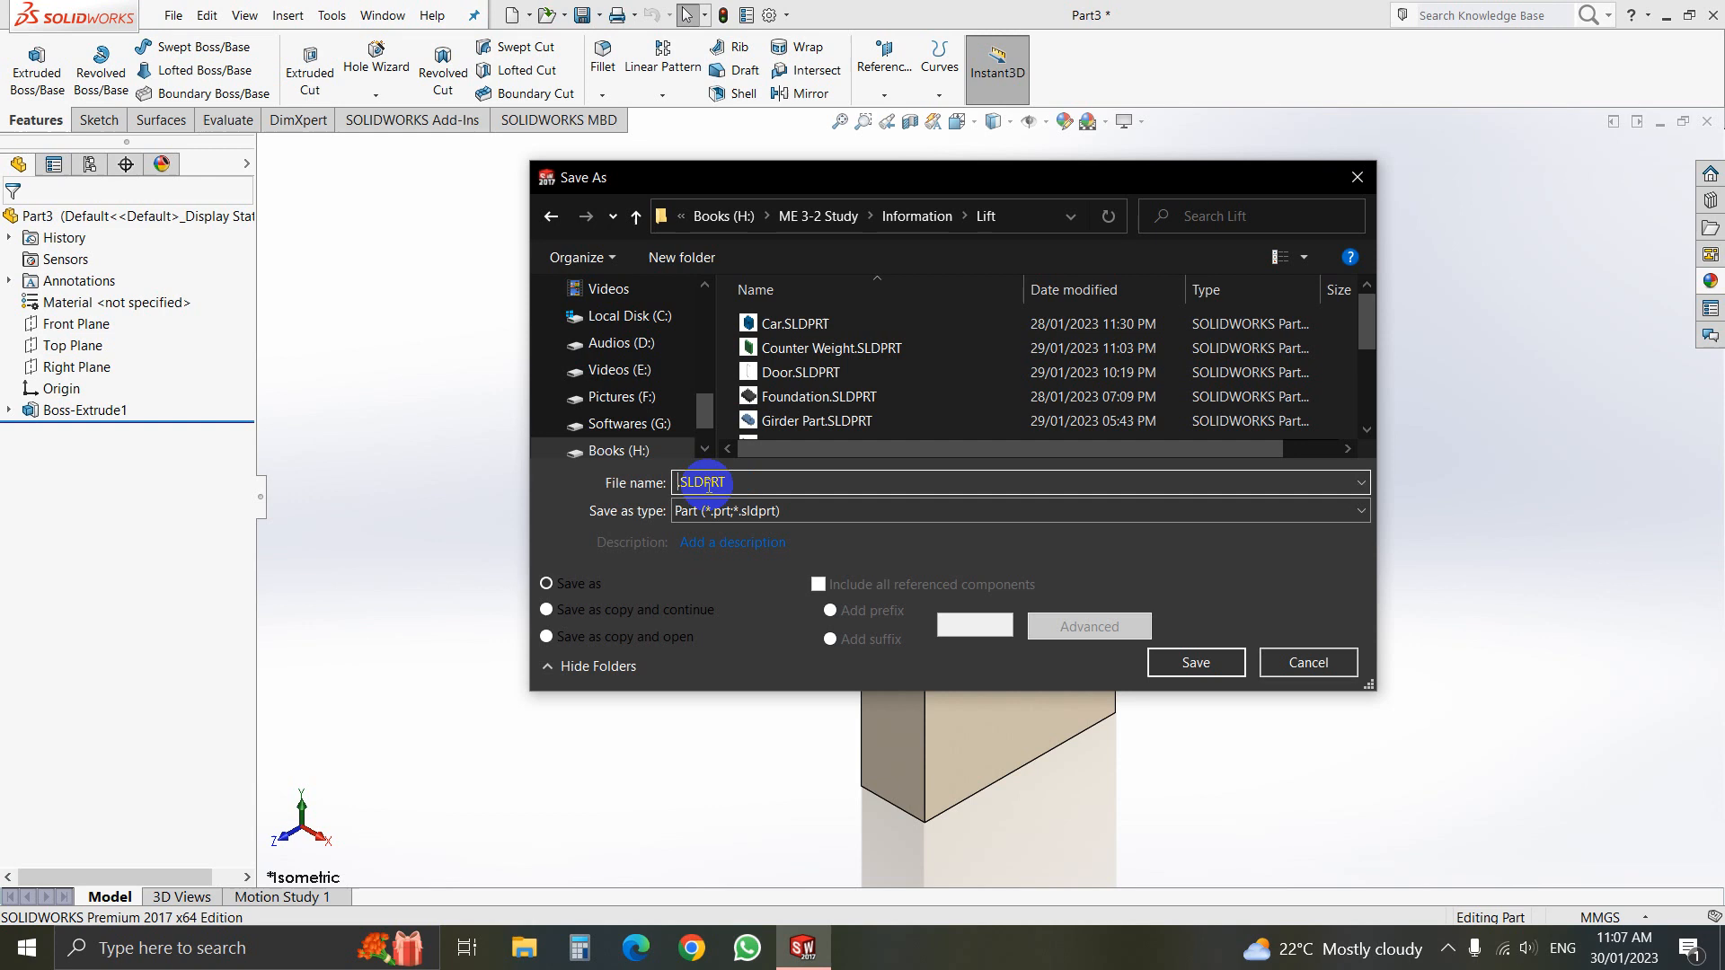
pyautogui.write('Shaft')
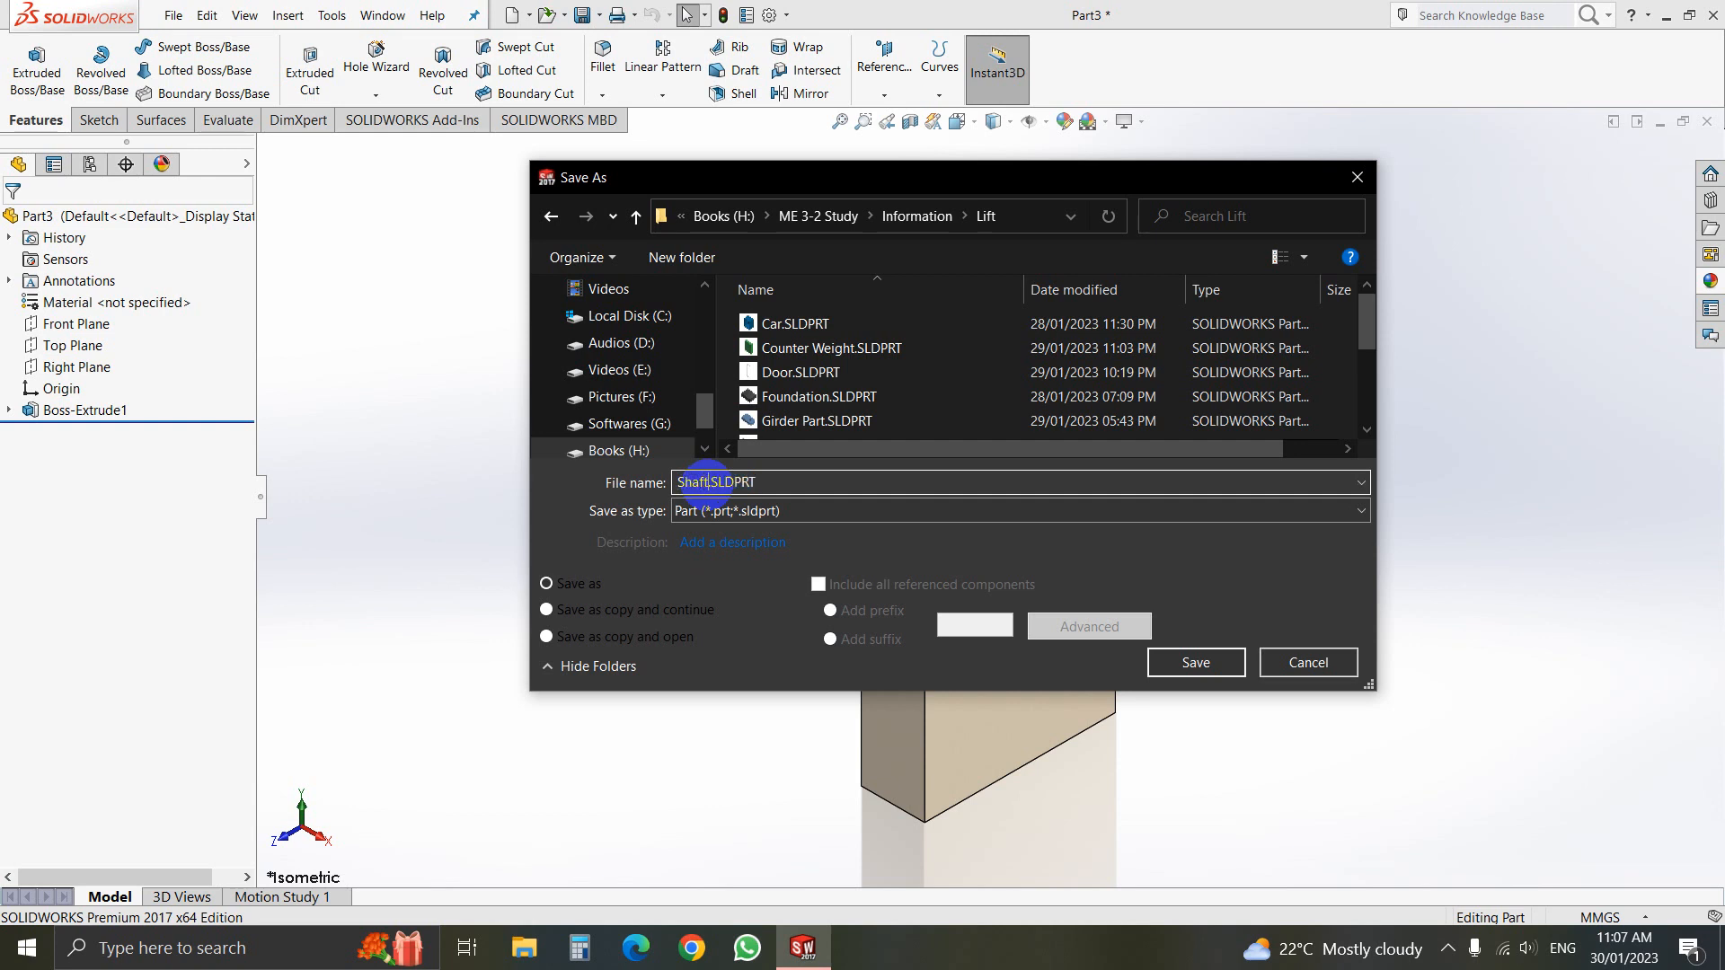
pyautogui.write('Holder')
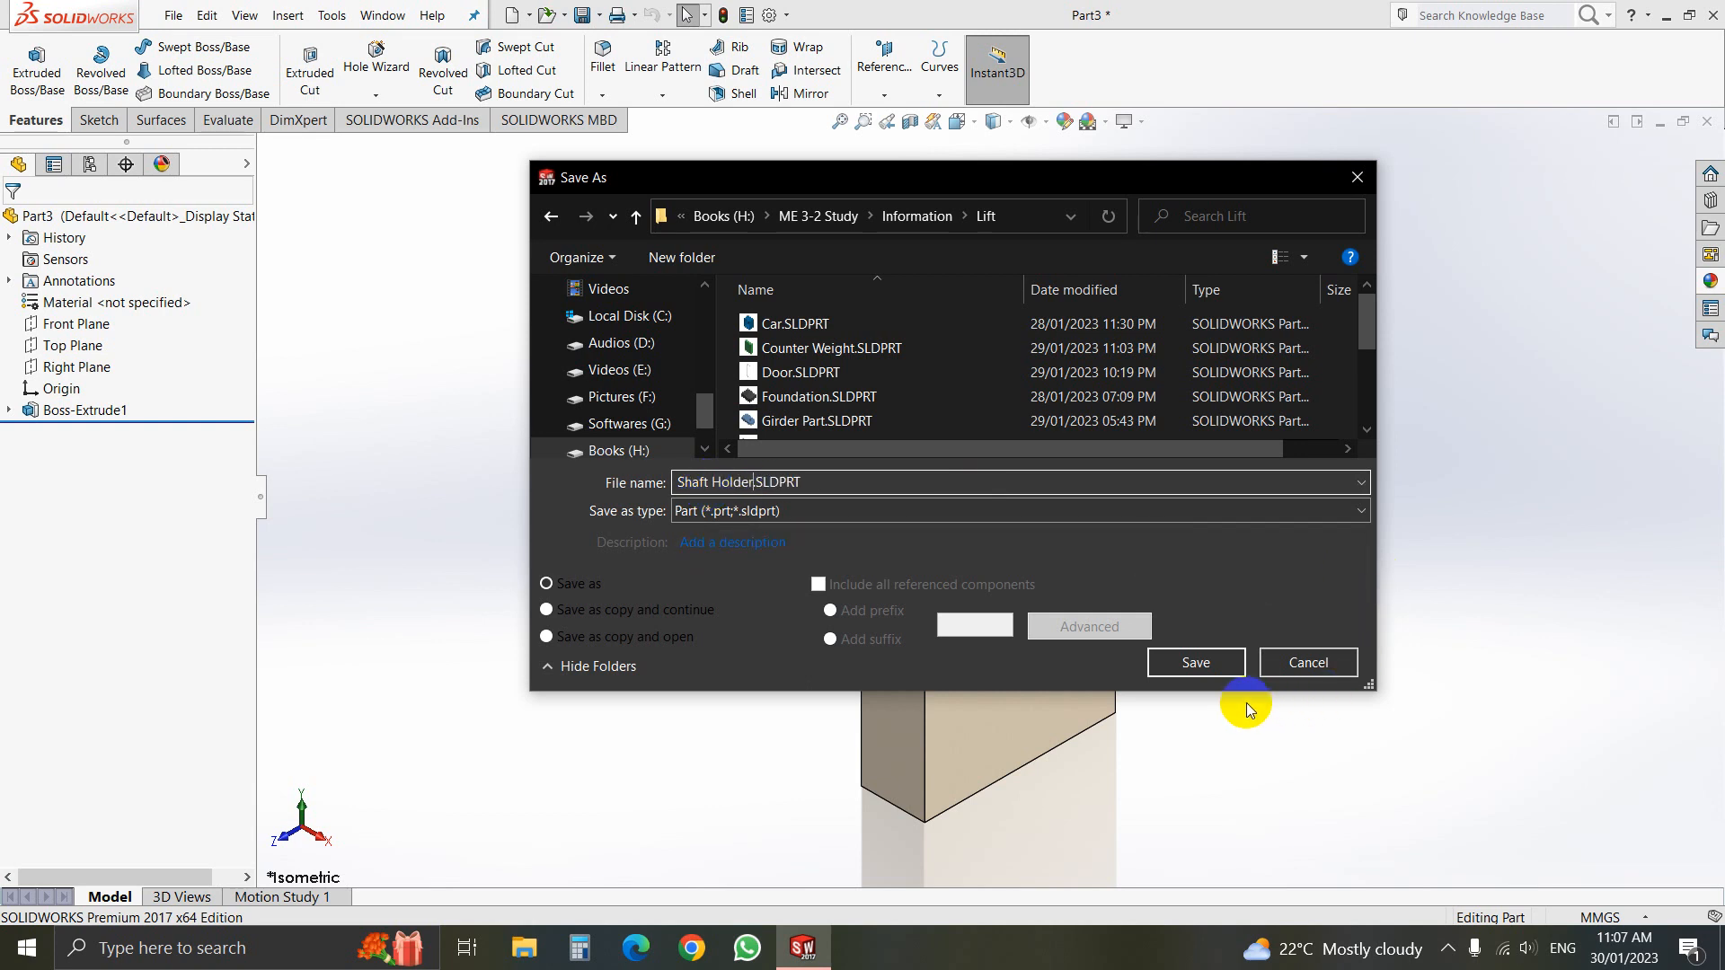
pyautogui.click(1195, 662)
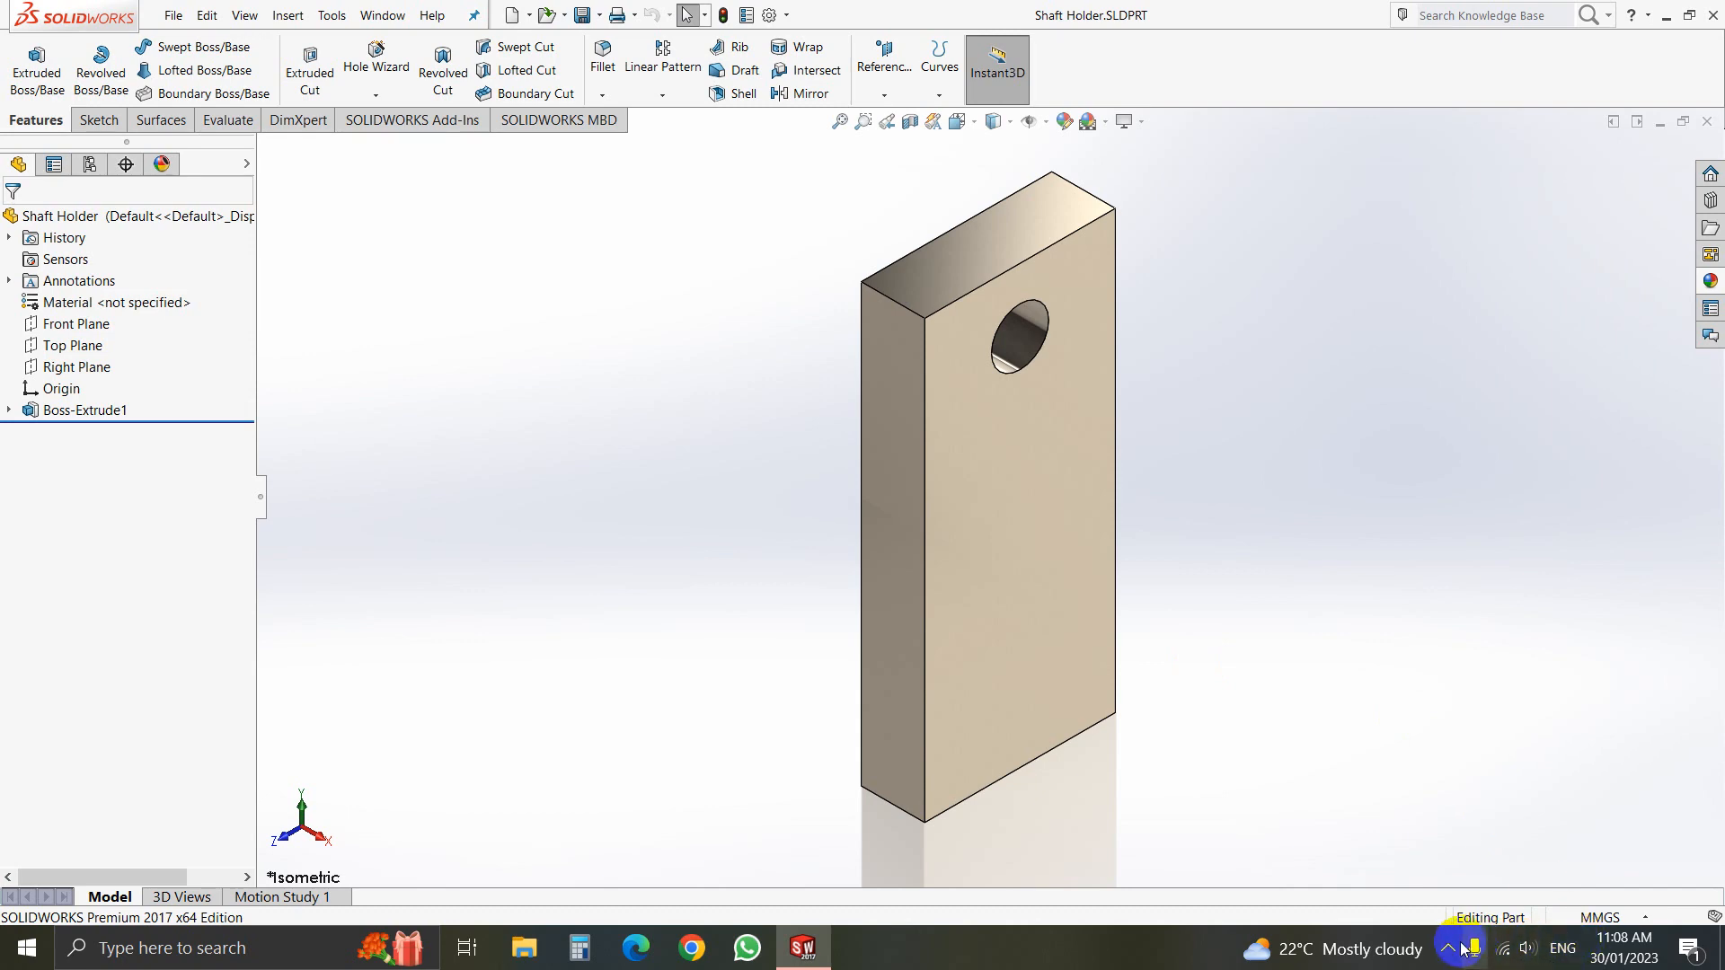
pyautogui.click(1448, 949)
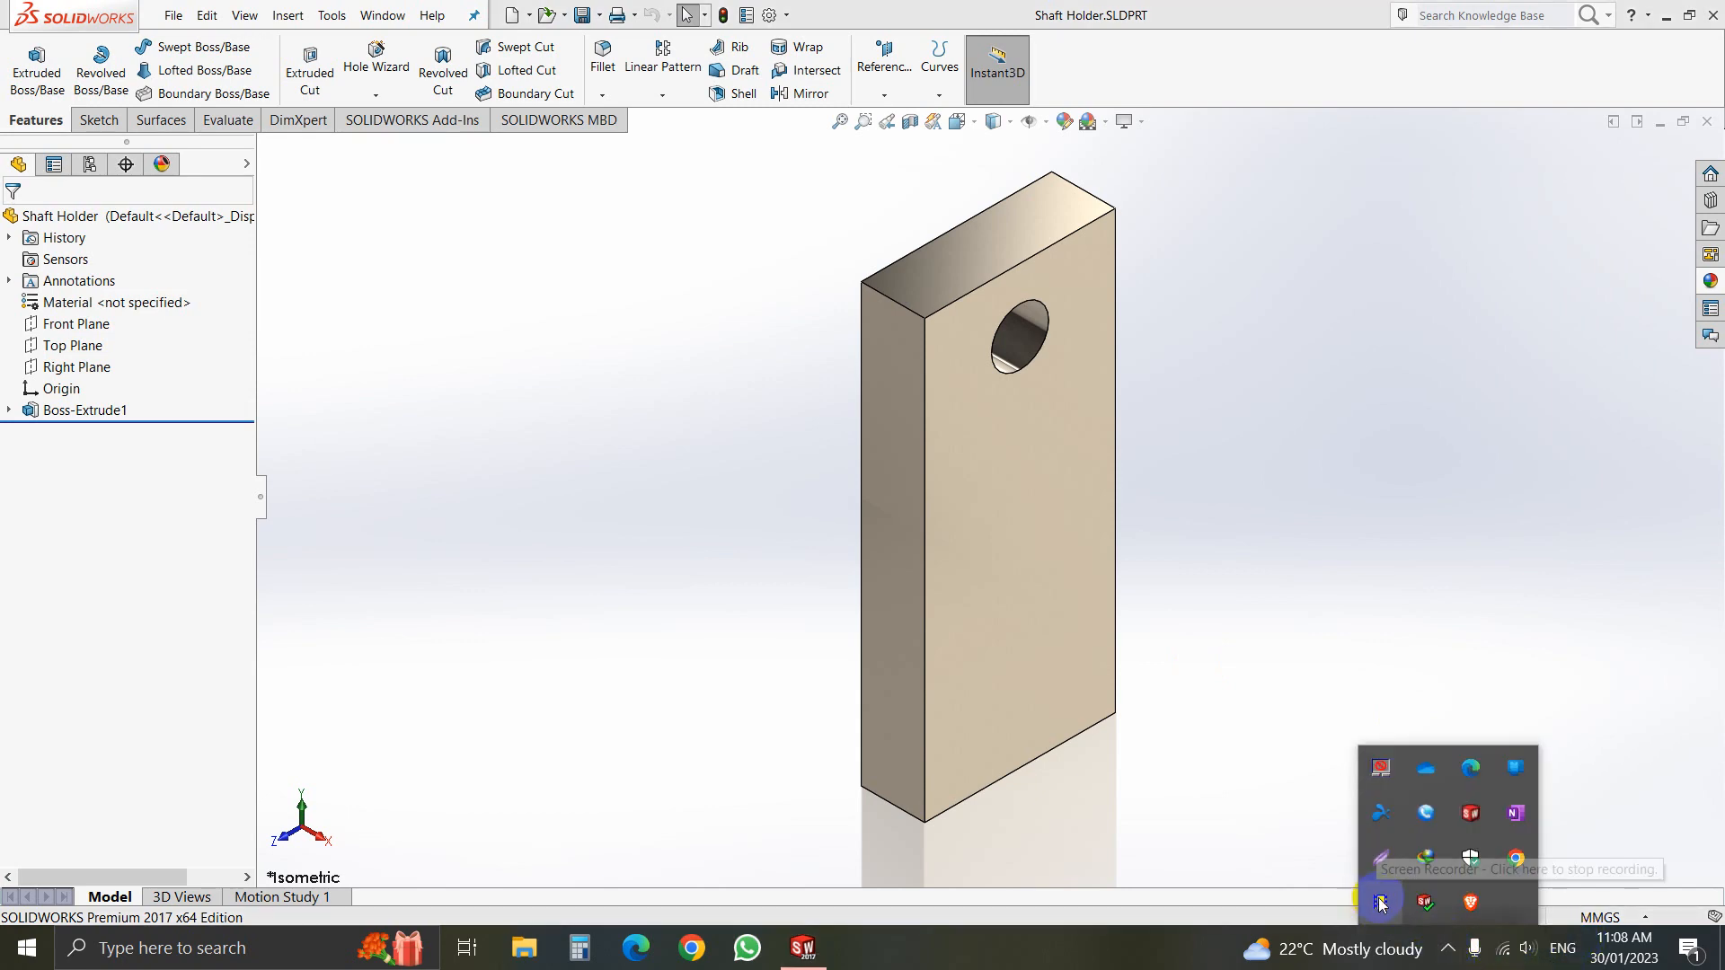